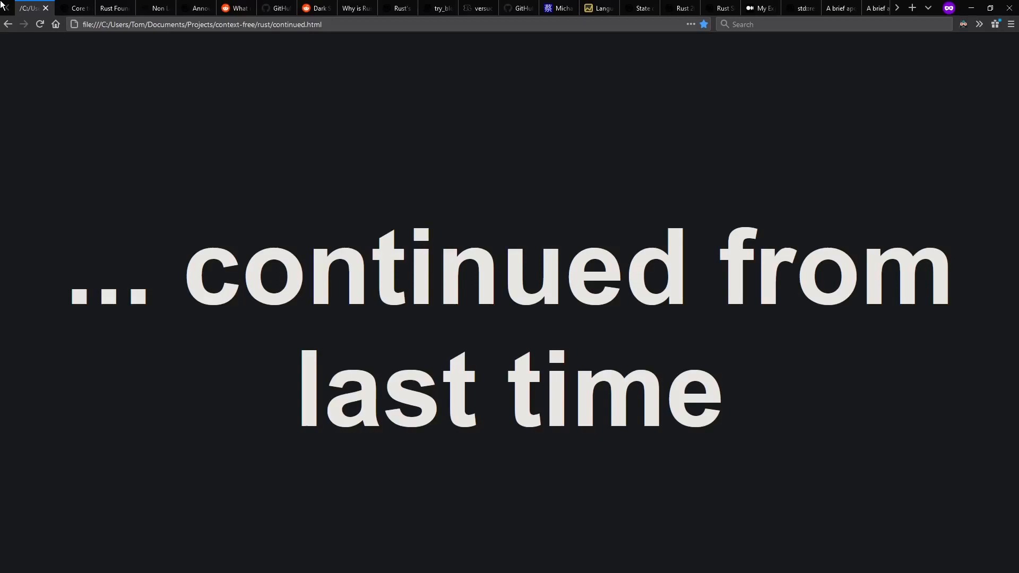
- Cycle through the Rust Core team and Foundation Board tabs to the NLL working group page
{"action": "left_click", "coordinate": [73, 8]}
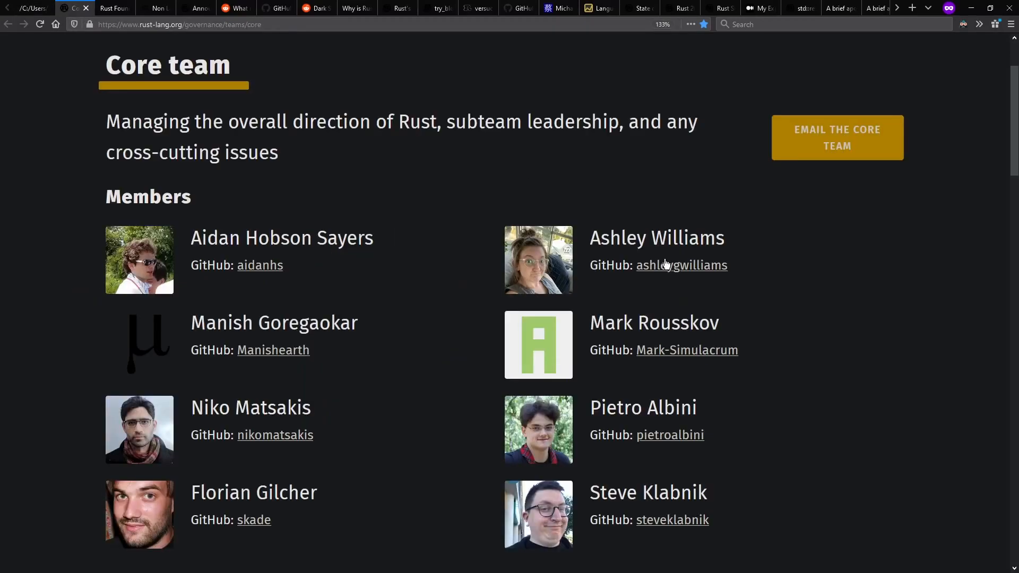
{"action": "left_click", "coordinate": [110, 8]}
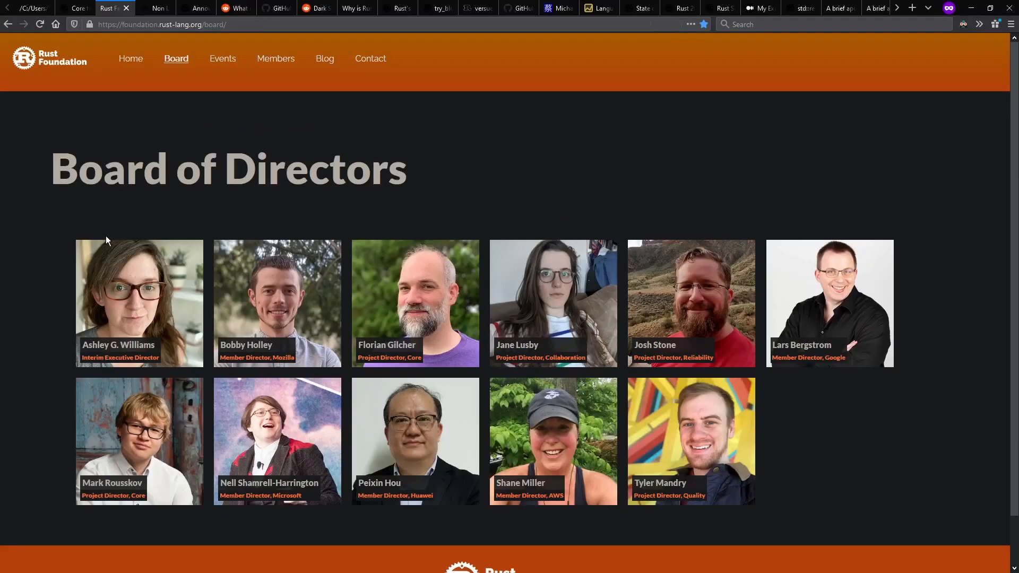
{"action": "mouse_move", "coordinate": [48, 128]}
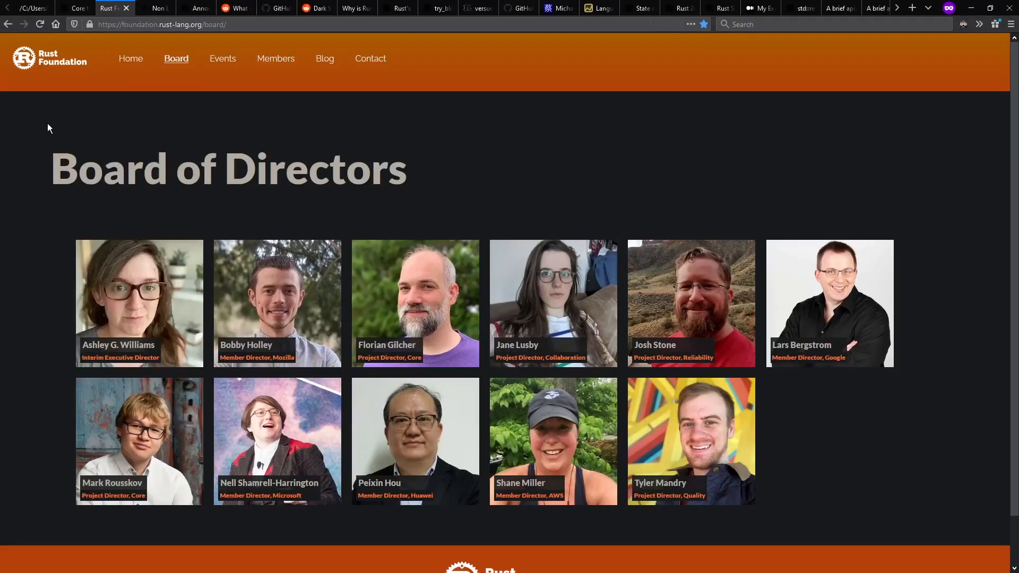
{"action": "left_click", "coordinate": [154, 8]}
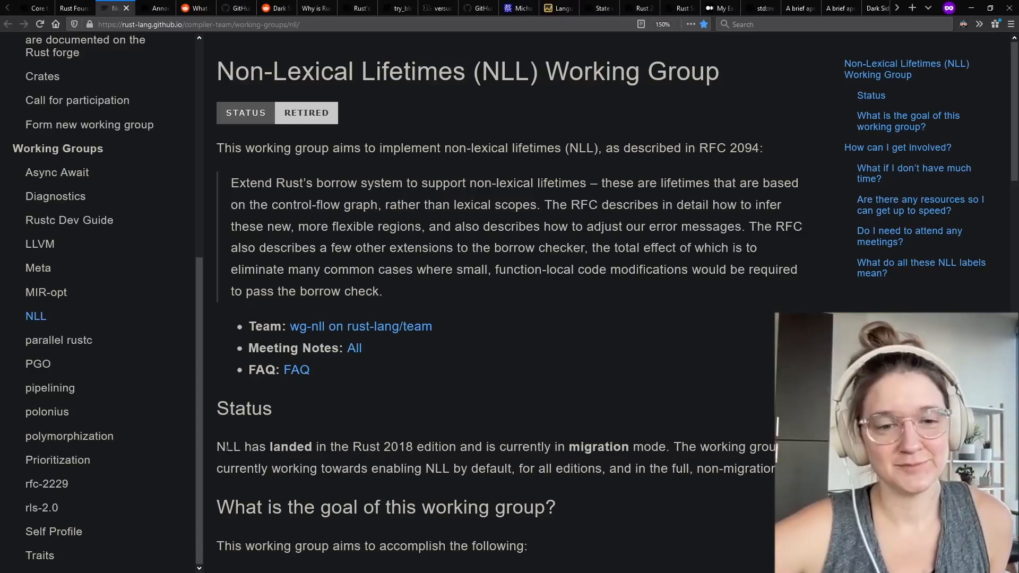
- Highlight the sentence saying NLL has landed and read the Non-lexical lifetimes section
{"action": "left_click_drag", "start_coordinate": [223, 446], "coordinate": [361, 446]}
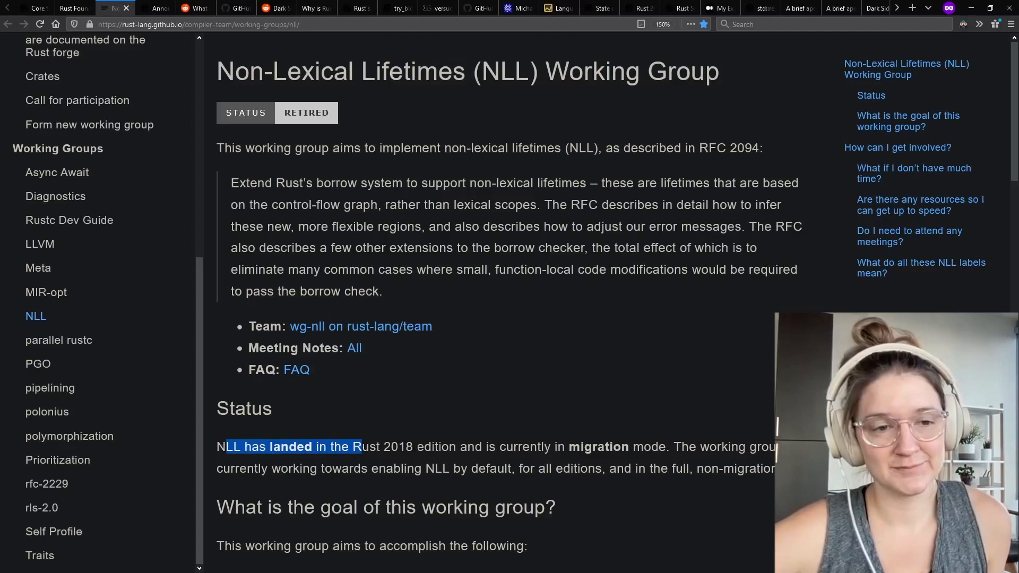
{"action": "mouse_move", "coordinate": [422, 414]}
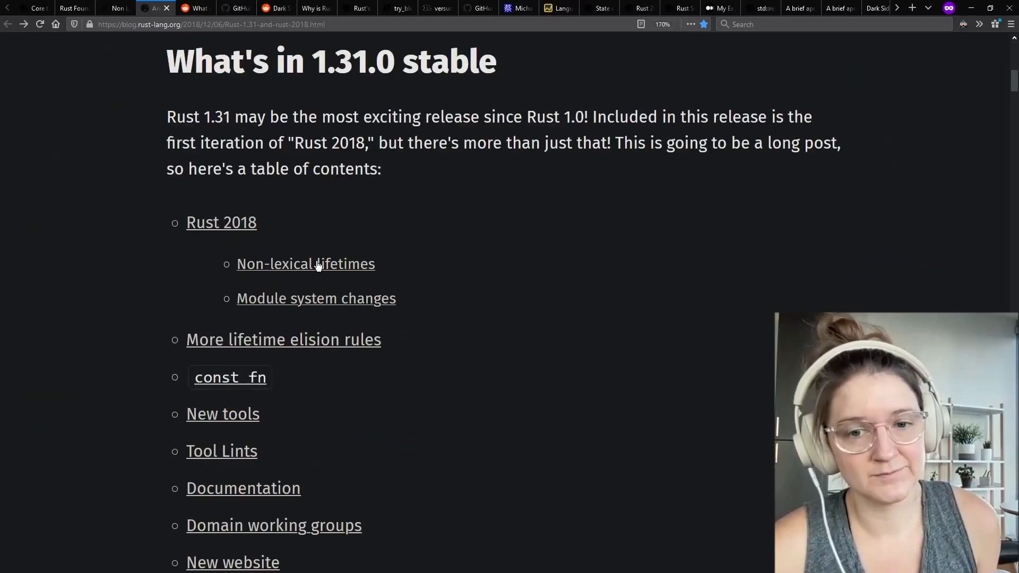
{"action": "left_click", "coordinate": [306, 263]}
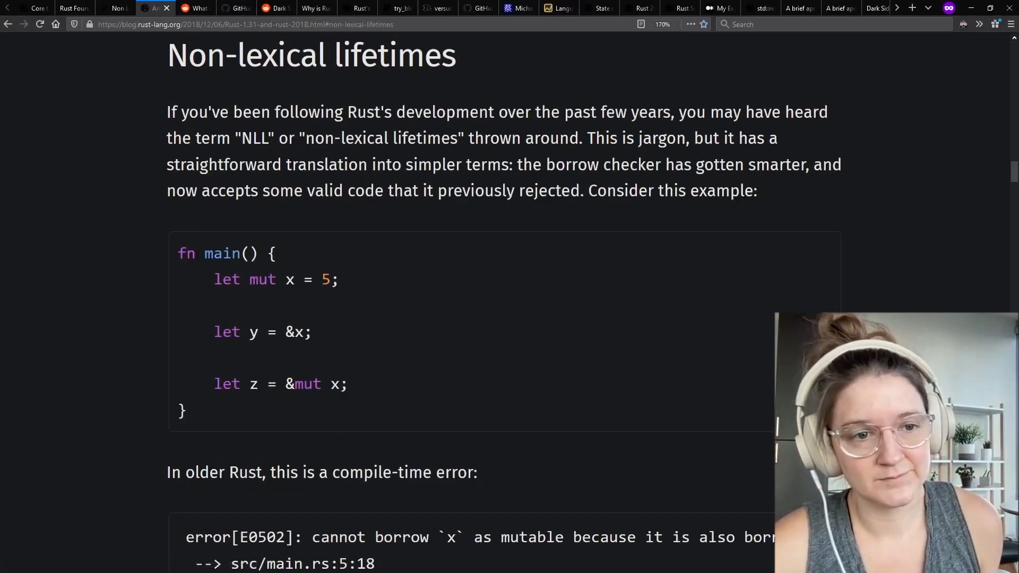
{"action": "scroll", "scroll_direction": "down", "scroll_amount": 3}
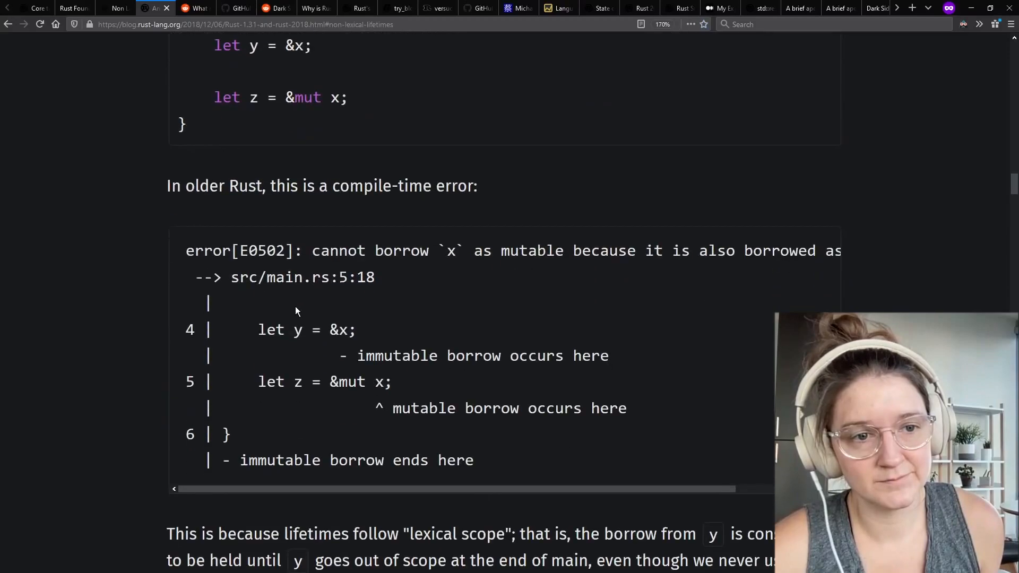
{"action": "scroll", "scroll_direction": "down", "scroll_amount": 3}
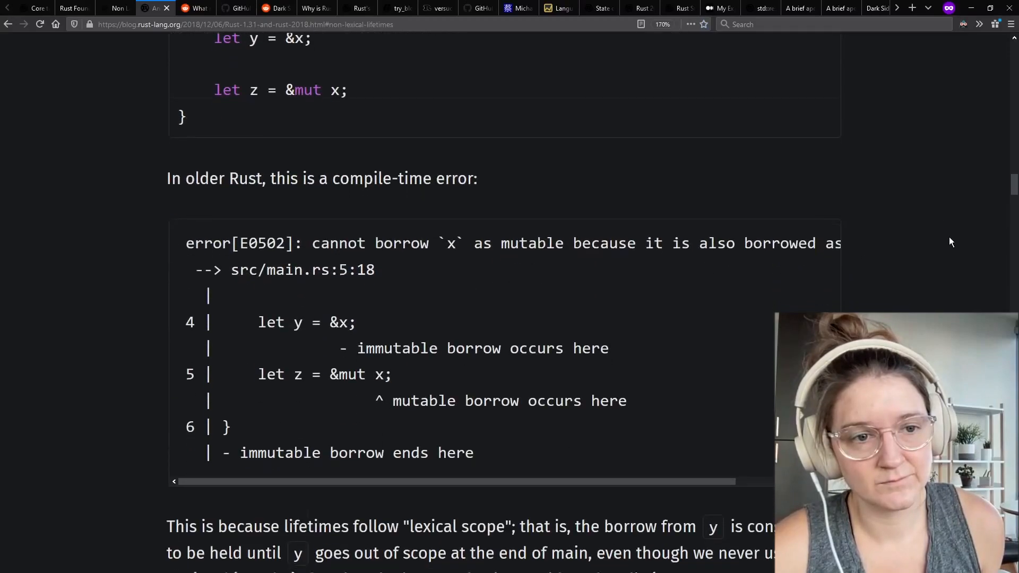
{"action": "scroll", "scroll_direction": "down", "scroll_amount": 3}
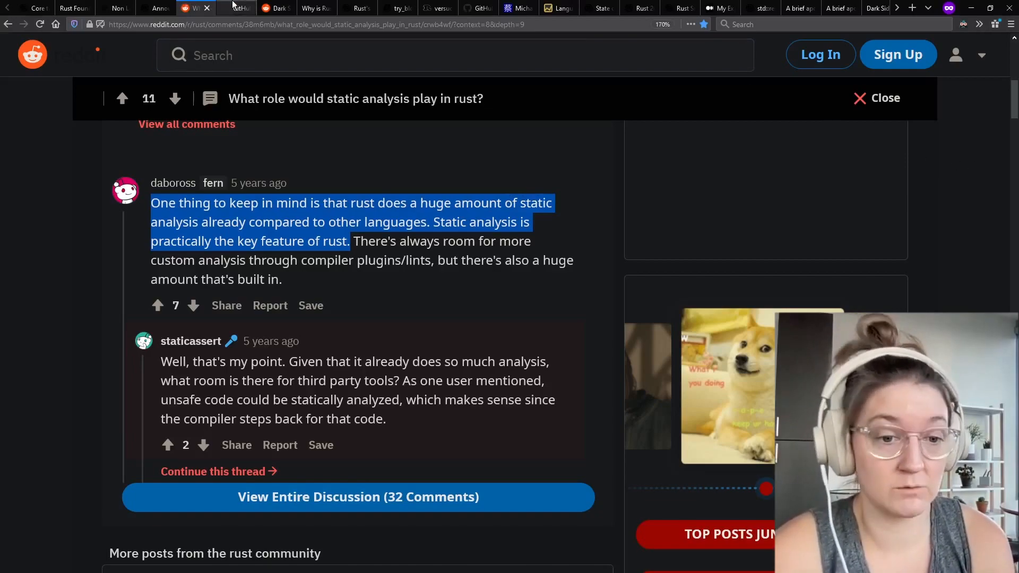
{"action": "mouse_move", "coordinate": [241, 7]}
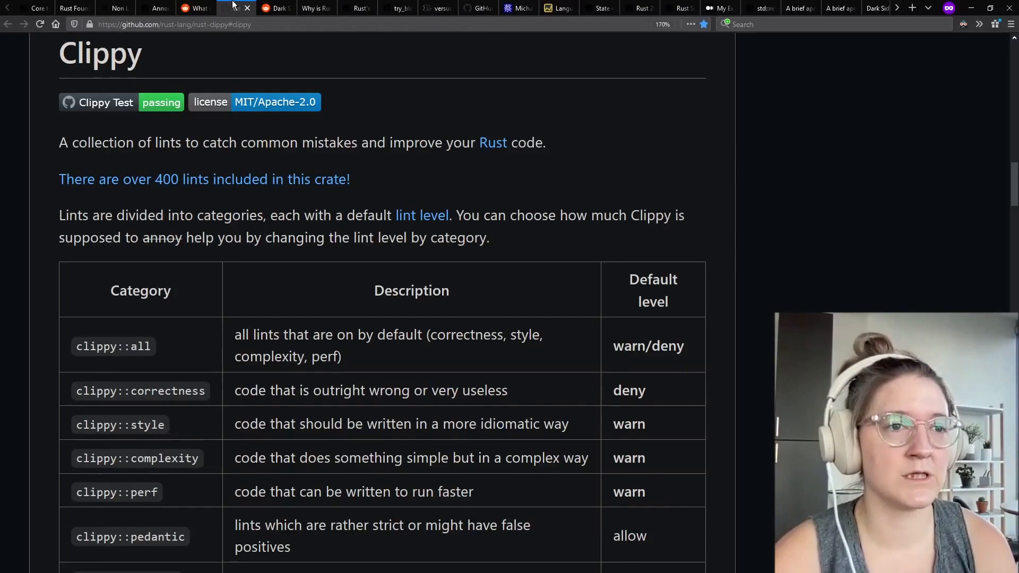
{"action": "mouse_move", "coordinate": [821, 171]}
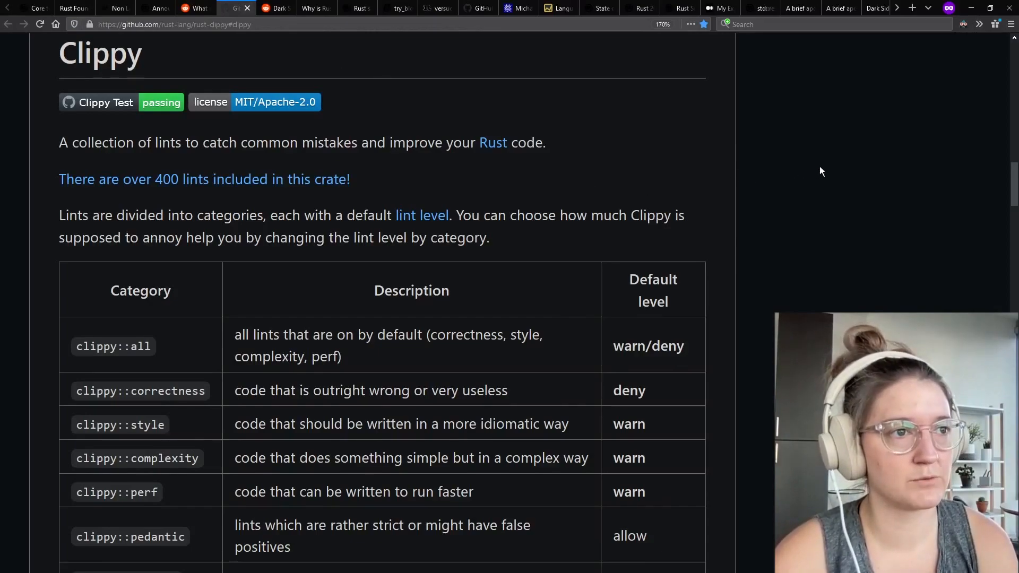
{"action": "mouse_move", "coordinate": [747, 155]}
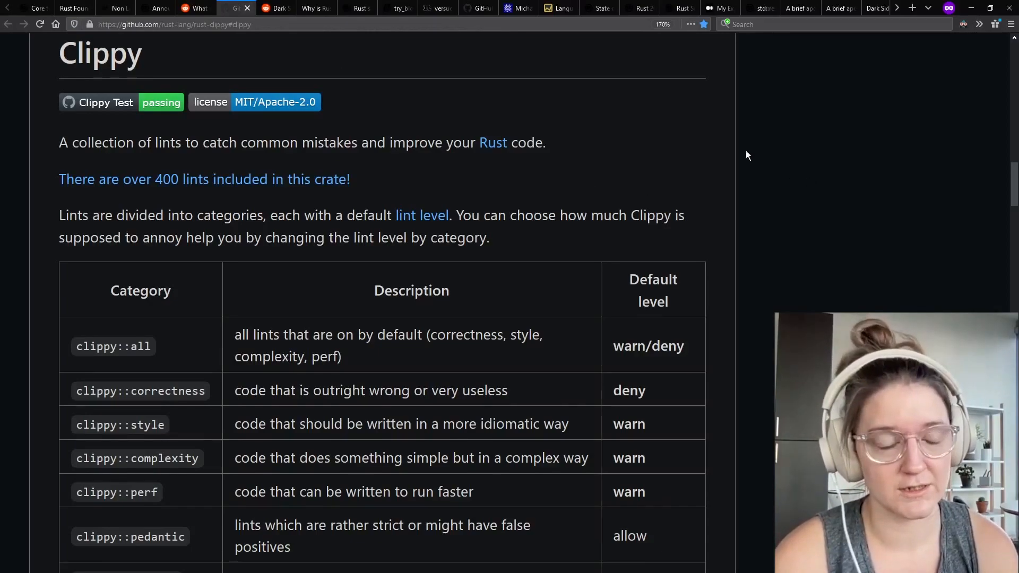
- Switch through the Dark Side Of Ergonomics thread and 'Why is Rust difficult?' to the ergonomics blog
{"action": "left_click", "coordinate": [276, 7]}
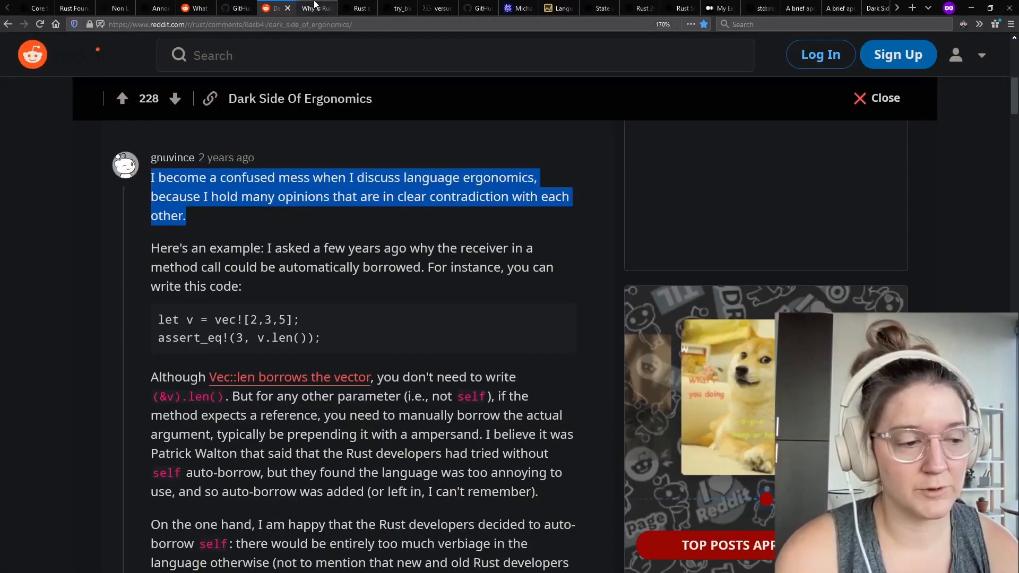
{"action": "mouse_move", "coordinate": [316, 9]}
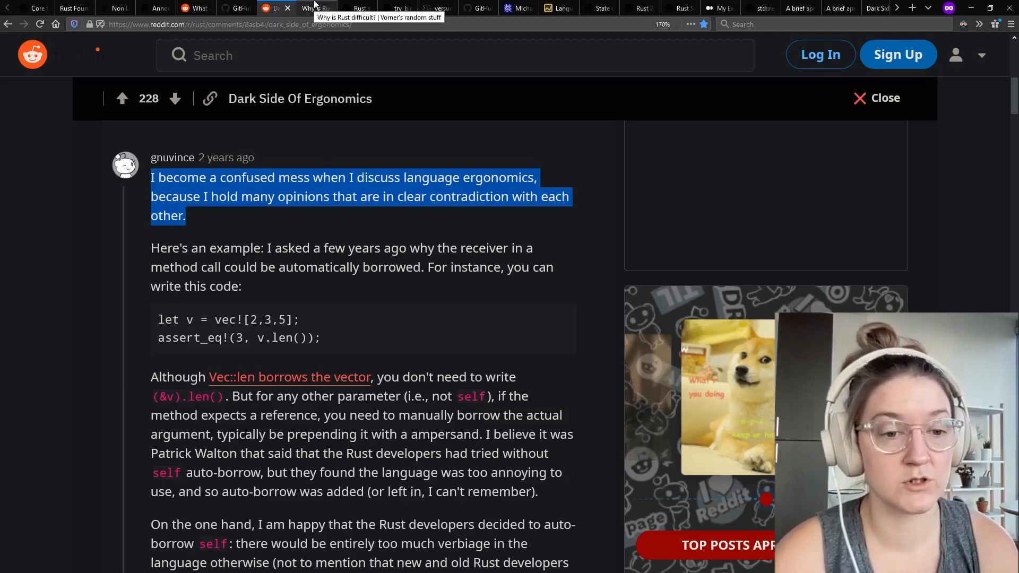
{"action": "left_click", "coordinate": [312, 8]}
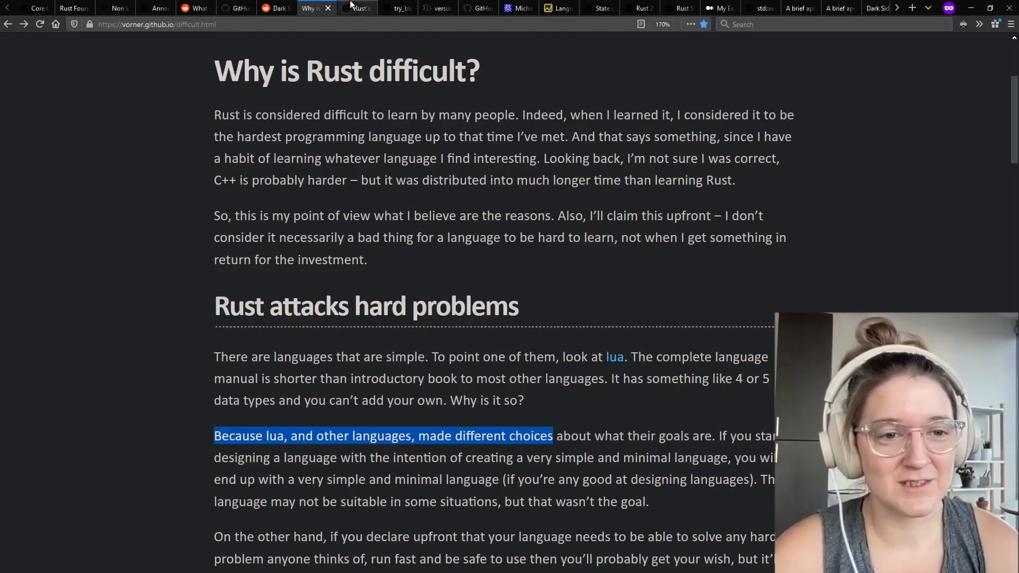
{"action": "left_click", "coordinate": [356, 7]}
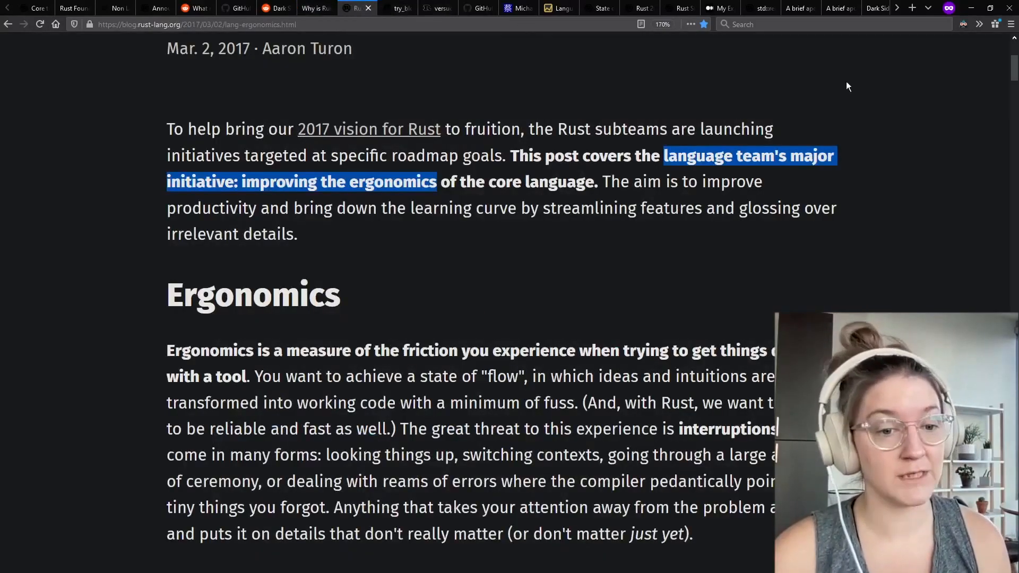
{"action": "mouse_move", "coordinate": [945, 89]}
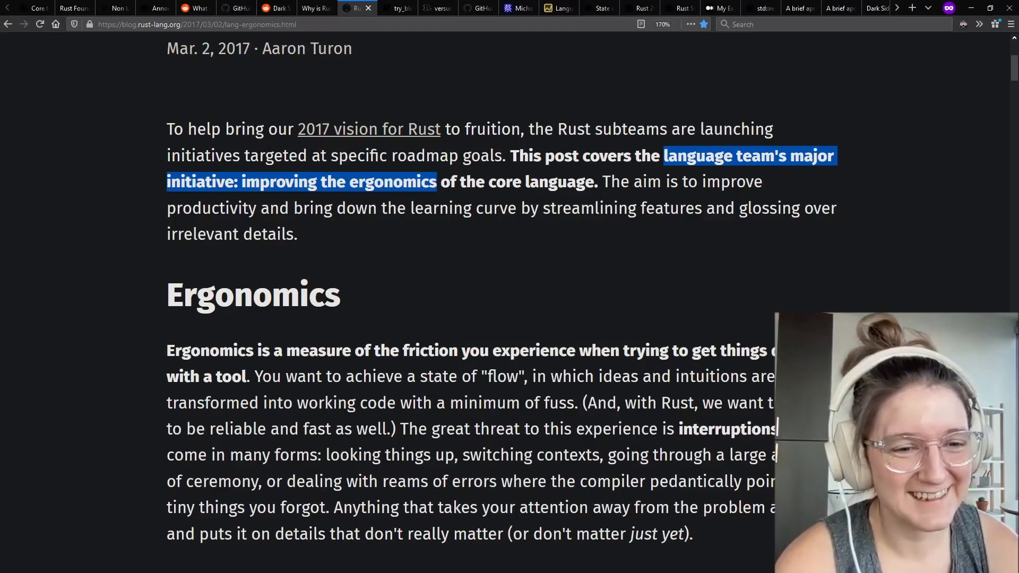
{"action": "mouse_move", "coordinate": [588, 109]}
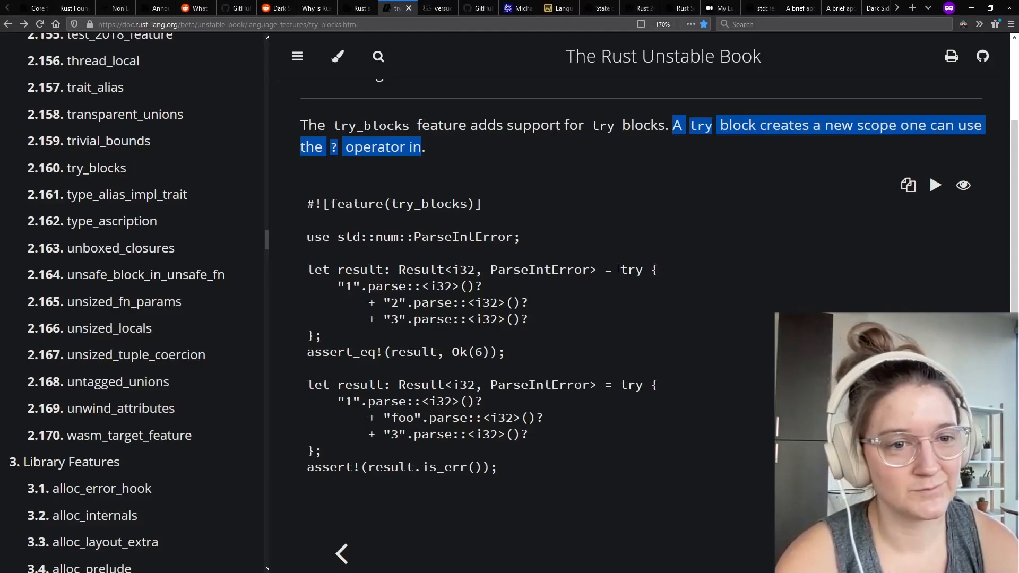
- Show the versuch crate docs, then the RFC process page, briefly highlighting its opening summary
{"action": "left_click", "coordinate": [437, 8]}
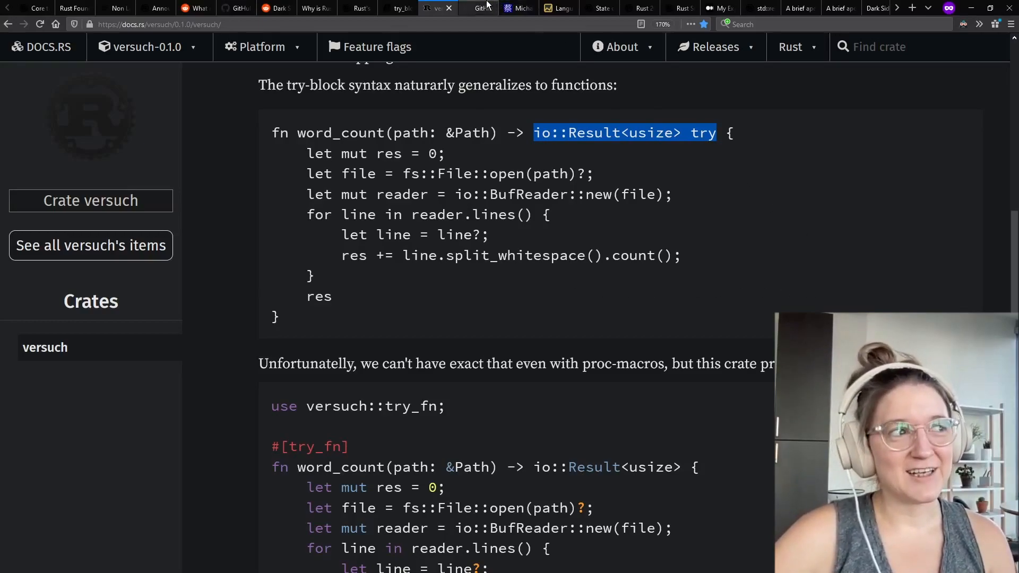
{"action": "left_click", "coordinate": [480, 7]}
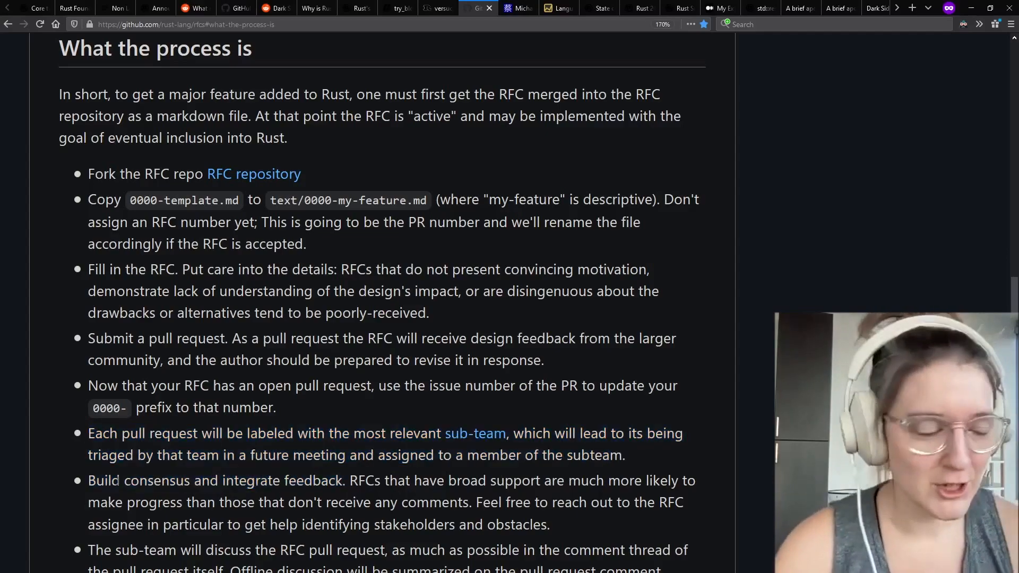
{"action": "left_click_drag", "start_coordinate": [87, 480], "coordinate": [280, 480]}
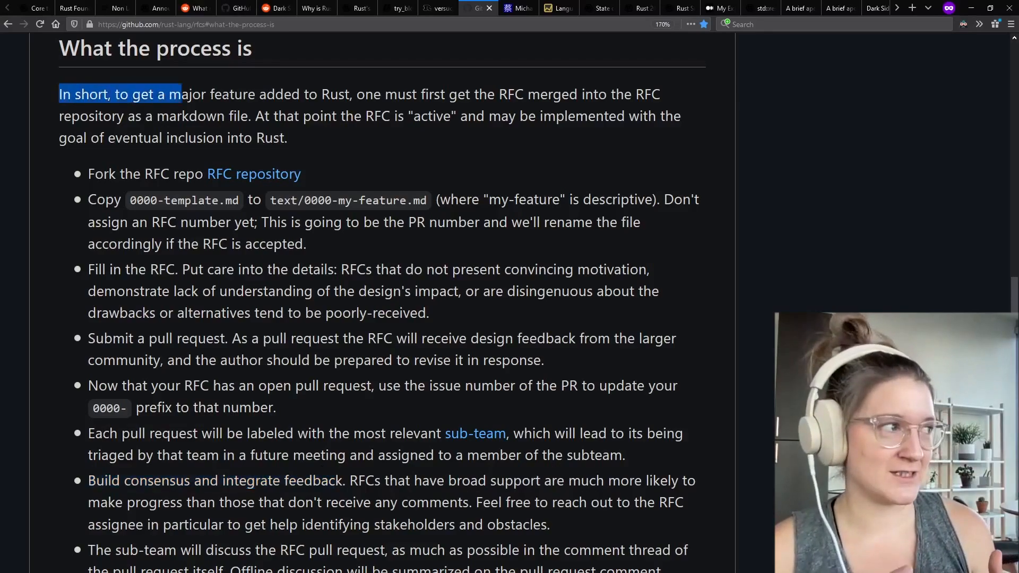
{"action": "left_click", "coordinate": [672, 95]}
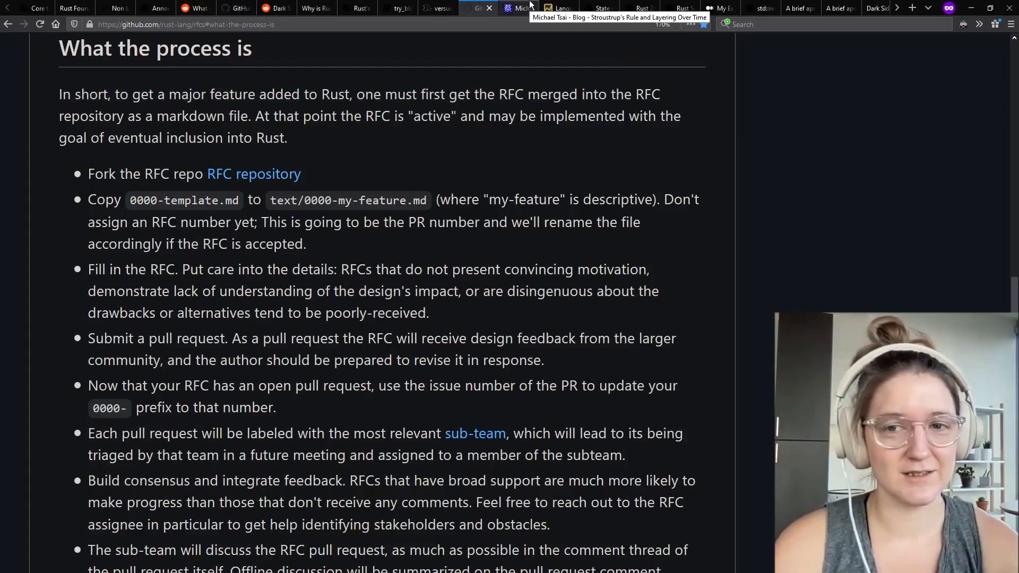
- Show the Stroustrup's Rule post, highlighting a line, then the Languish Rust trend chart
{"action": "left_click", "coordinate": [517, 8]}
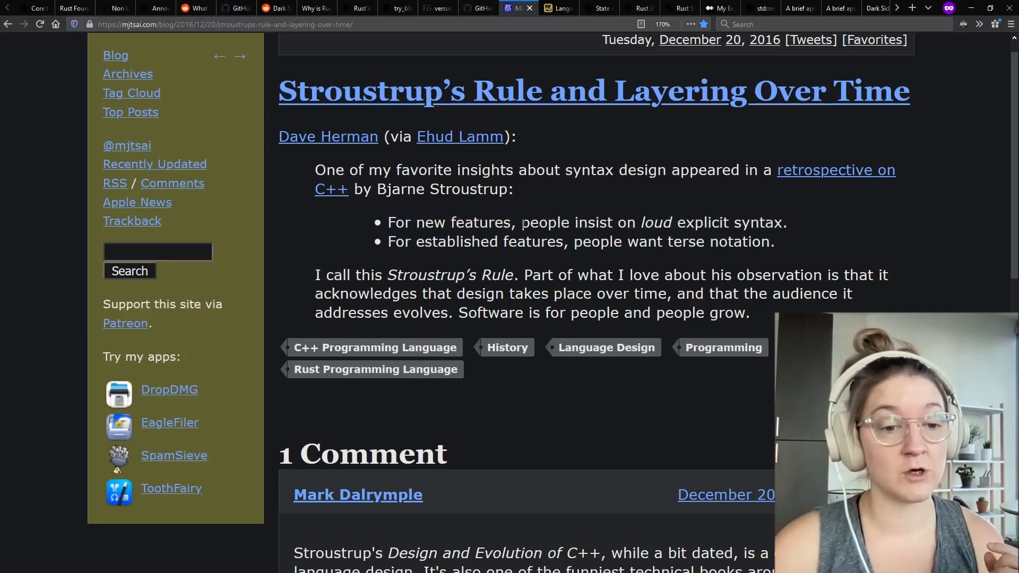
{"action": "left_click_drag", "start_coordinate": [522, 223], "coordinate": [782, 223]}
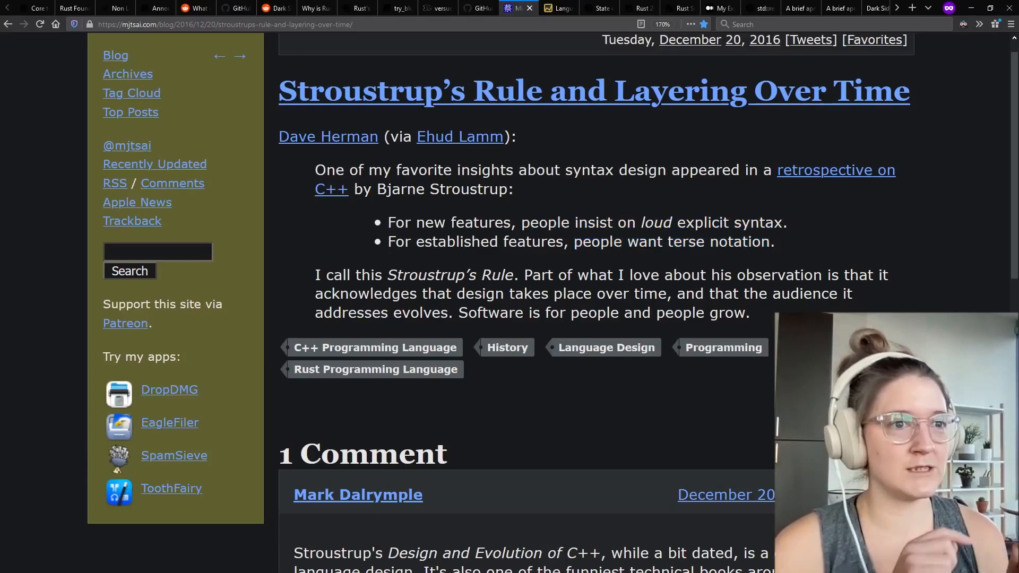
{"action": "mouse_move", "coordinate": [558, 7]}
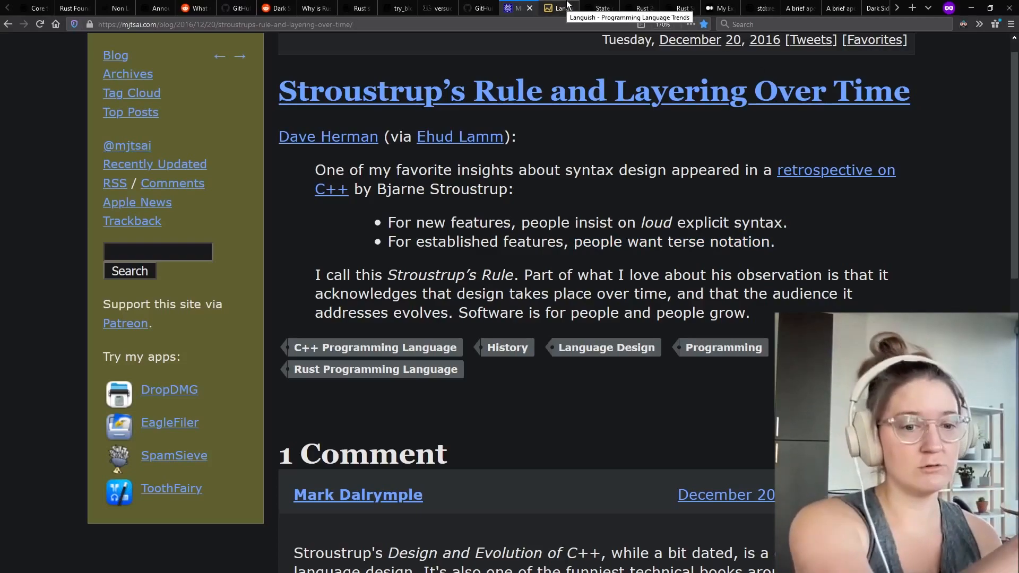
{"action": "left_click", "coordinate": [558, 7]}
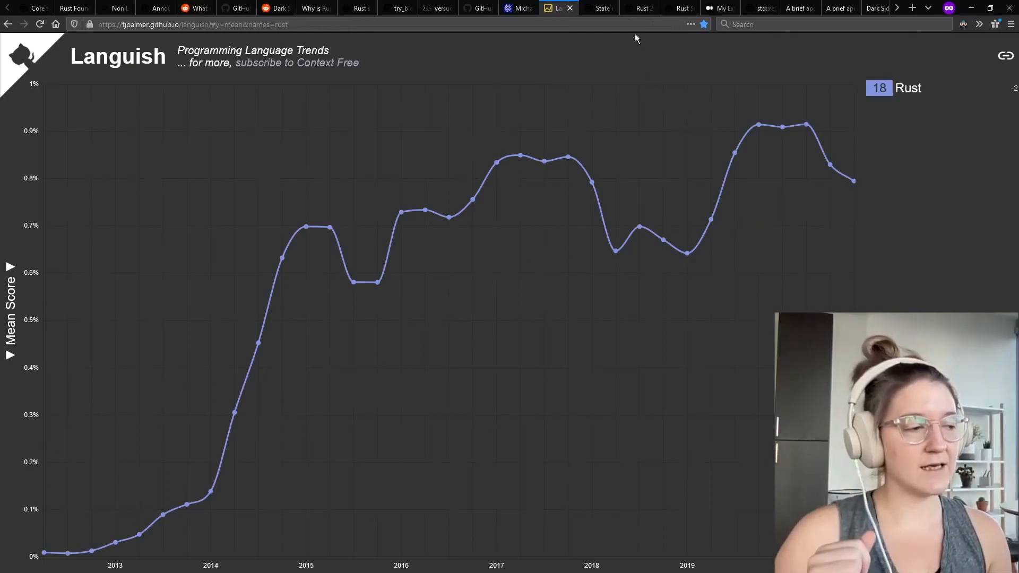
{"action": "mouse_move", "coordinate": [599, 8]}
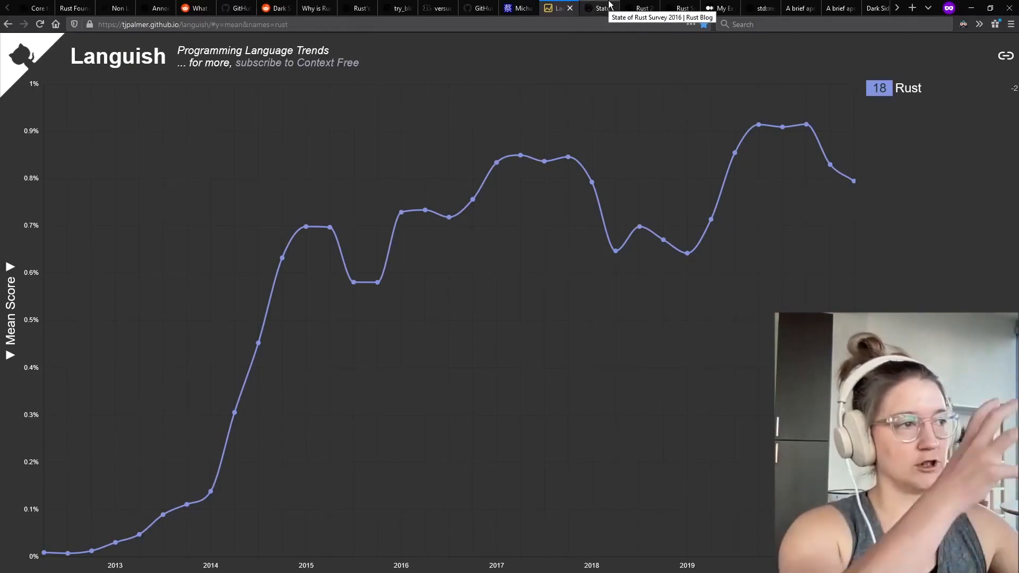
- Step through the 2016, 2017 and 2018 Rust survey results to the learning-Rust post
{"action": "left_click", "coordinate": [598, 7]}
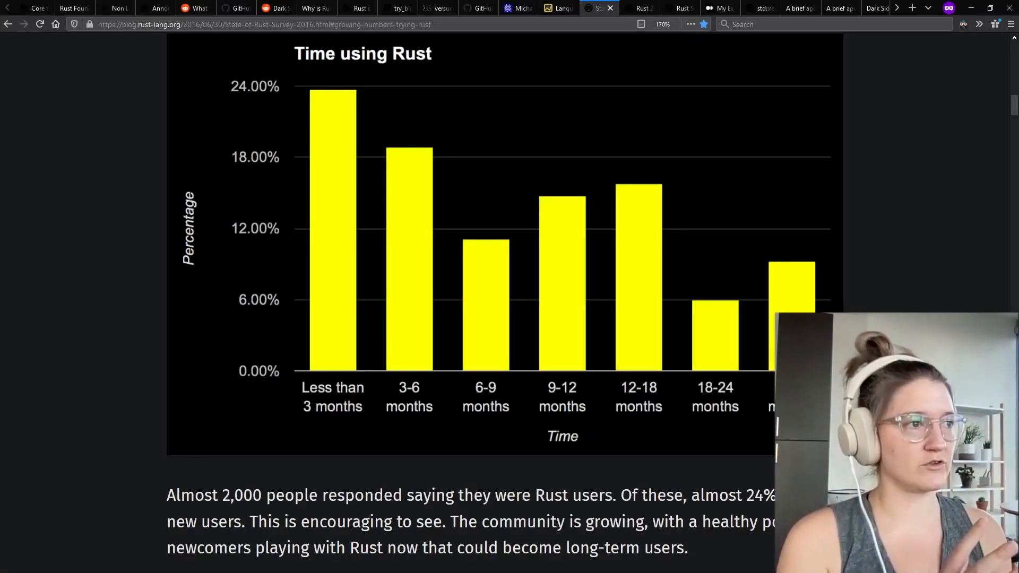
{"action": "mouse_move", "coordinate": [969, 308]}
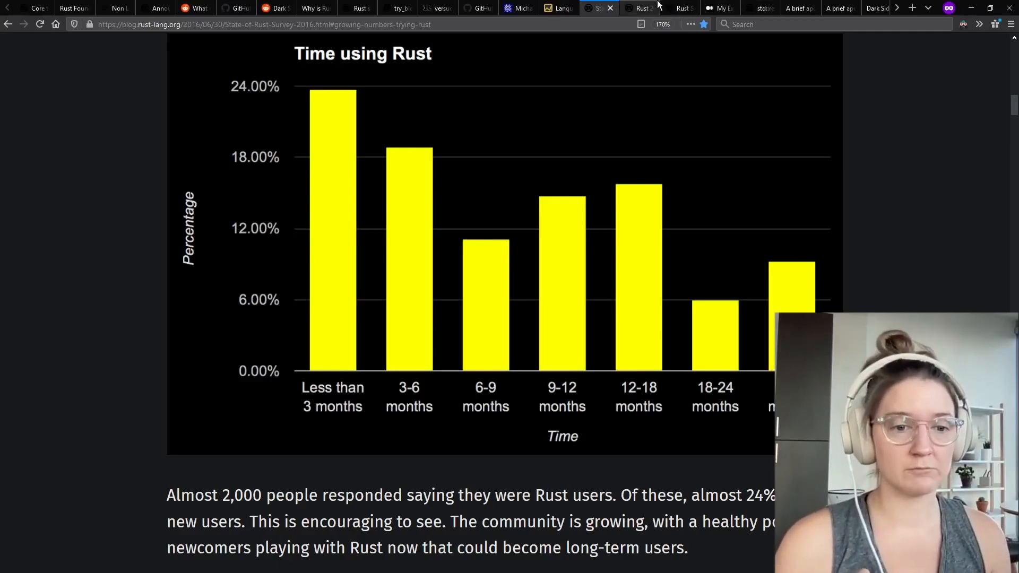
{"action": "left_click", "coordinate": [640, 7]}
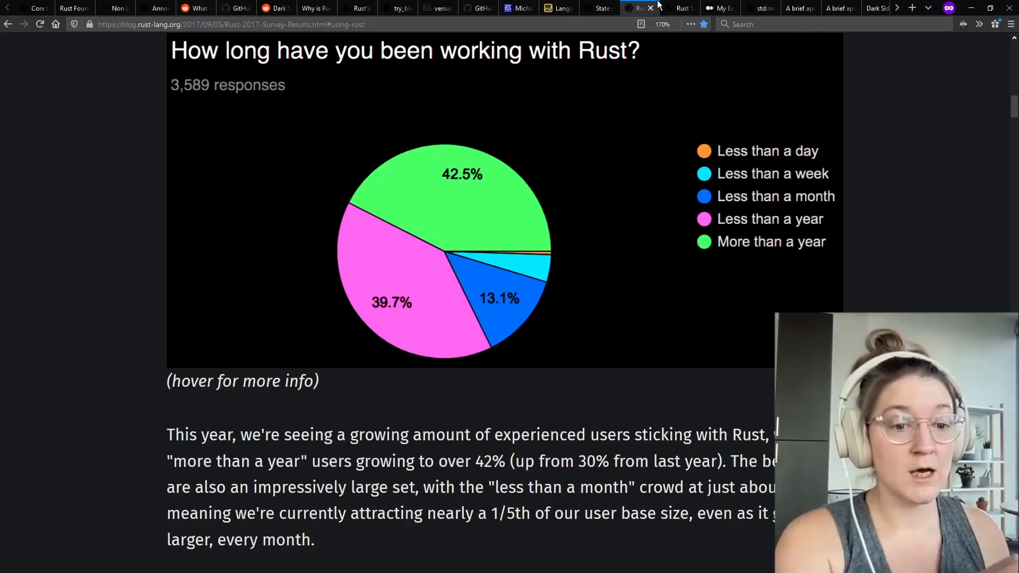
{"action": "mouse_move", "coordinate": [683, 7]}
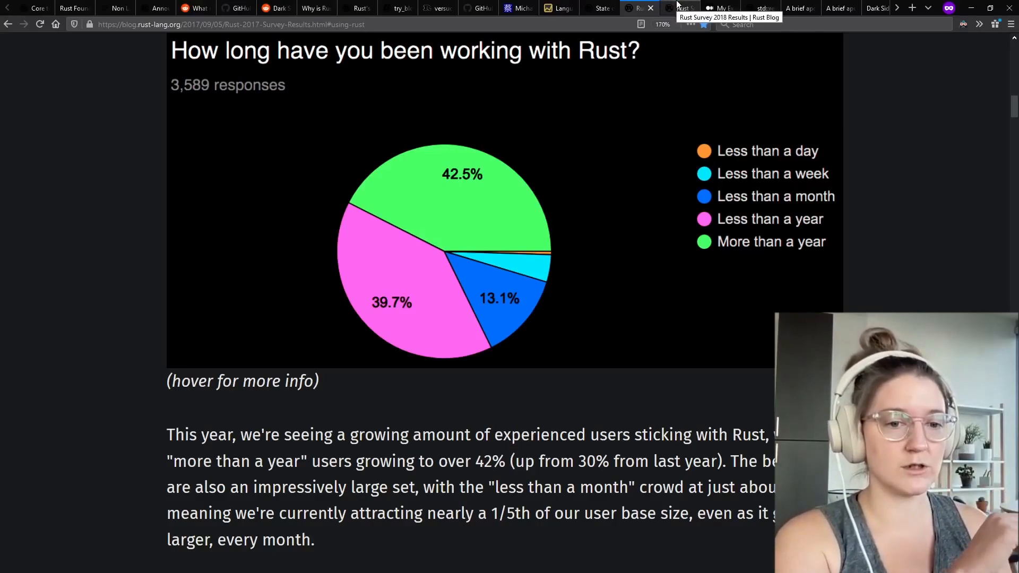
{"action": "left_click", "coordinate": [679, 8]}
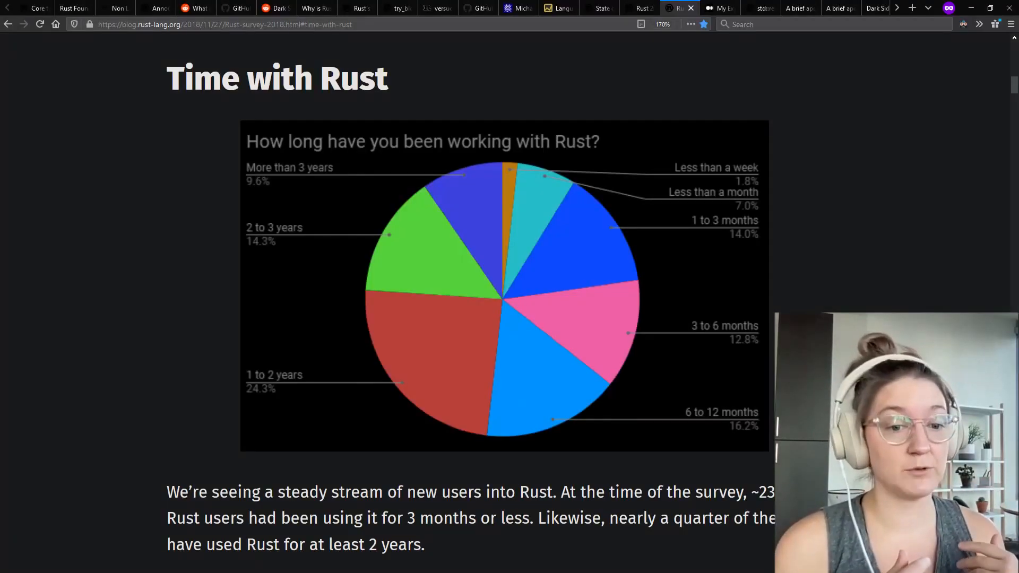
{"action": "left_click", "coordinate": [719, 7]}
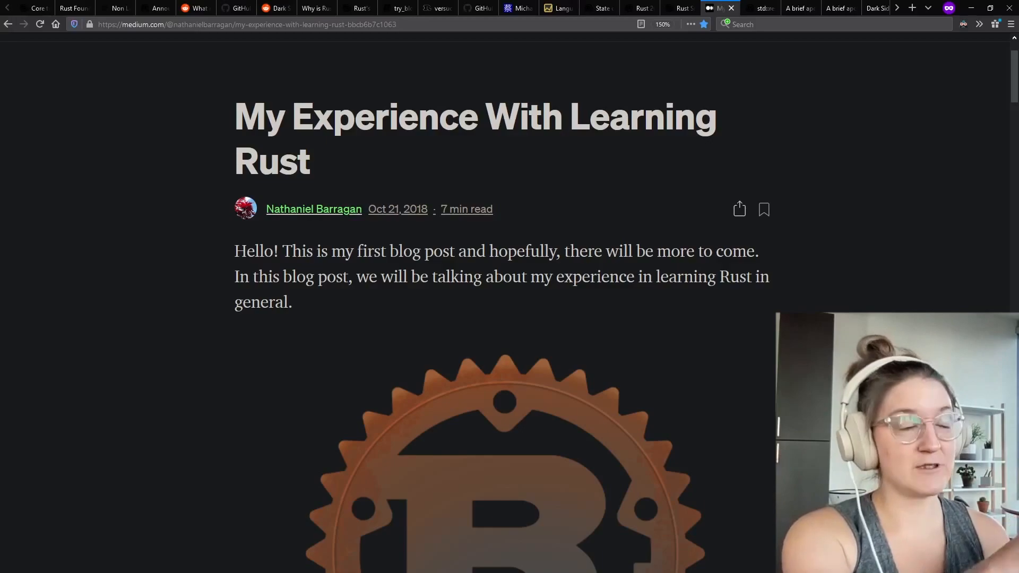
{"action": "mouse_move", "coordinate": [816, 98]}
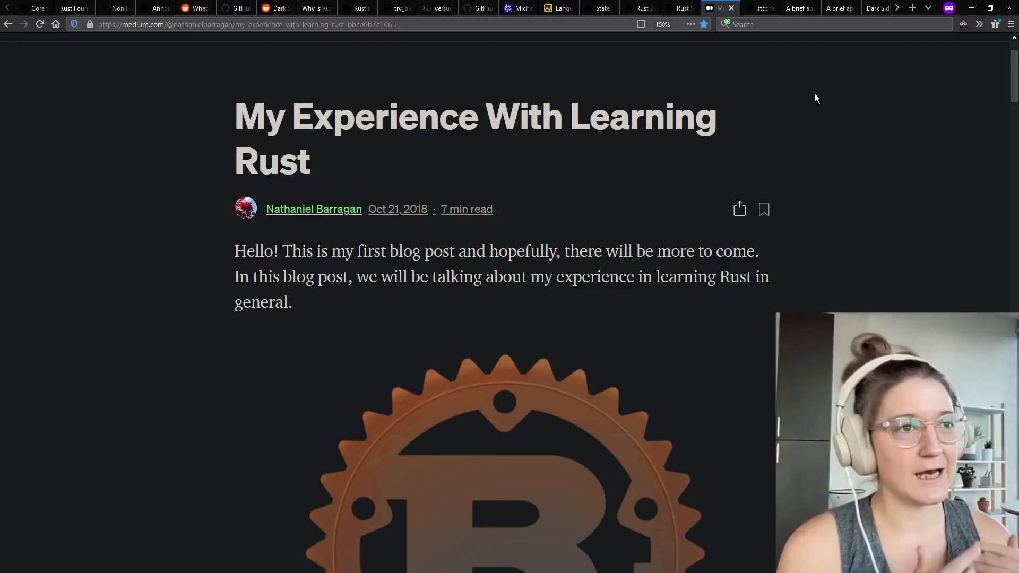
- Go through question-mark docs, Ok-wrapping articles and Wikipedia Boilerplate code to the staged RFC thread
{"action": "left_click", "coordinate": [759, 8]}
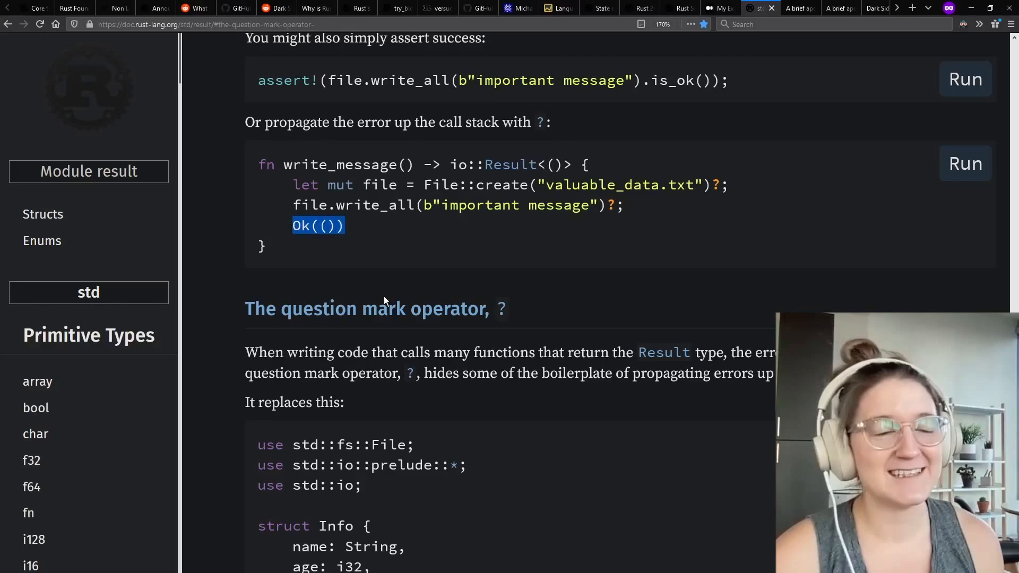
{"action": "mouse_move", "coordinate": [861, 117]}
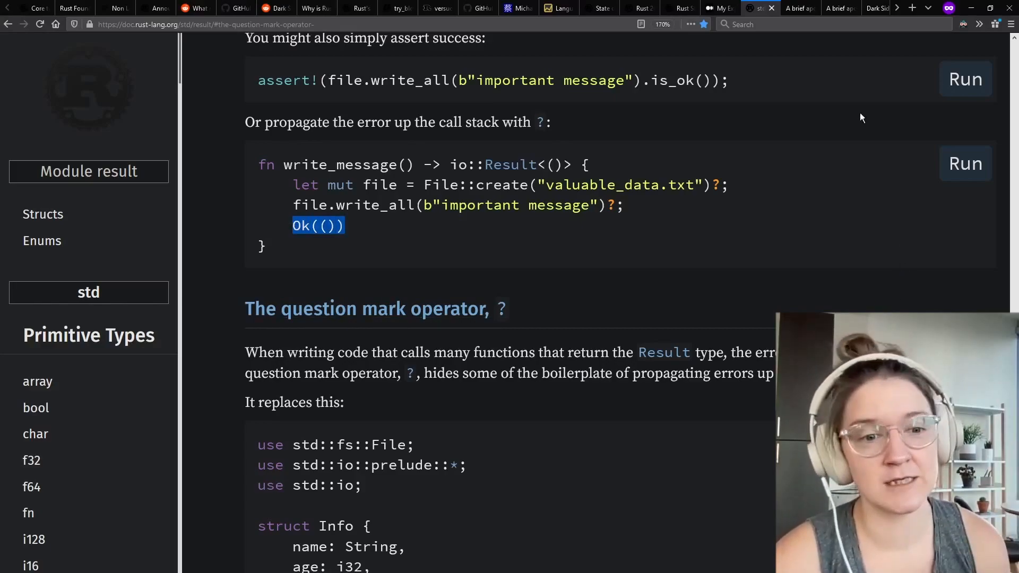
{"action": "mouse_move", "coordinate": [800, 8]}
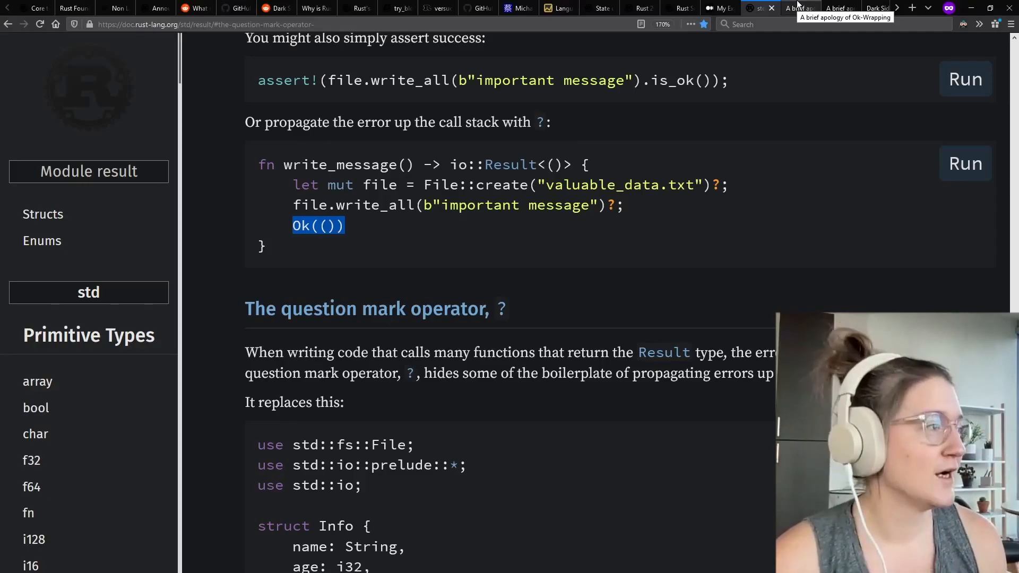
{"action": "left_click", "coordinate": [799, 8]}
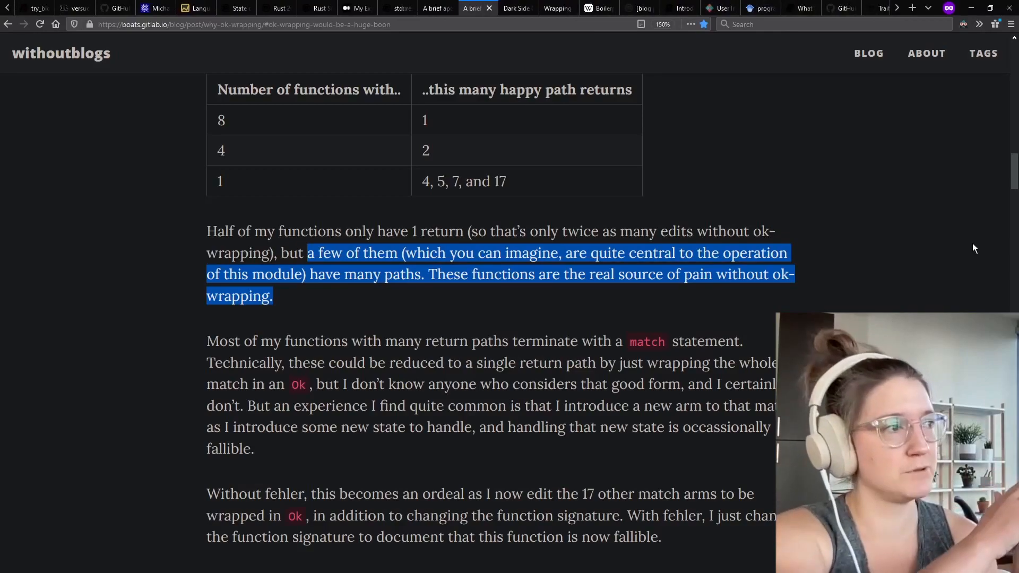
{"action": "left_click", "coordinate": [511, 8]}
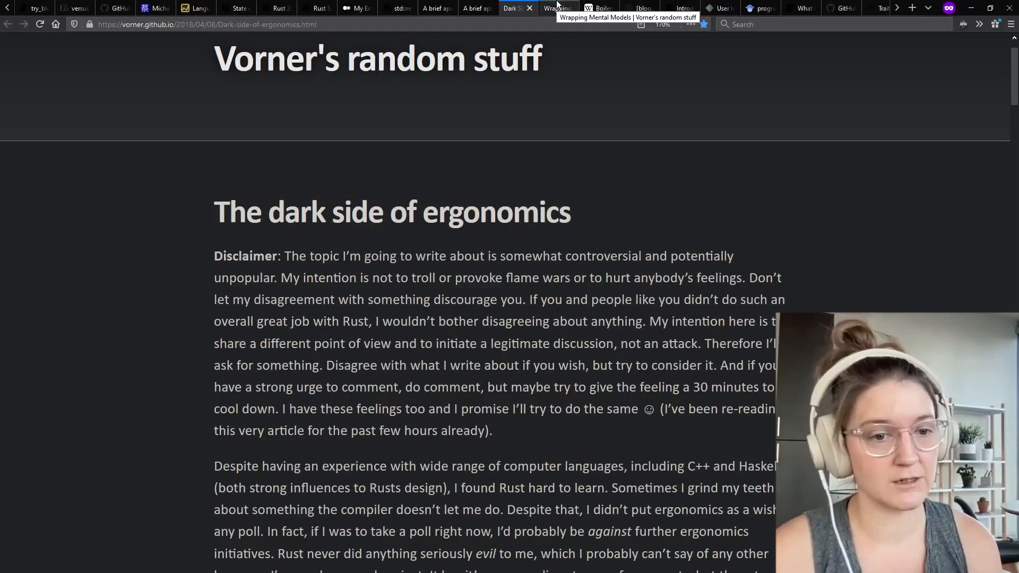
{"action": "left_click", "coordinate": [553, 8]}
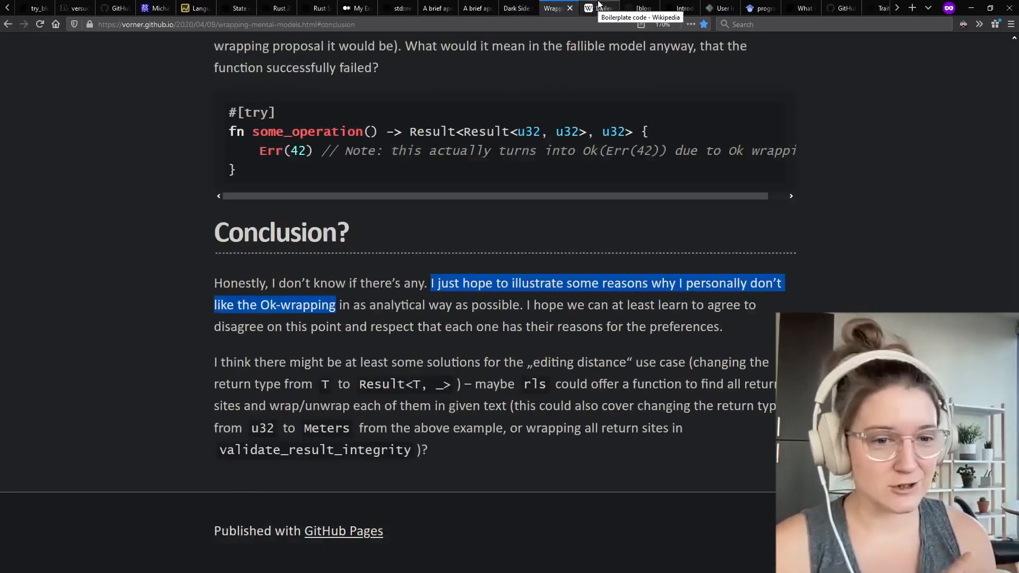
{"action": "left_click", "coordinate": [598, 8]}
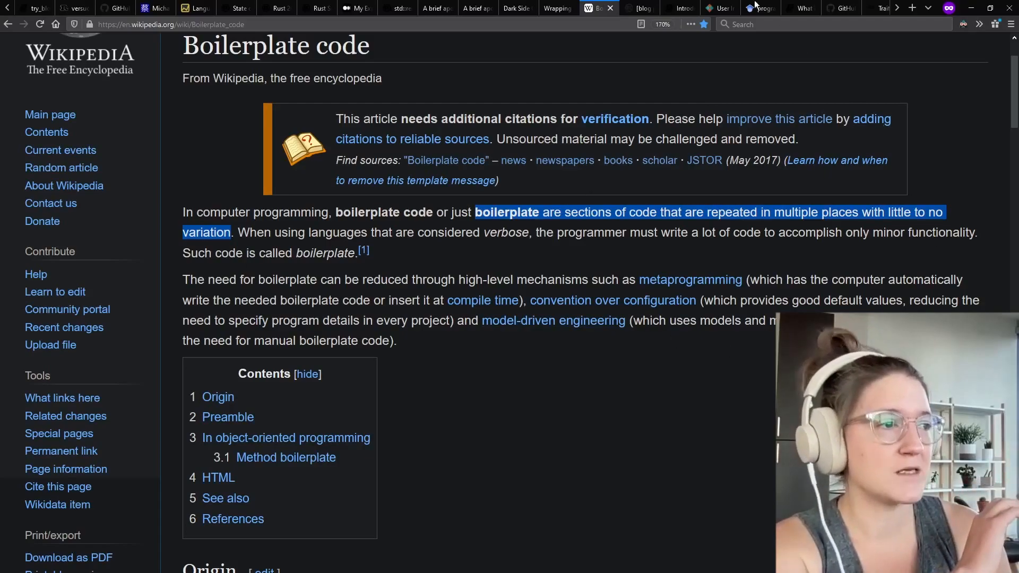
{"action": "mouse_move", "coordinate": [640, 7]}
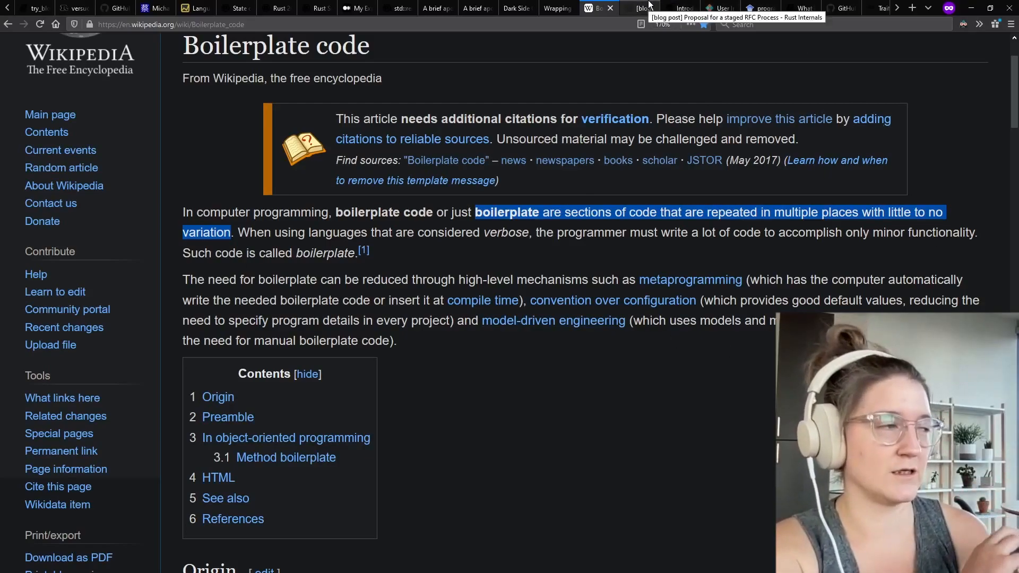
{"action": "mouse_move", "coordinate": [683, 8]}
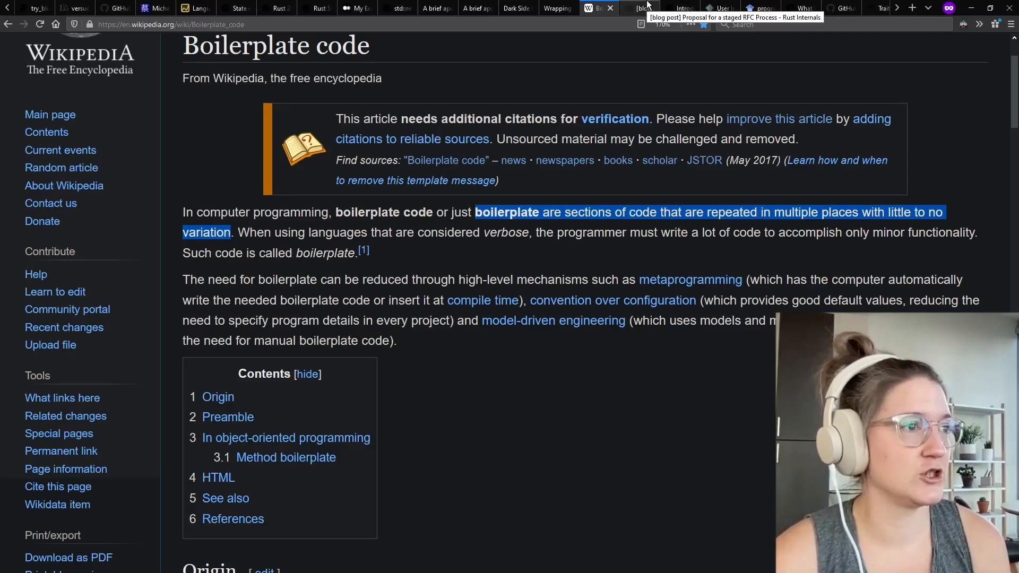
{"action": "left_click", "coordinate": [643, 8]}
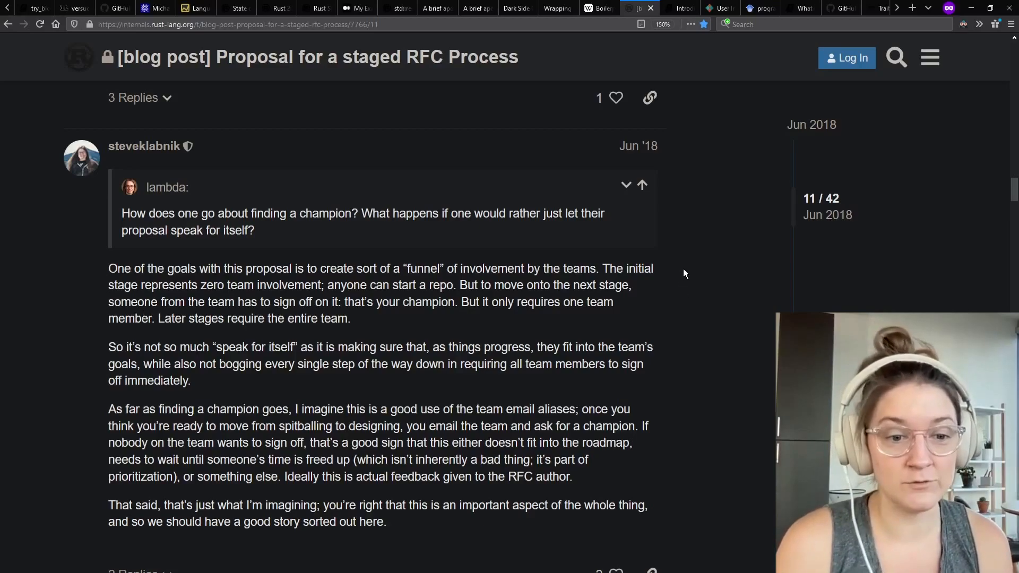
{"action": "mouse_move", "coordinate": [683, 8]}
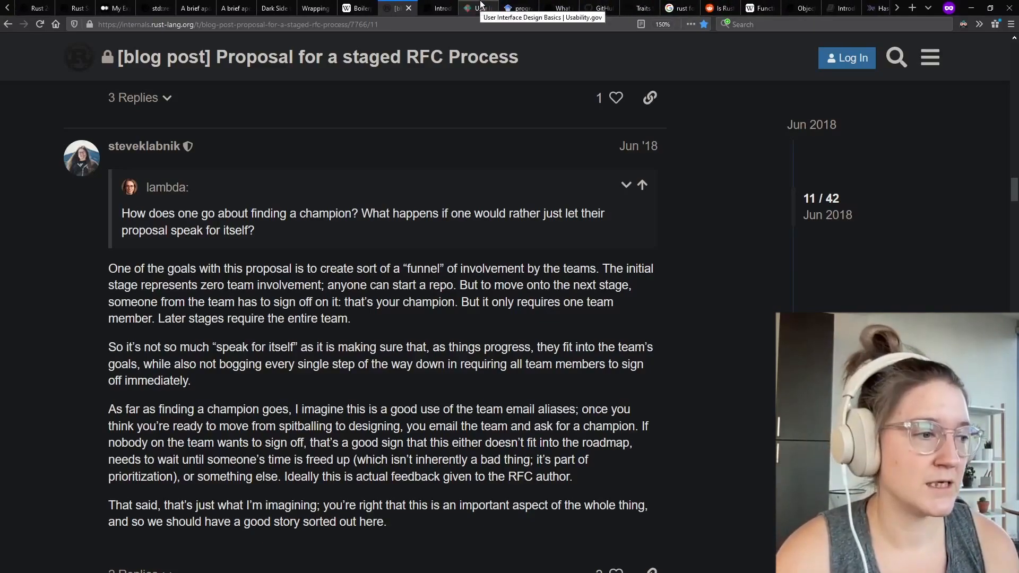
{"action": "mouse_move", "coordinate": [442, 8]}
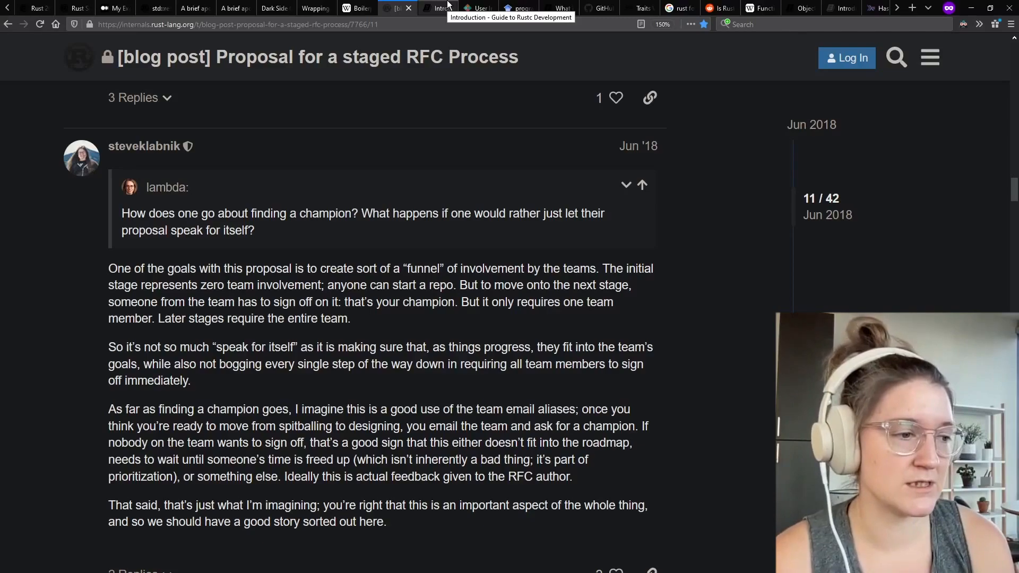
- Show the Rustc development guide and UI Design Basics, then the programming language usability results
{"action": "left_click", "coordinate": [436, 8]}
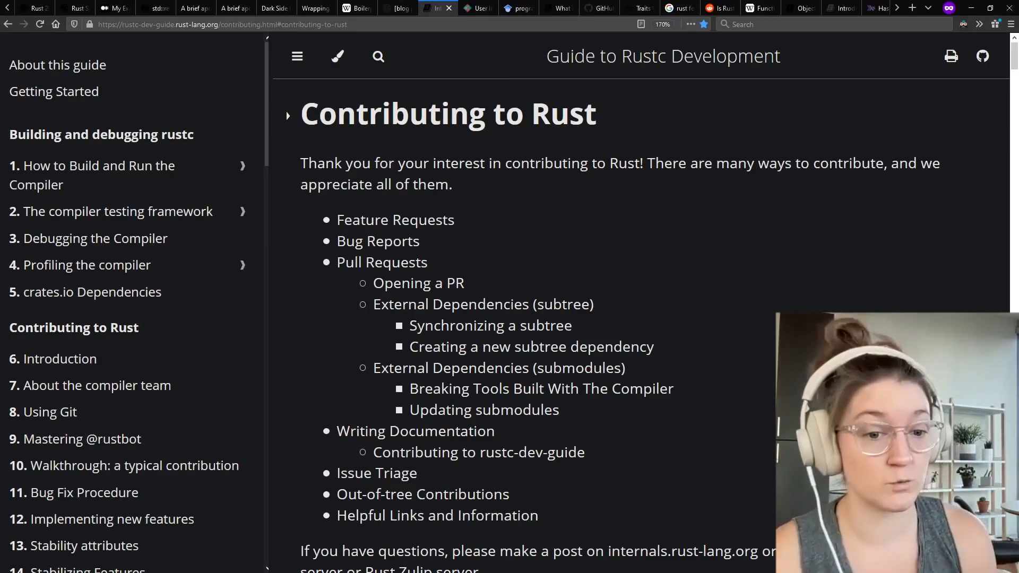
{"action": "mouse_move", "coordinate": [684, 178]}
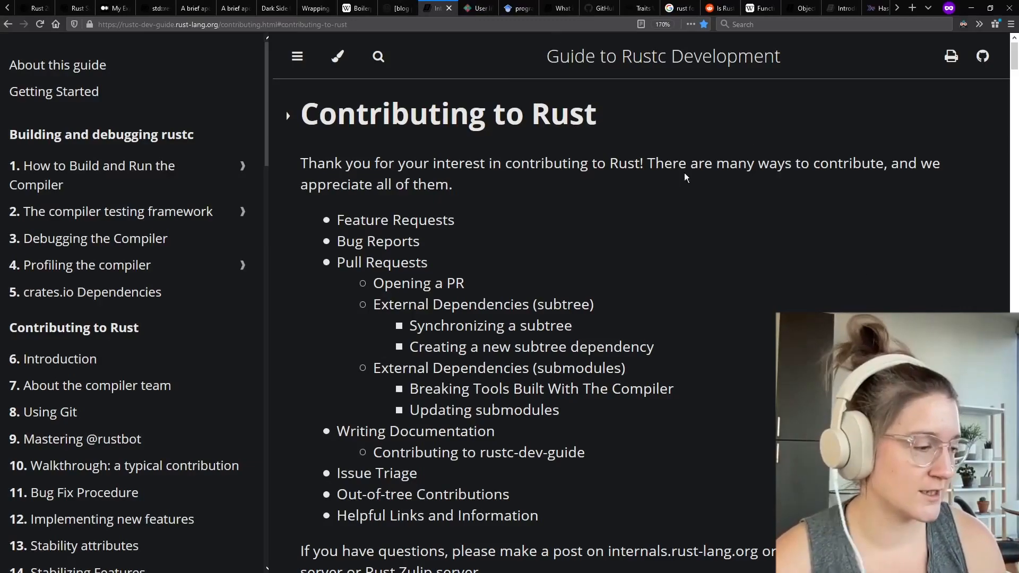
{"action": "left_click", "coordinate": [475, 8]}
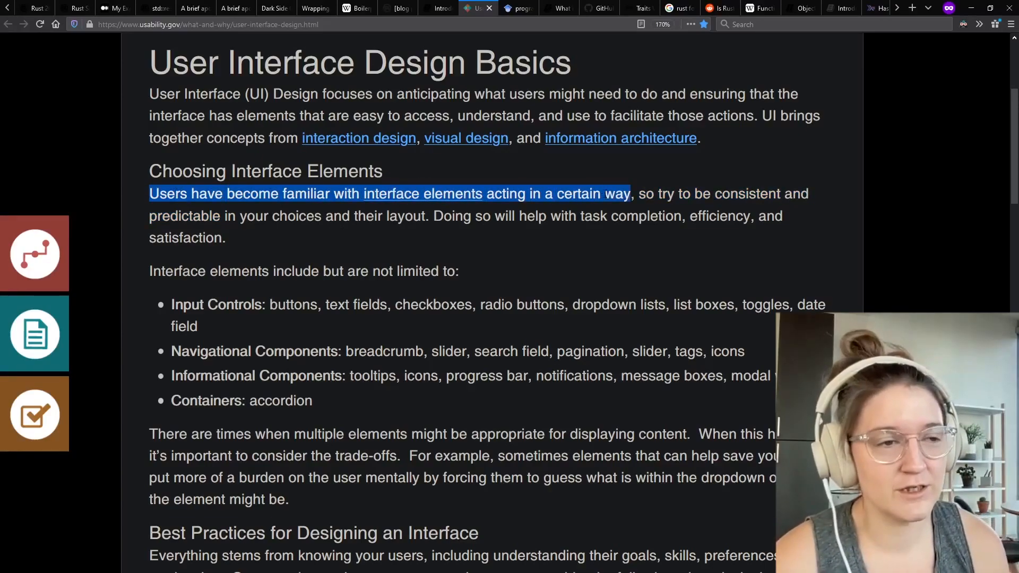
{"action": "mouse_move", "coordinate": [518, 8]}
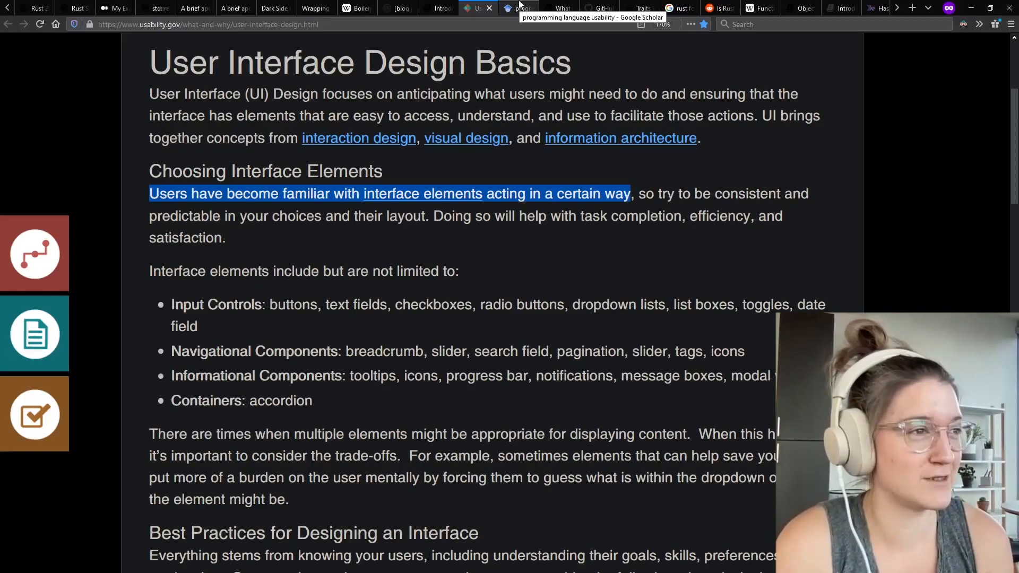
{"action": "left_click", "coordinate": [518, 8]}
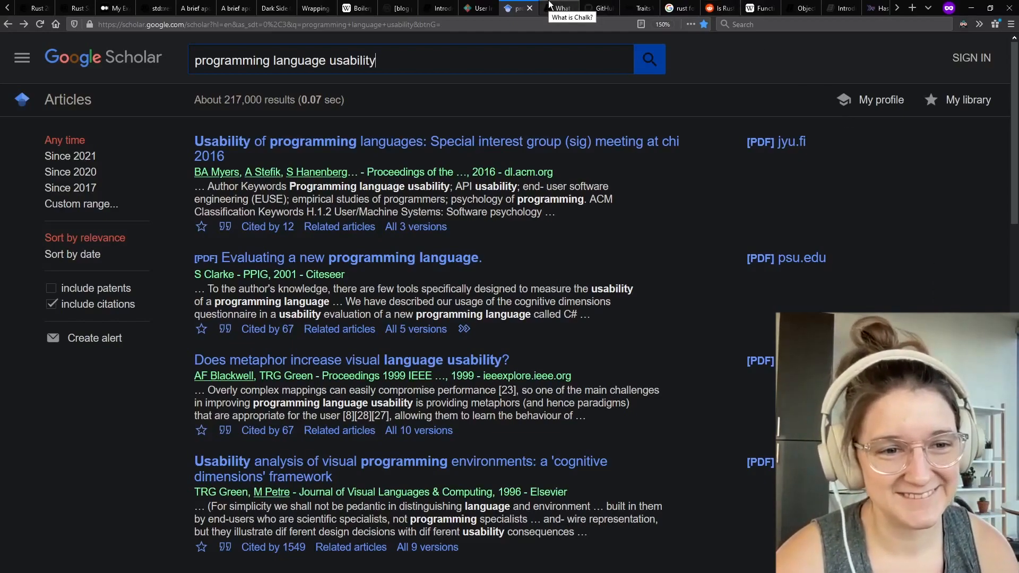
- Show 'What is Chalk?' and the Traits Working Group page, then the 'rust formalization' search
{"action": "left_click", "coordinate": [559, 7]}
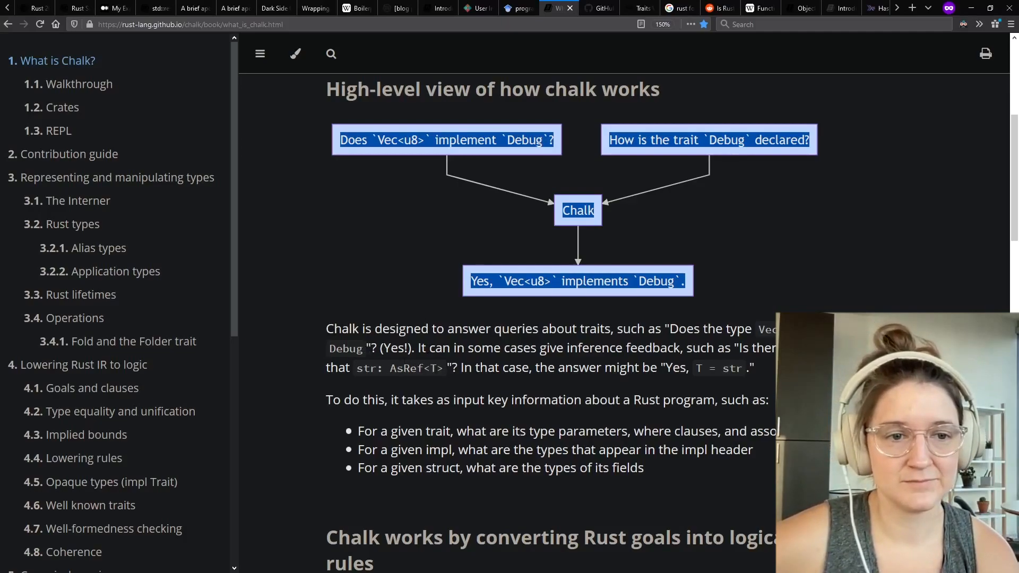
{"action": "mouse_move", "coordinate": [601, 8]}
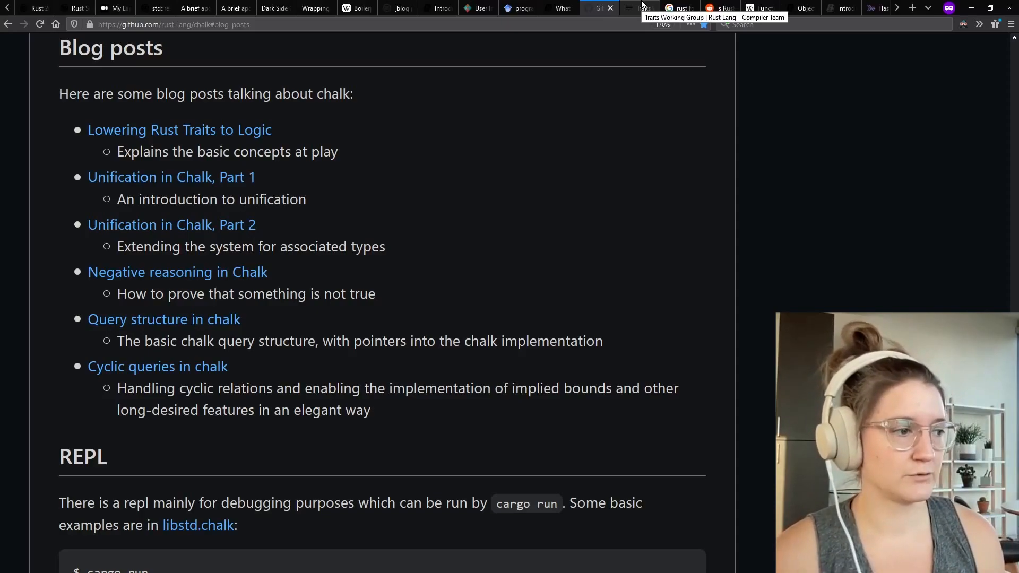
{"action": "left_click", "coordinate": [642, 8]}
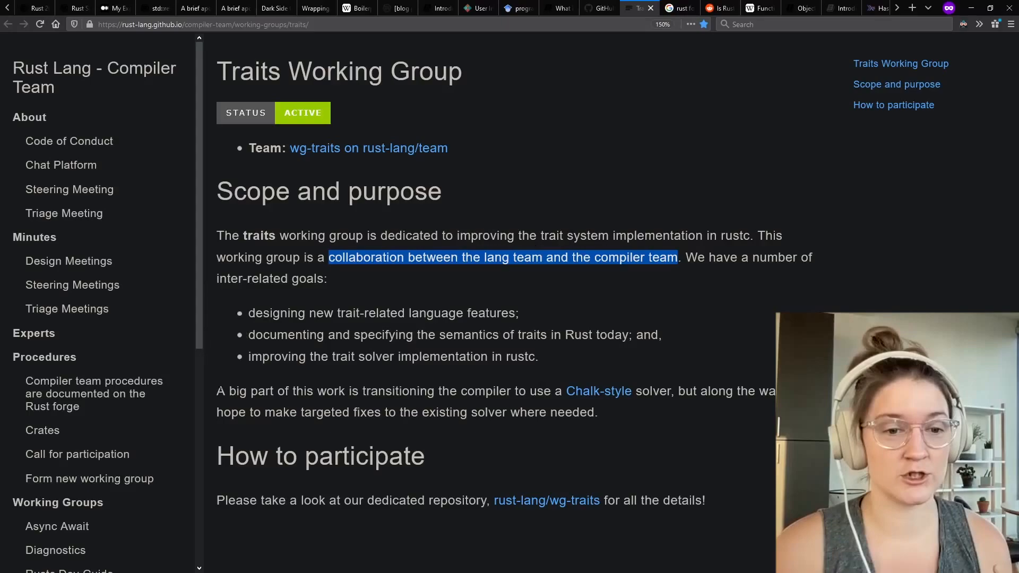
{"action": "mouse_move", "coordinate": [727, 206]}
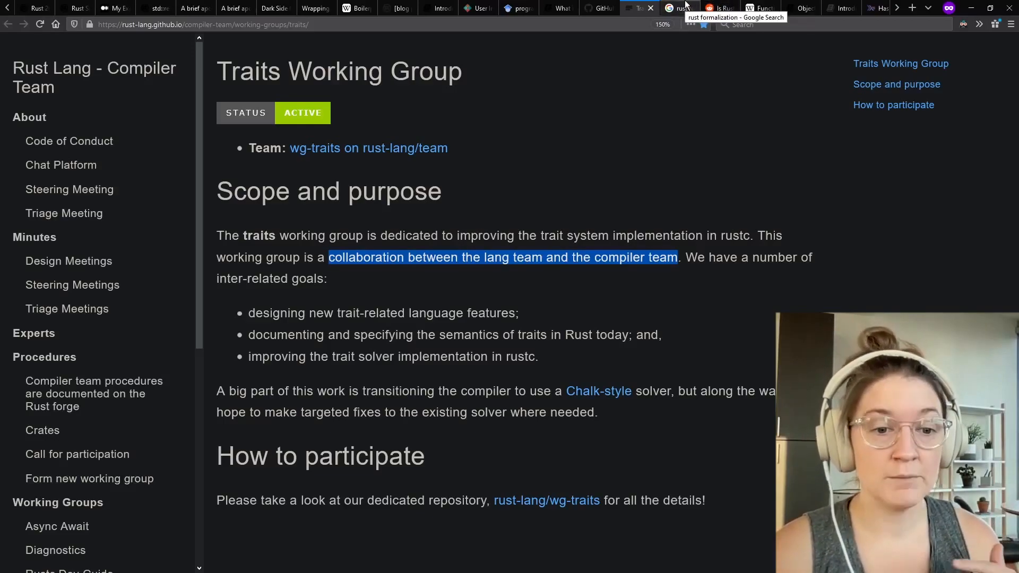
{"action": "left_click", "coordinate": [681, 8]}
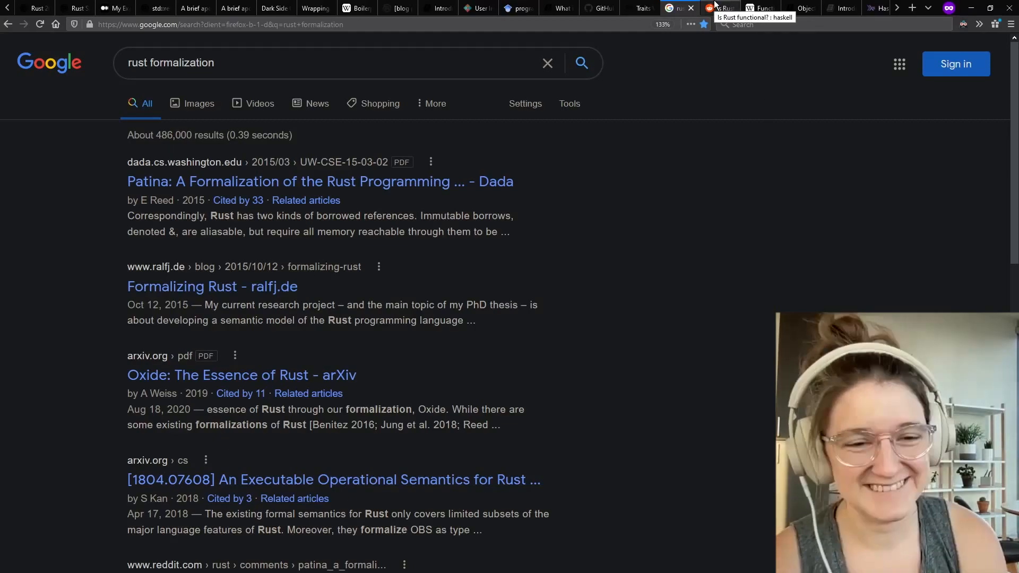
- Visit 'Is Rust functional?' and Functional programming, then highlight the OOP chapter's closing sentence
{"action": "left_click", "coordinate": [721, 8]}
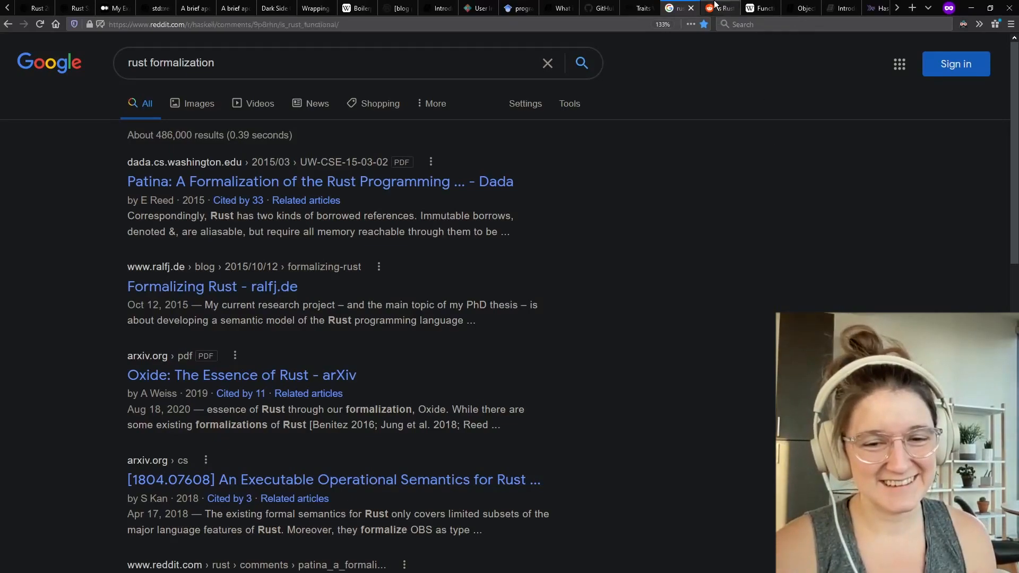
{"action": "left_click", "coordinate": [720, 8]}
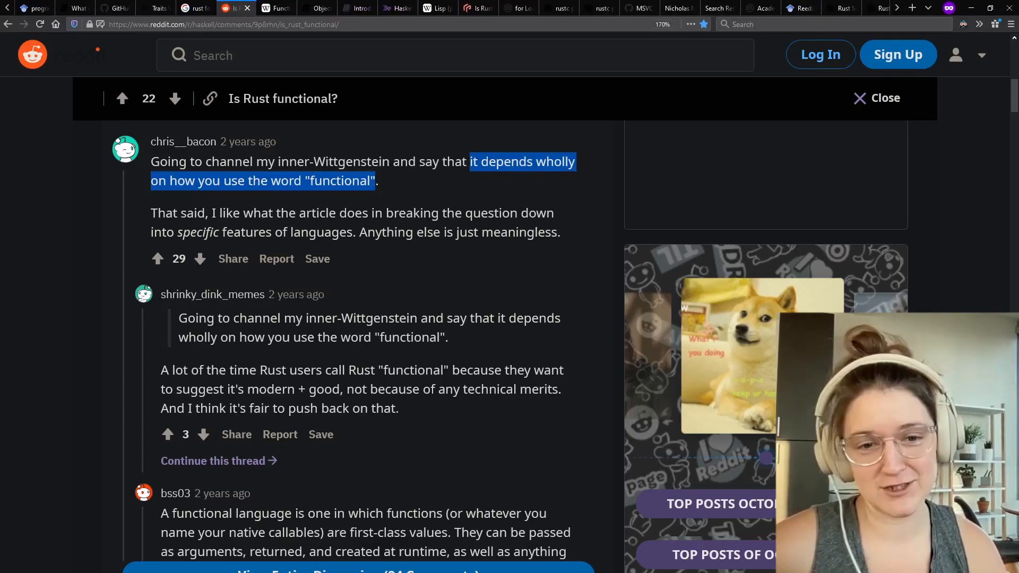
{"action": "mouse_move", "coordinate": [263, 7]}
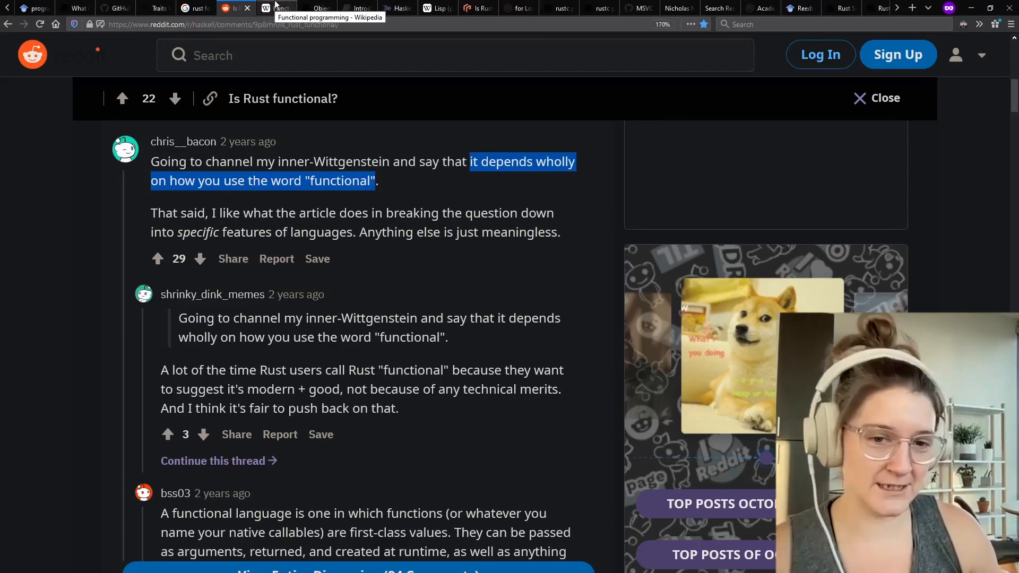
{"action": "left_click", "coordinate": [273, 6]}
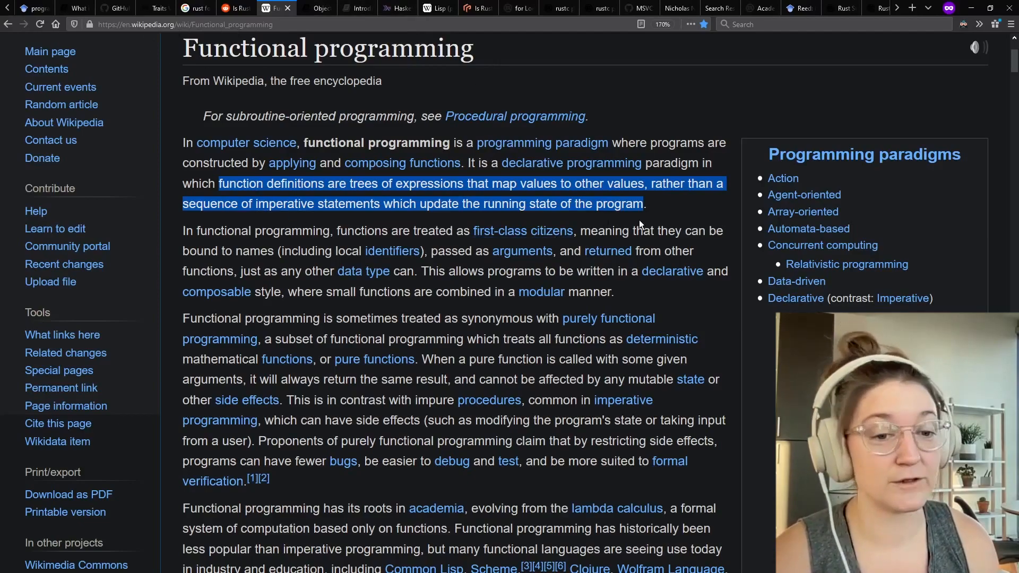
{"action": "scroll", "scroll_direction": "down", "scroll_amount": 3}
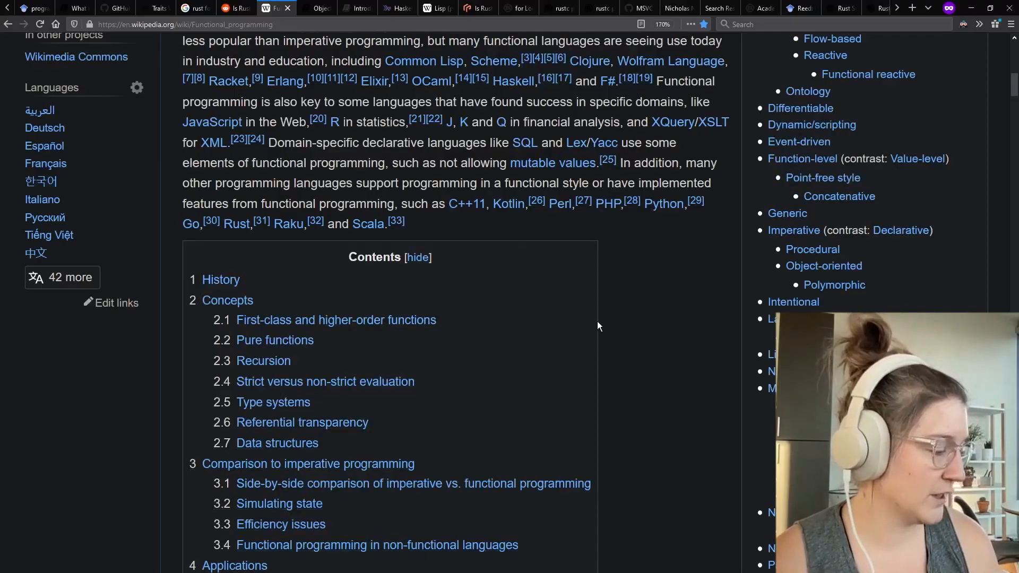
{"action": "mouse_move", "coordinate": [721, 339]}
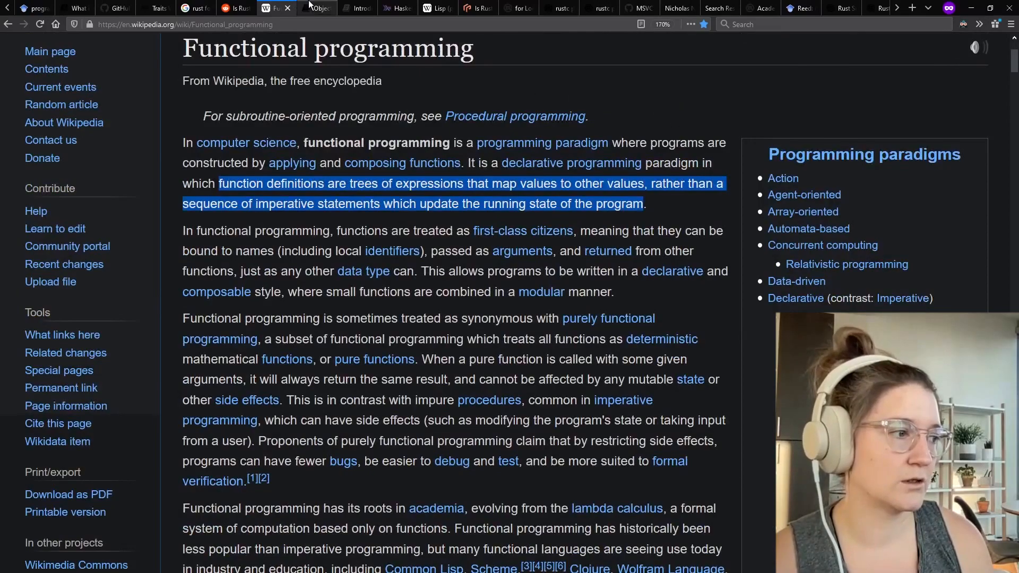
{"action": "mouse_move", "coordinate": [318, 7]}
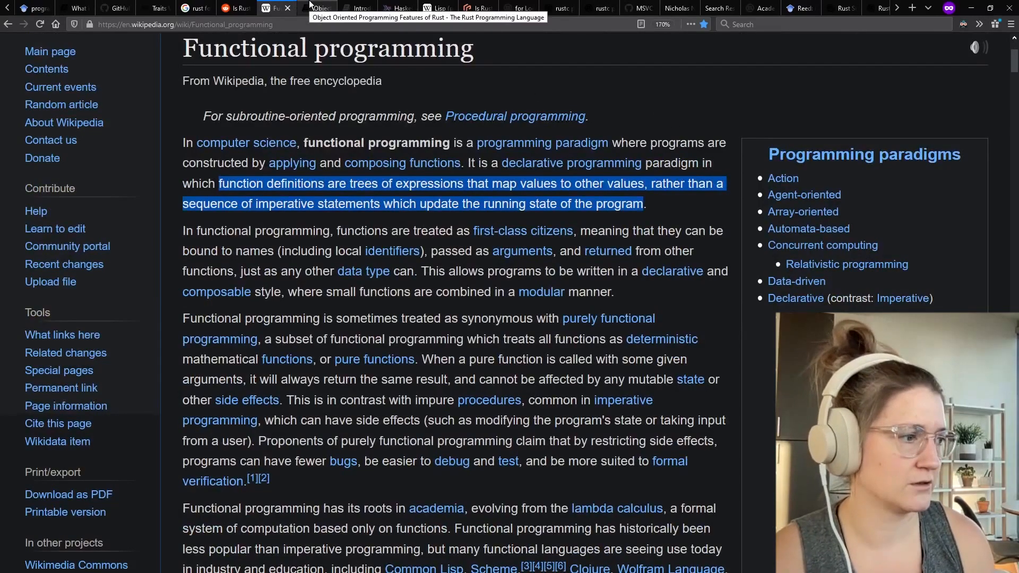
{"action": "left_click", "coordinate": [319, 8]}
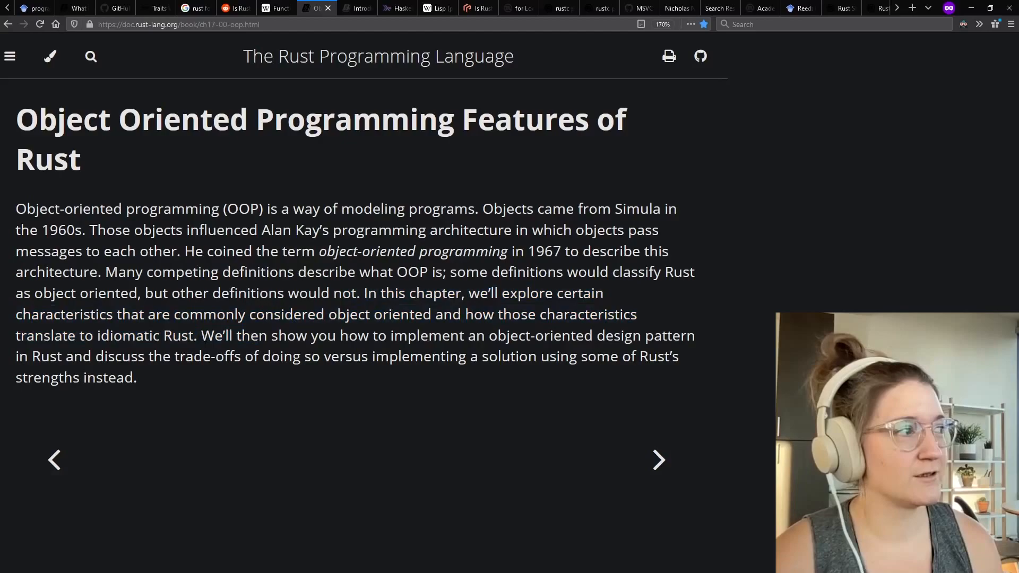
{"action": "left_click_drag", "start_coordinate": [202, 335], "coordinate": [136, 377]}
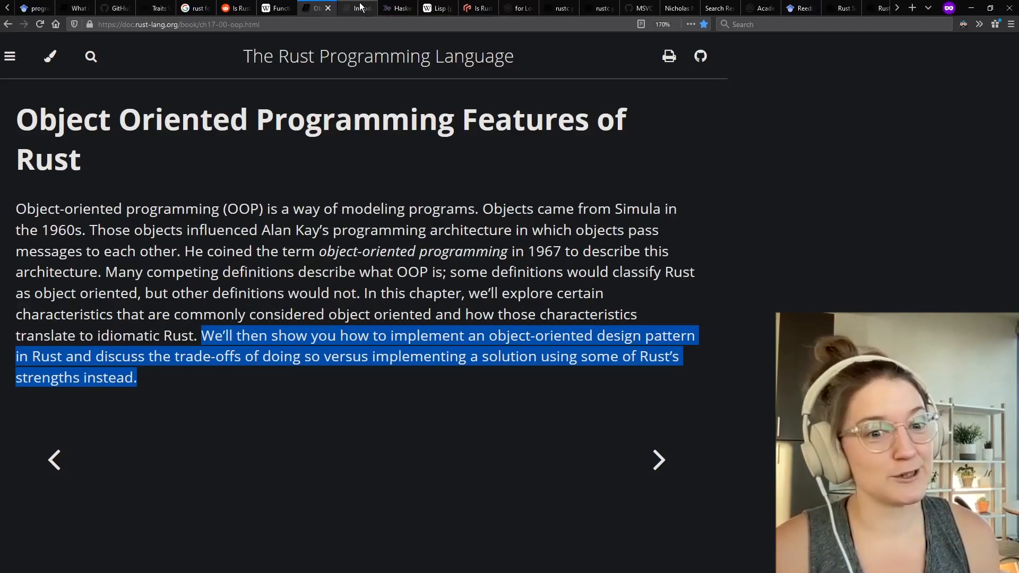
- Show Too Many Linked Lists and highlight its sentence about implementing linked lists
{"action": "left_click", "coordinate": [357, 8]}
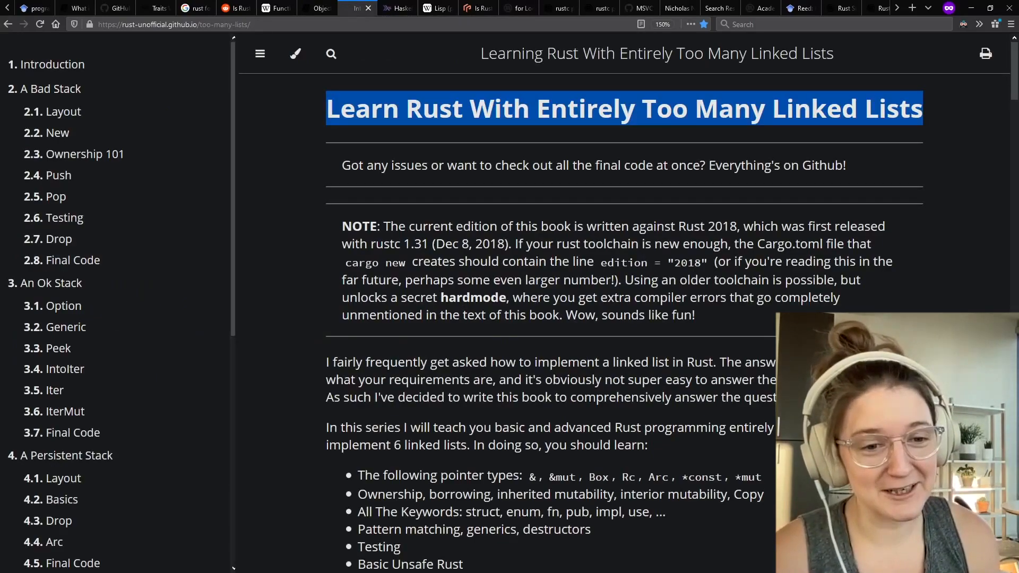
{"action": "scroll", "scroll_direction": "down", "scroll_amount": 3}
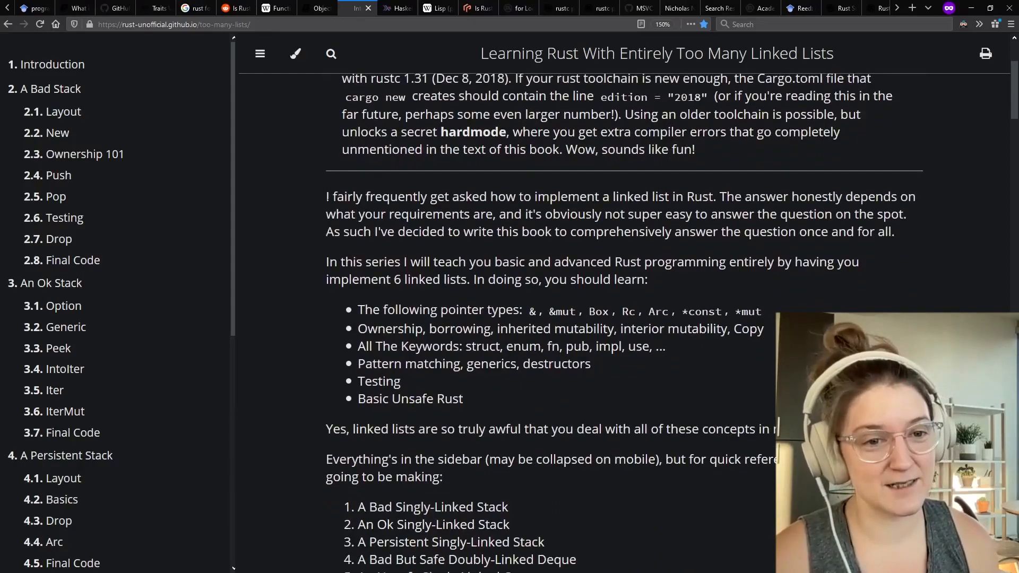
{"action": "left_click_drag", "start_coordinate": [325, 197], "coordinate": [739, 196]}
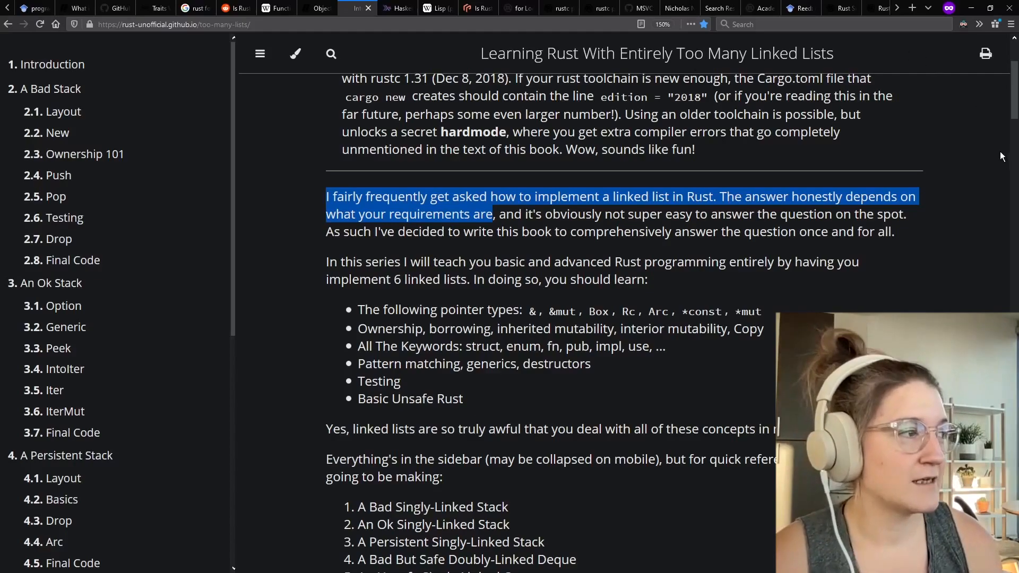
{"action": "mouse_move", "coordinate": [994, 158]}
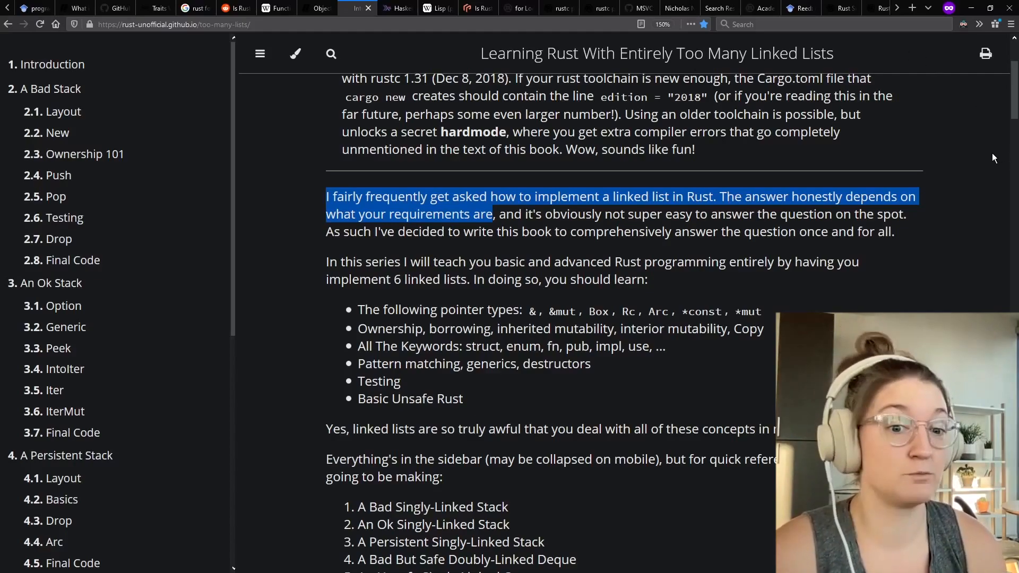
- Step through the Haskell, Lisp and FP Complete tabs to the Rust for Loops page
{"action": "left_click", "coordinate": [393, 8]}
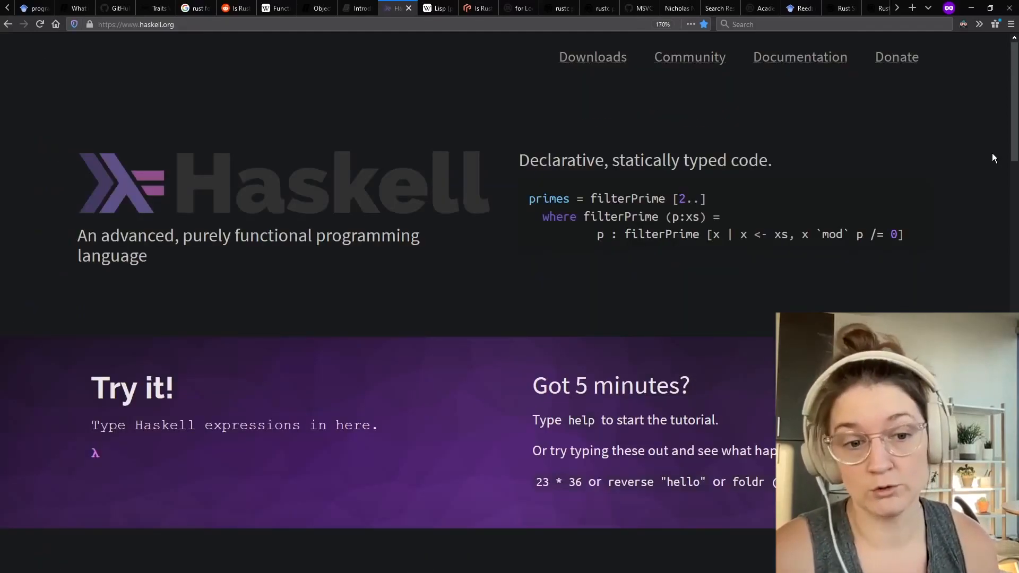
{"action": "left_click", "coordinate": [437, 8]}
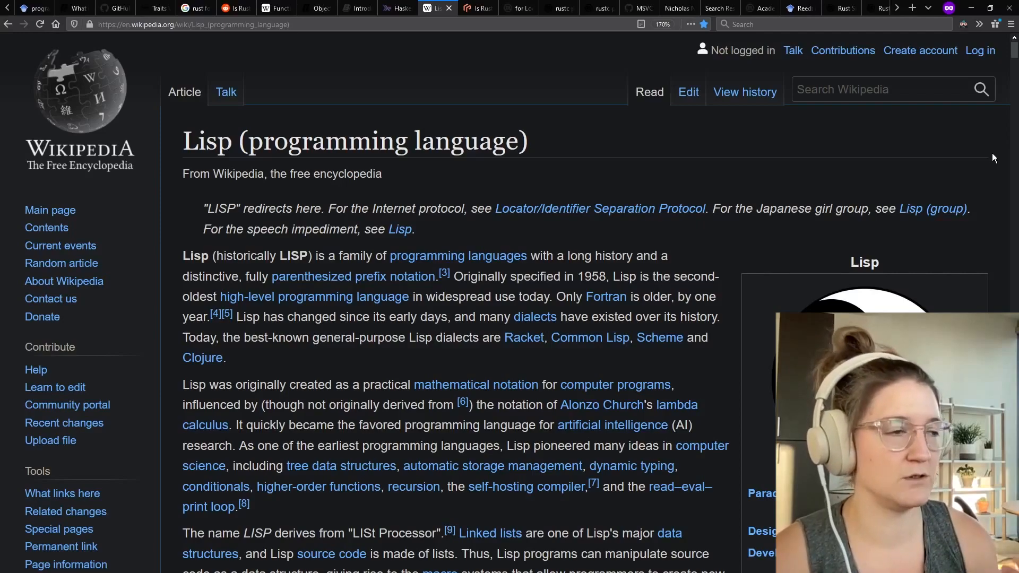
{"action": "left_click", "coordinate": [478, 8]}
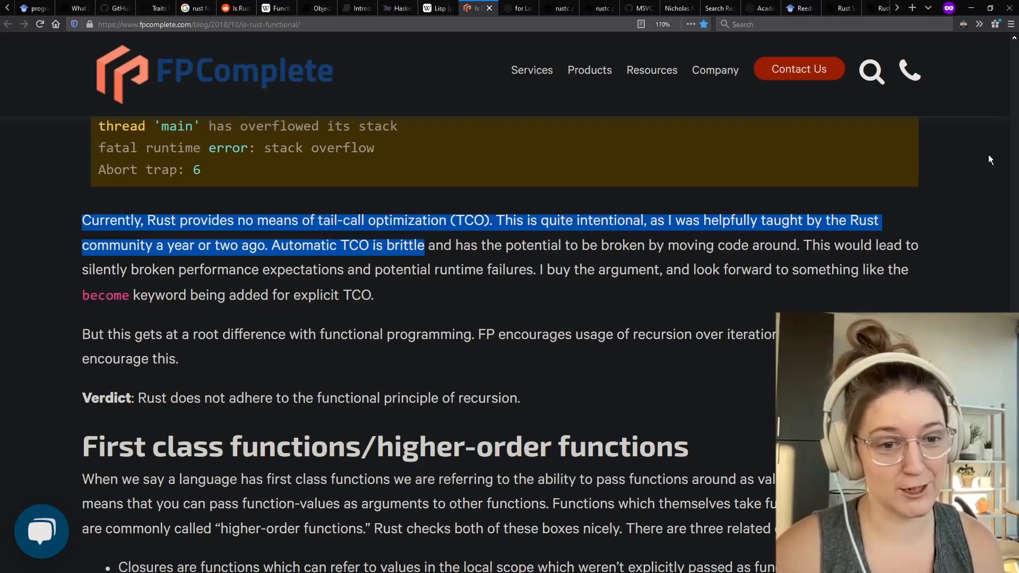
{"action": "left_click", "coordinate": [316, 8]}
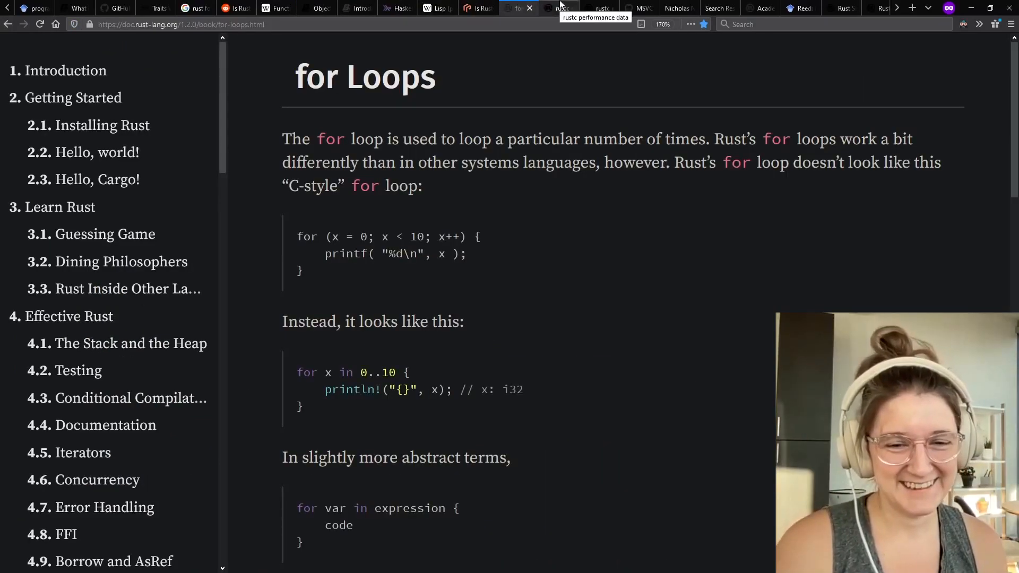
- Show the rustc performance data, the compiler developer's blog, and its 'speed' search results
{"action": "left_click", "coordinate": [561, 6]}
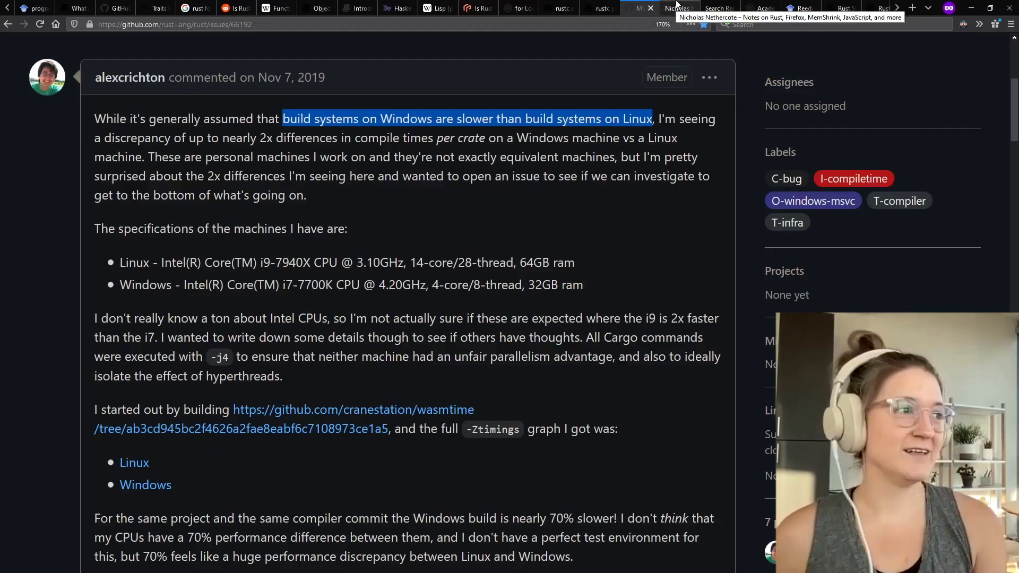
{"action": "left_click", "coordinate": [678, 8]}
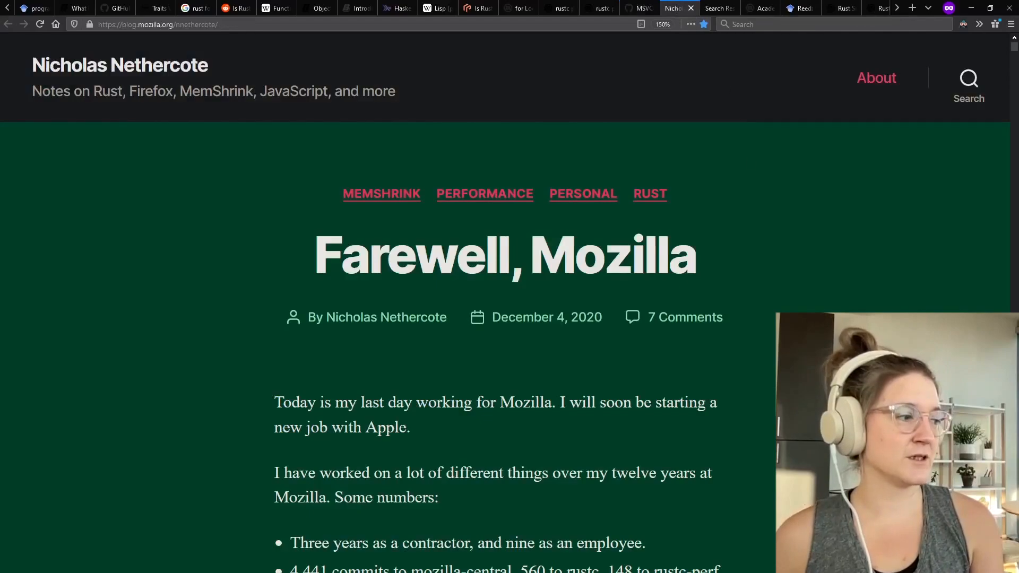
{"action": "mouse_move", "coordinate": [547, 317]}
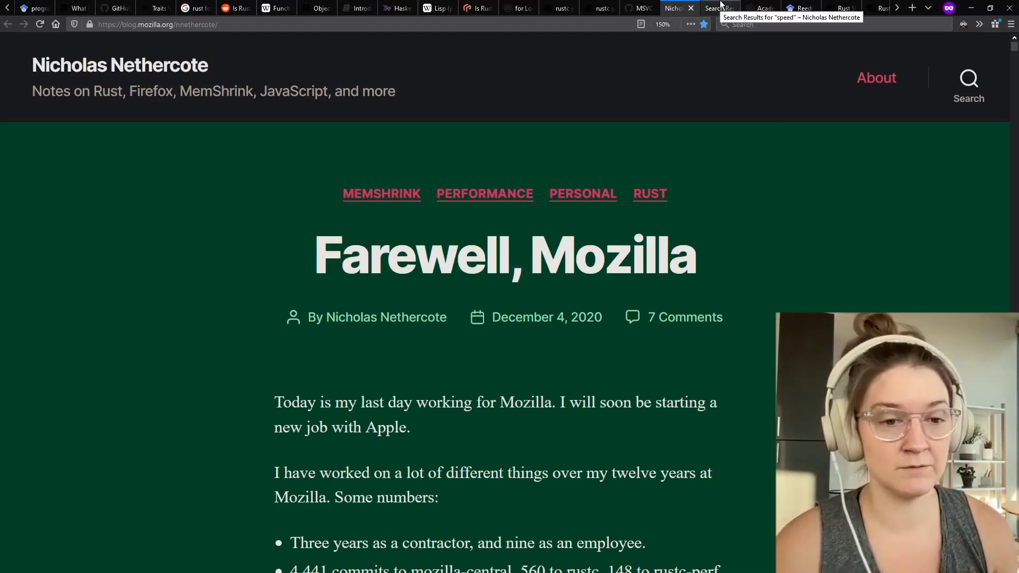
{"action": "left_click", "coordinate": [715, 8]}
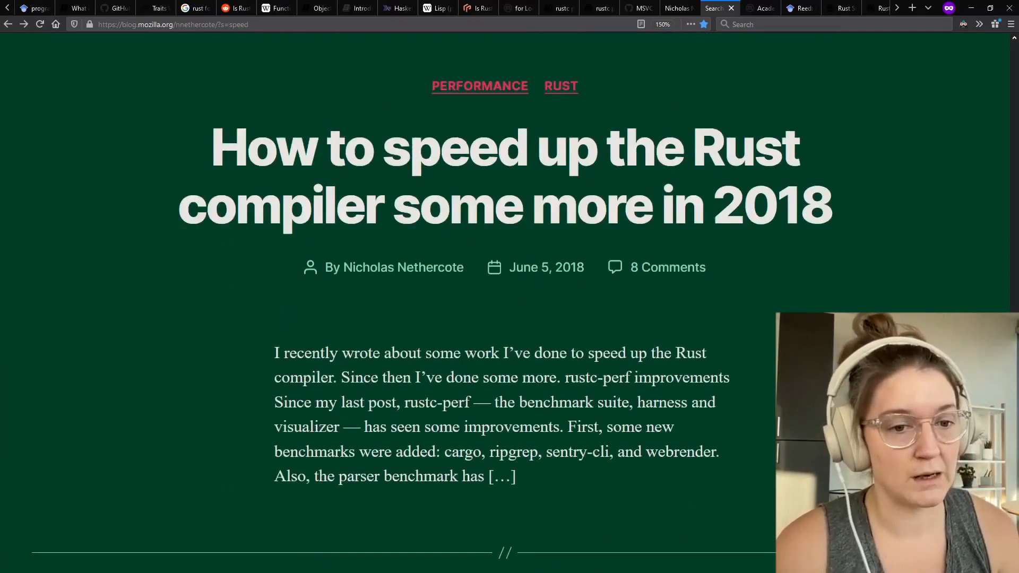
- Scroll through the compiler speed-up posts, then switch to Google Scholar's Rust papers
{"action": "scroll", "scroll_direction": "down", "scroll_amount": 3}
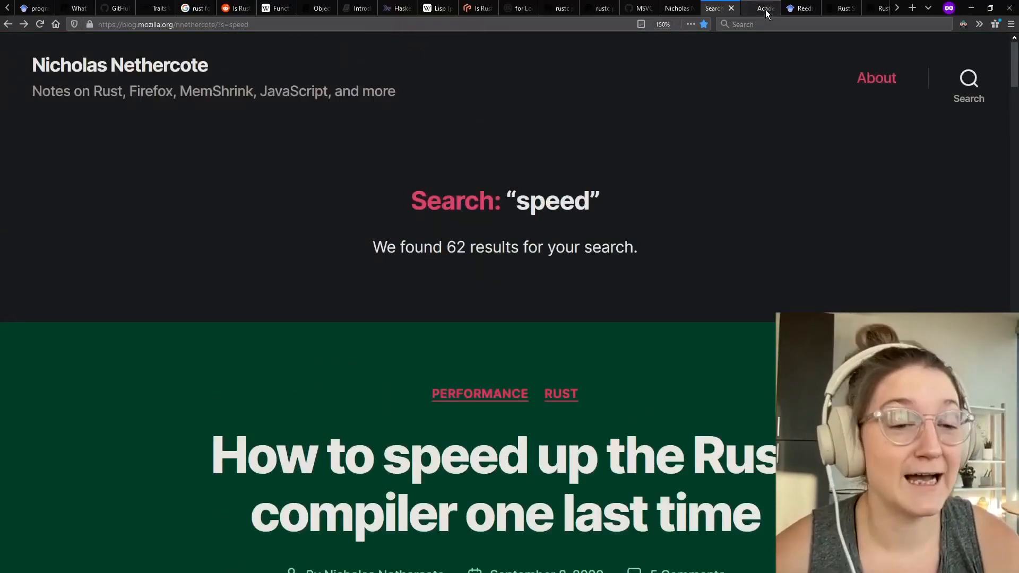
{"action": "mouse_move", "coordinate": [982, 206]}
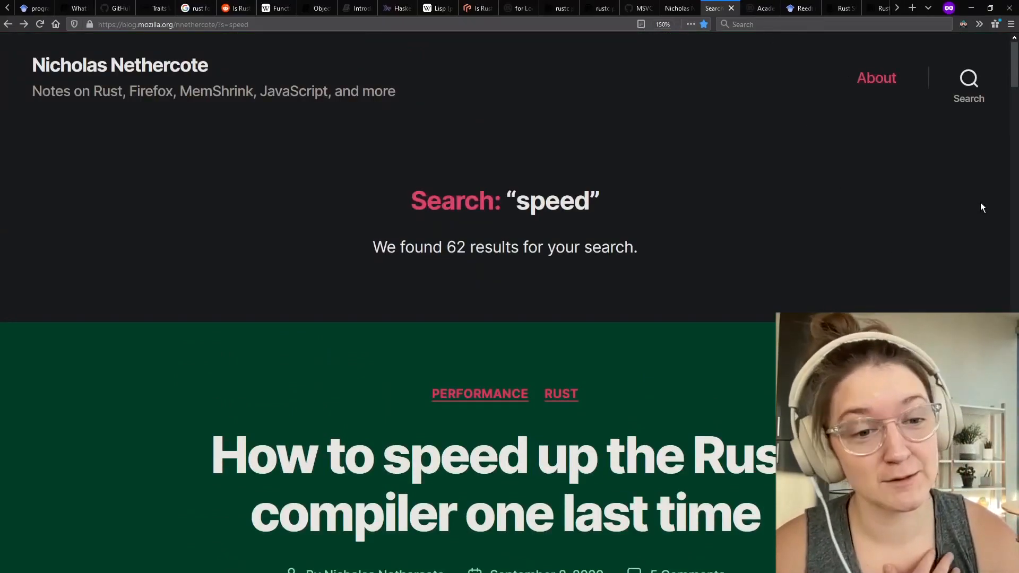
{"action": "scroll", "scroll_direction": "down", "scroll_amount": 3}
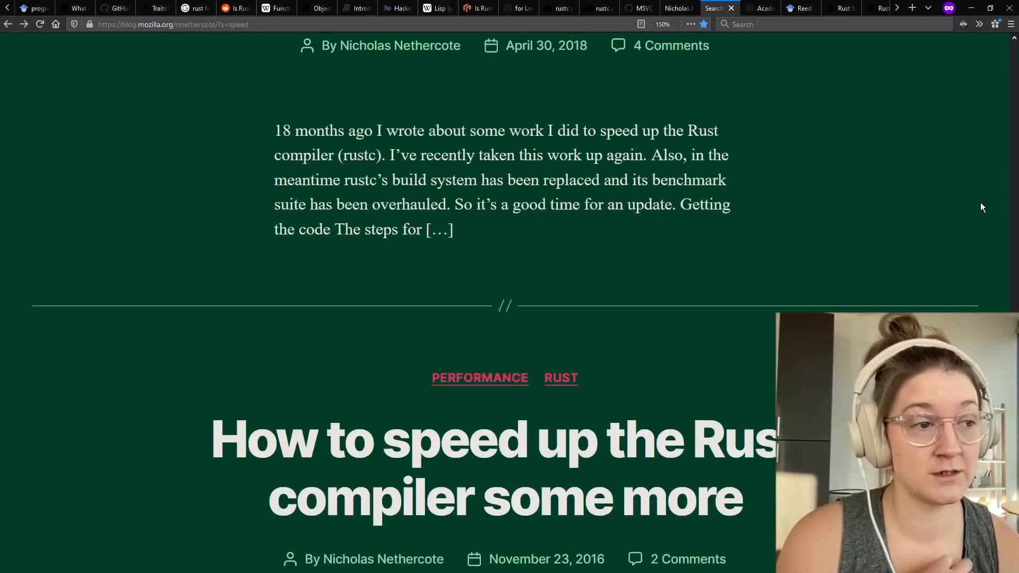
{"action": "mouse_move", "coordinate": [852, 142]}
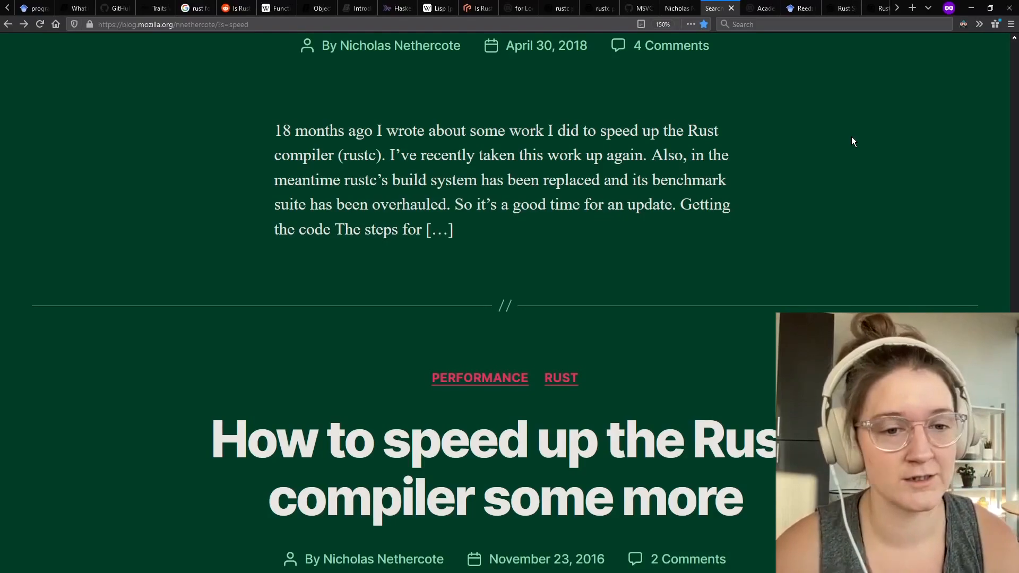
{"action": "scroll", "scroll_direction": "down", "scroll_amount": 3}
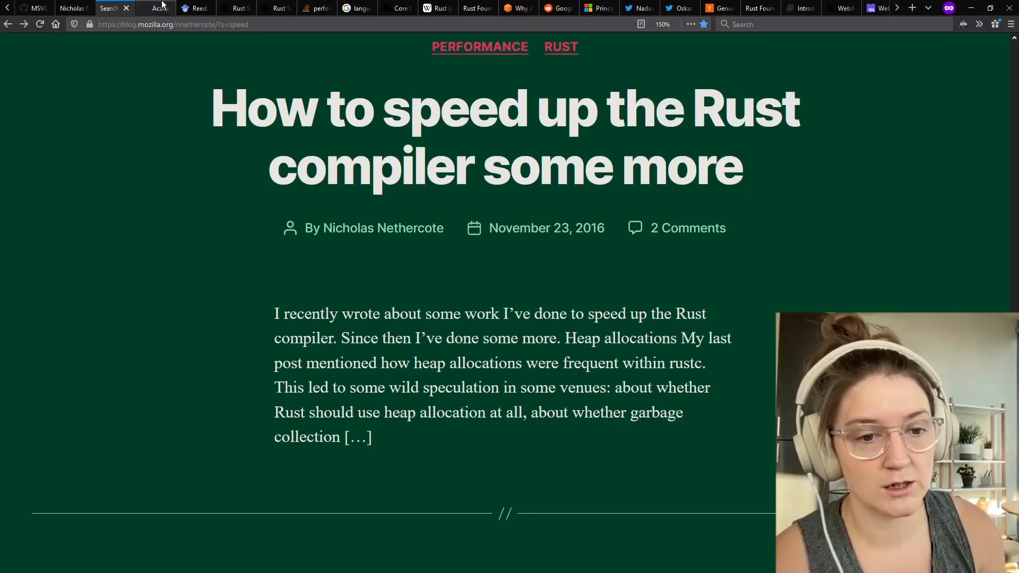
{"action": "mouse_move", "coordinate": [198, 8]}
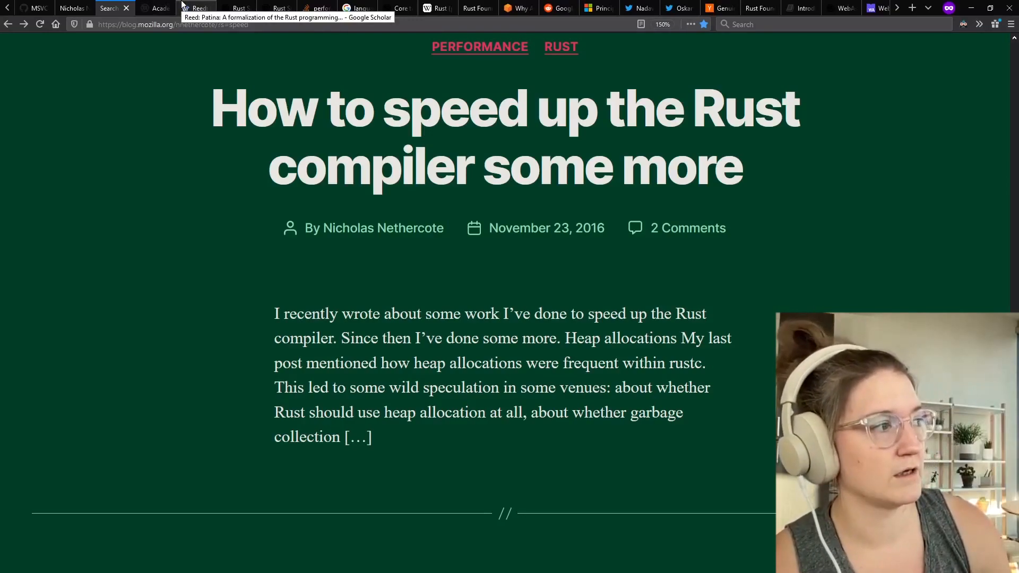
{"action": "left_click", "coordinate": [197, 8]}
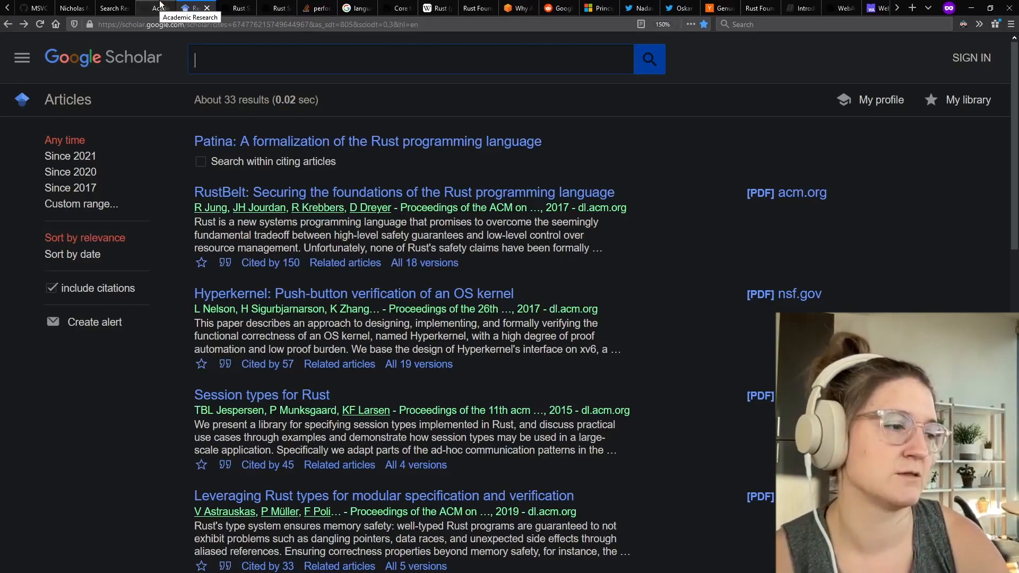
- Scroll the Rust book's Academic Research papers, revisit Google Scholar, then reach the fast-compile question
{"action": "left_click", "coordinate": [154, 8]}
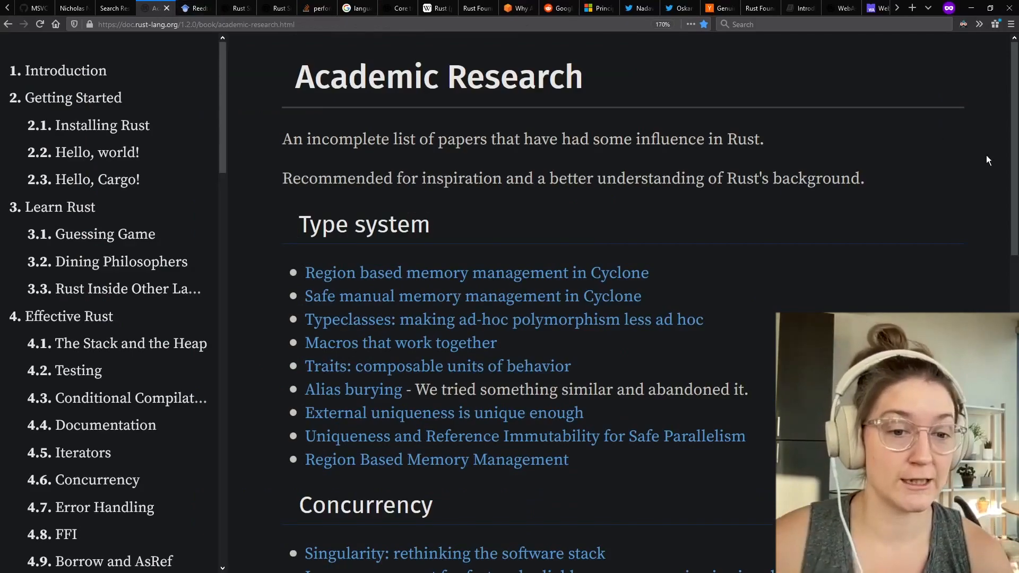
{"action": "mouse_move", "coordinate": [434, 263]}
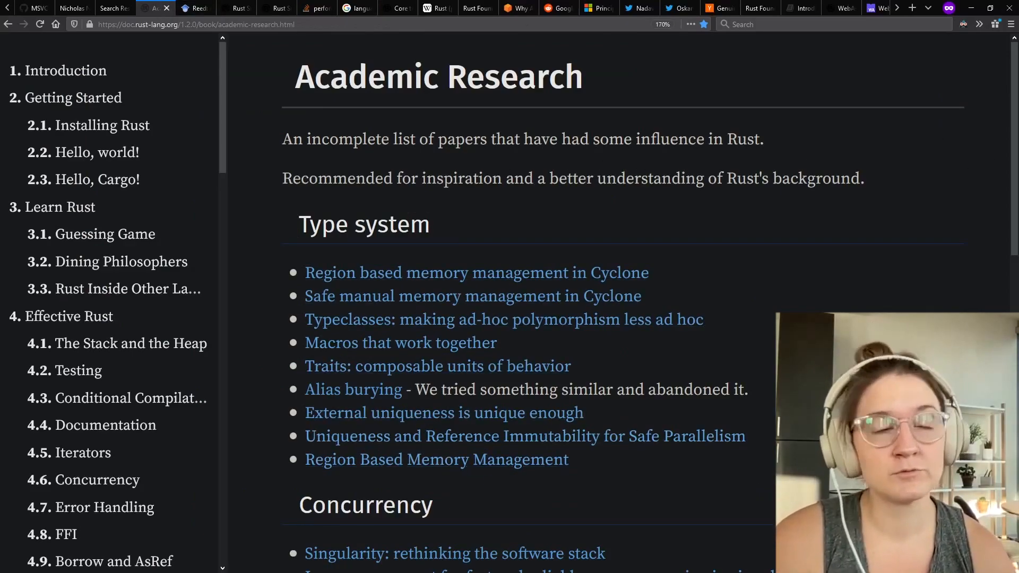
{"action": "scroll", "scroll_direction": "down", "scroll_amount": 3}
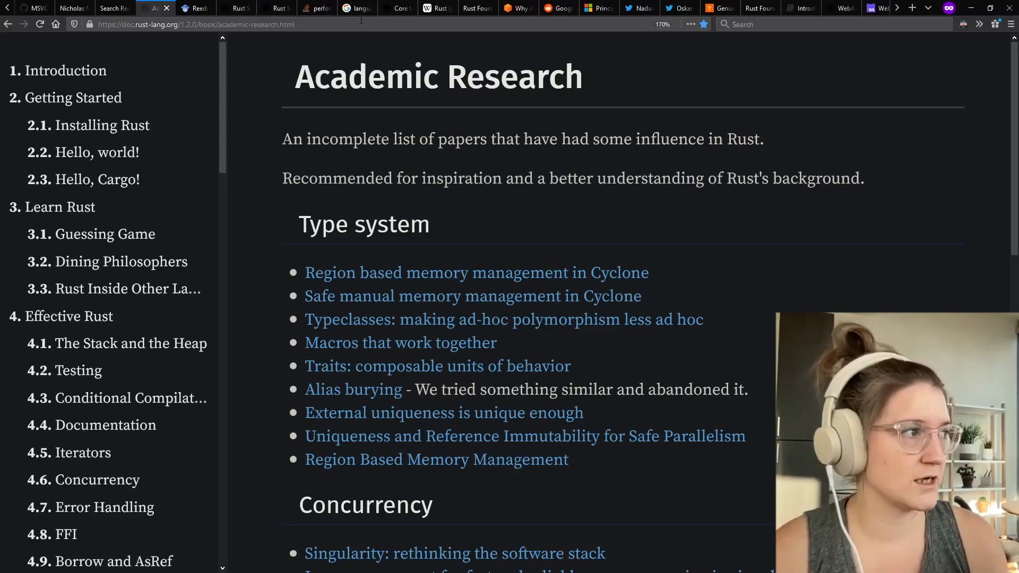
{"action": "left_click", "coordinate": [195, 8]}
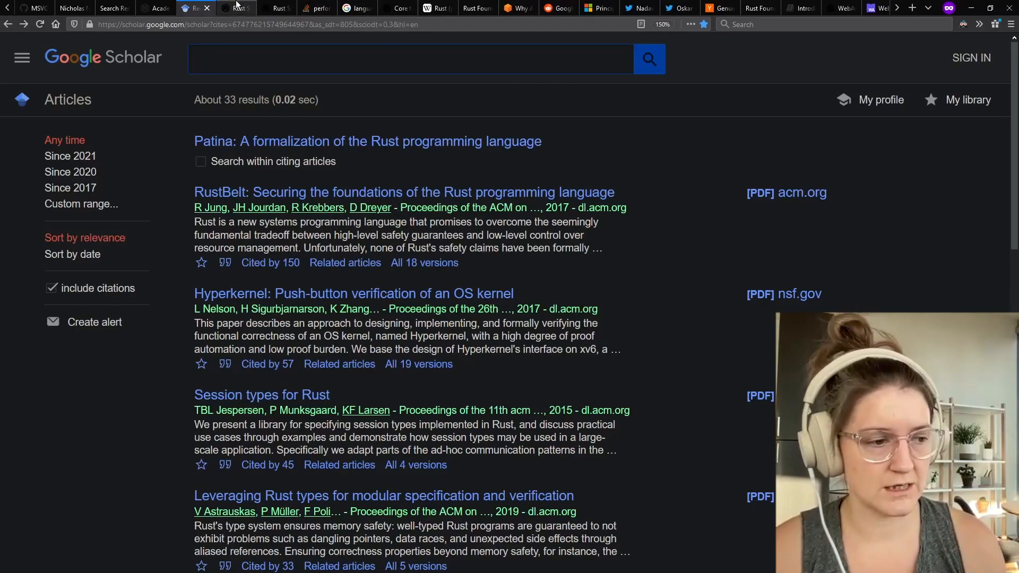
{"action": "mouse_move", "coordinate": [237, 7]}
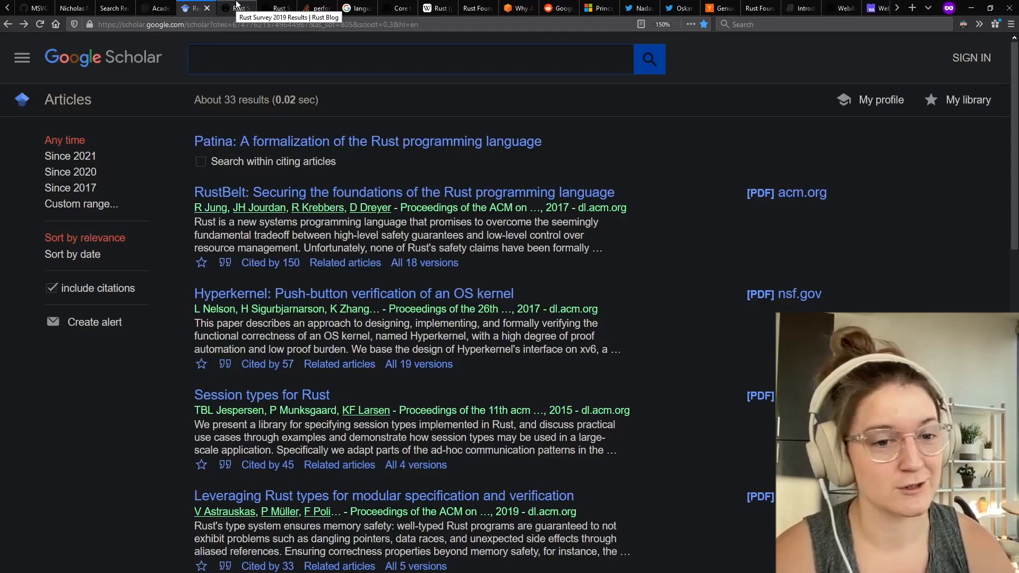
{"action": "left_click", "coordinate": [235, 7]}
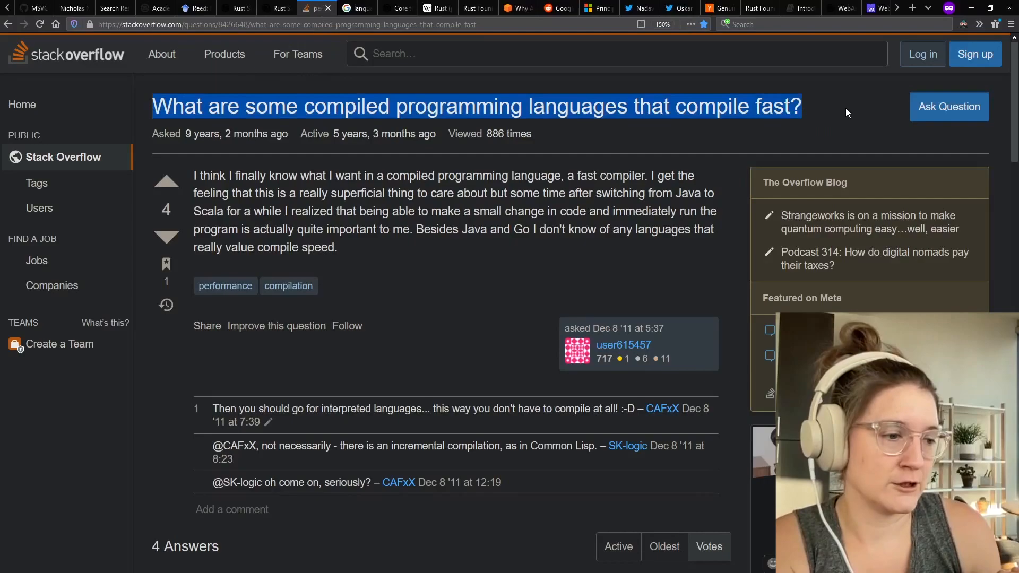
- Scroll the Stack Overflow answers, then the Google 'language with super fast compiler' results
{"action": "scroll", "scroll_direction": "down", "scroll_amount": 3}
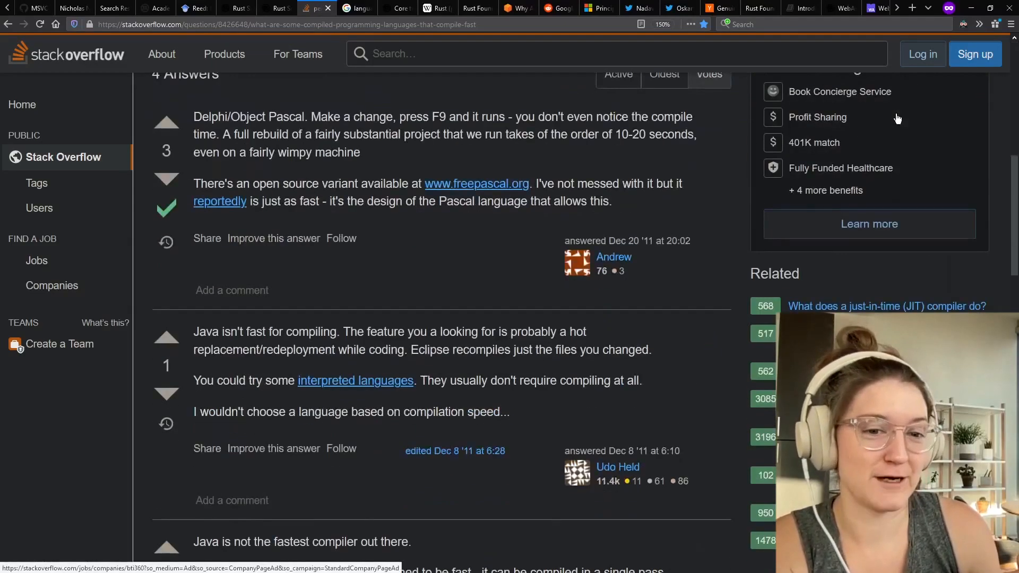
{"action": "left_click", "coordinate": [357, 8]}
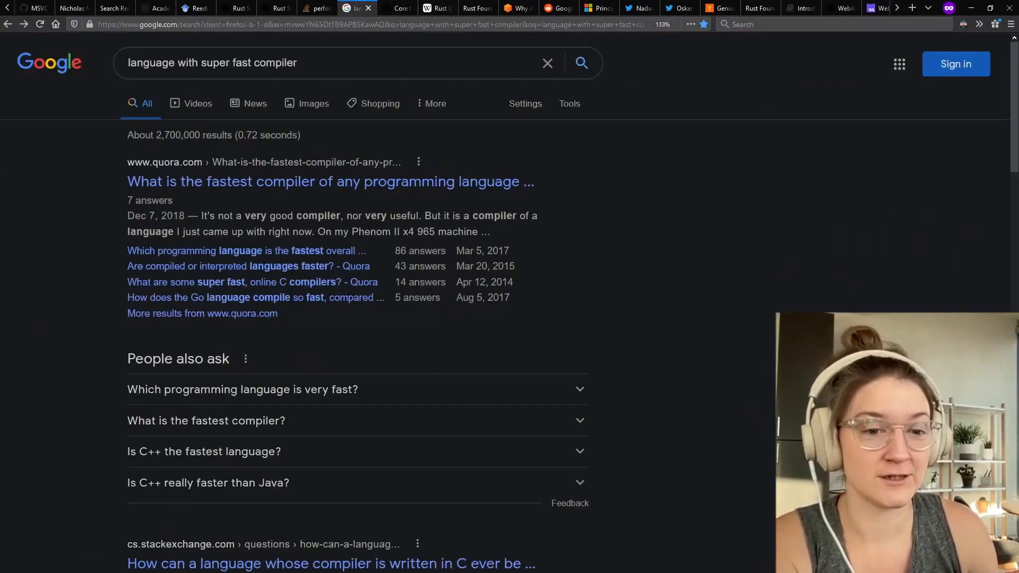
{"action": "scroll", "scroll_direction": "down", "scroll_amount": 3}
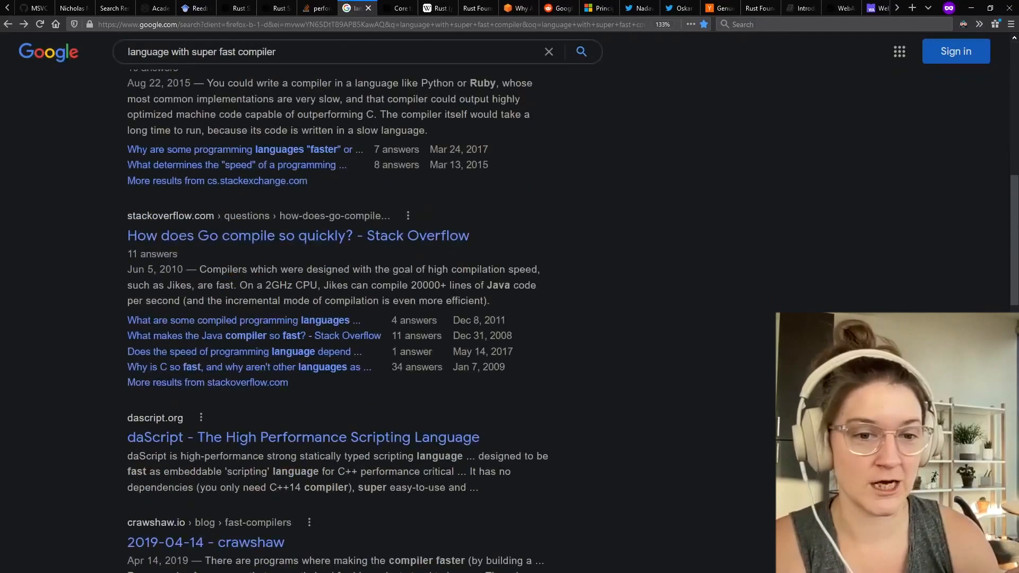
{"action": "scroll", "scroll_direction": "down", "scroll_amount": 3}
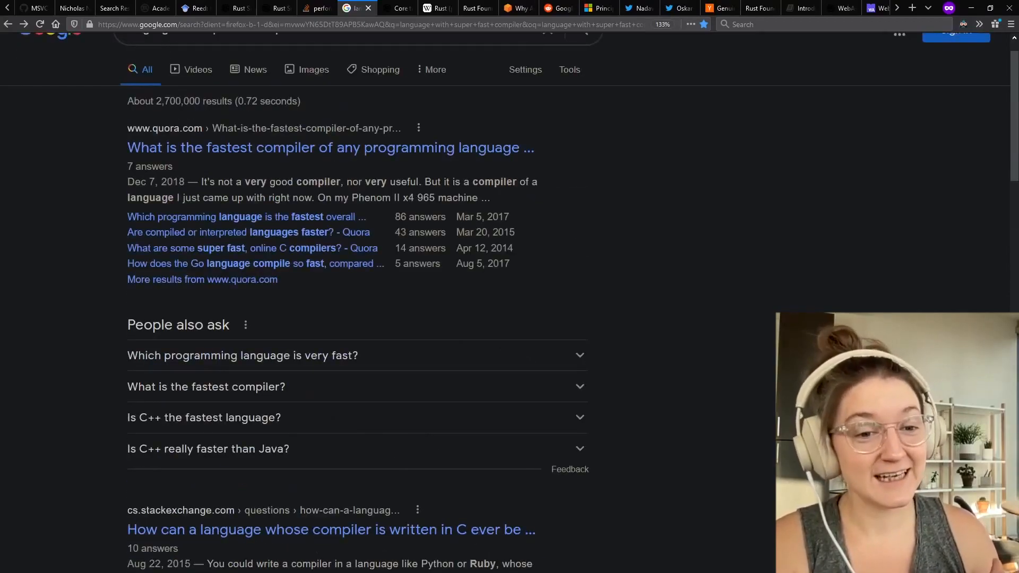
{"action": "mouse_move", "coordinate": [803, 163]}
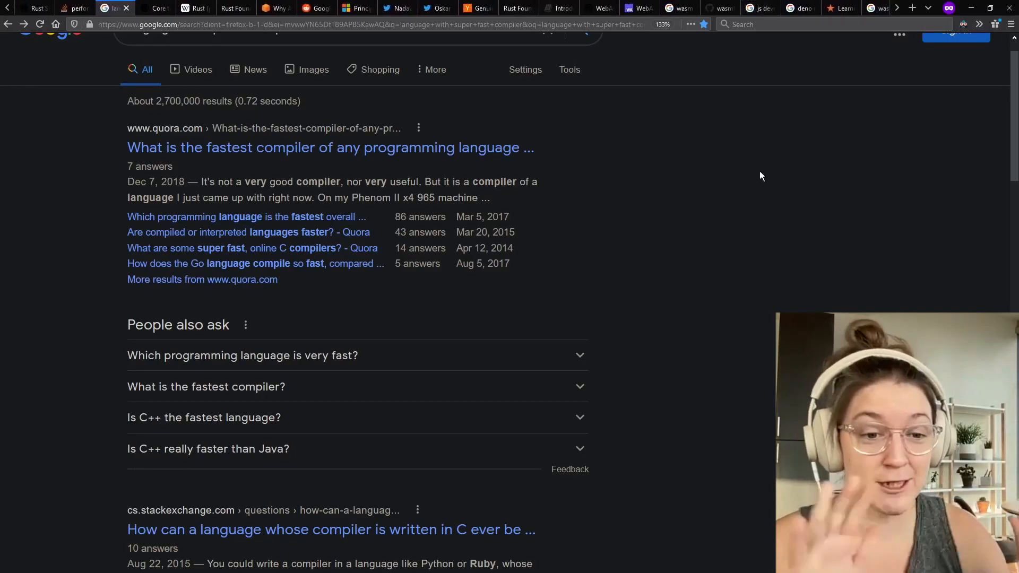
{"action": "mouse_move", "coordinate": [764, 172]}
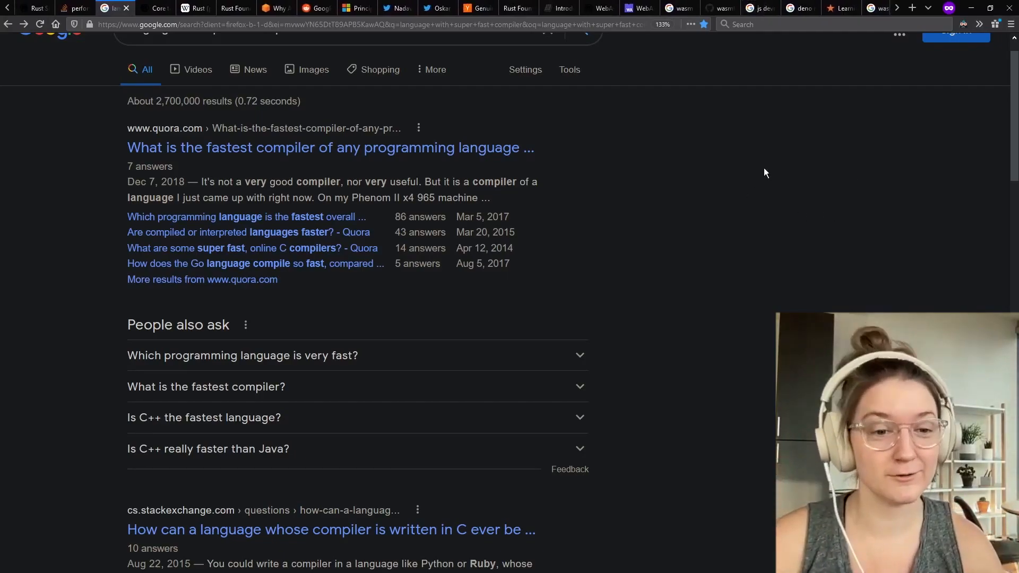
{"action": "mouse_move", "coordinate": [755, 369]}
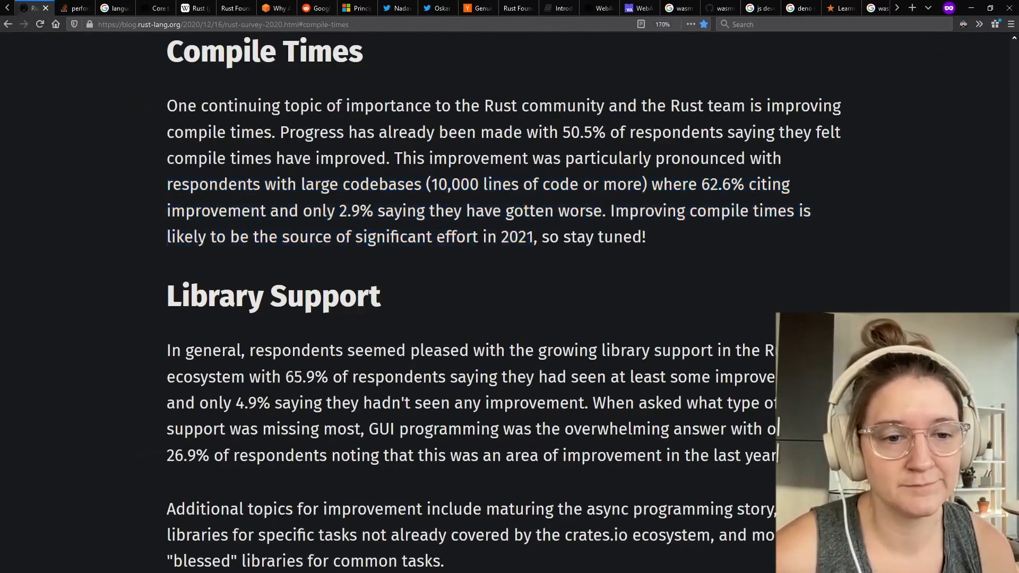
- Highlight the 'significant effort in 2021' phrase and view the core team, Wikipedia and Foundation pages
{"action": "left_click_drag", "start_coordinate": [333, 237], "coordinate": [548, 237]}
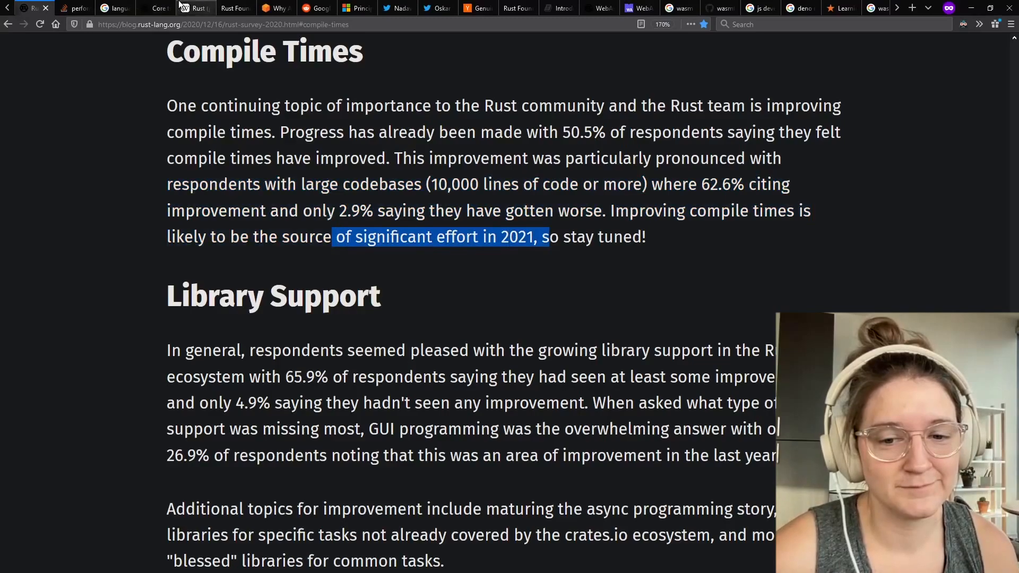
{"action": "mouse_move", "coordinate": [159, 8]}
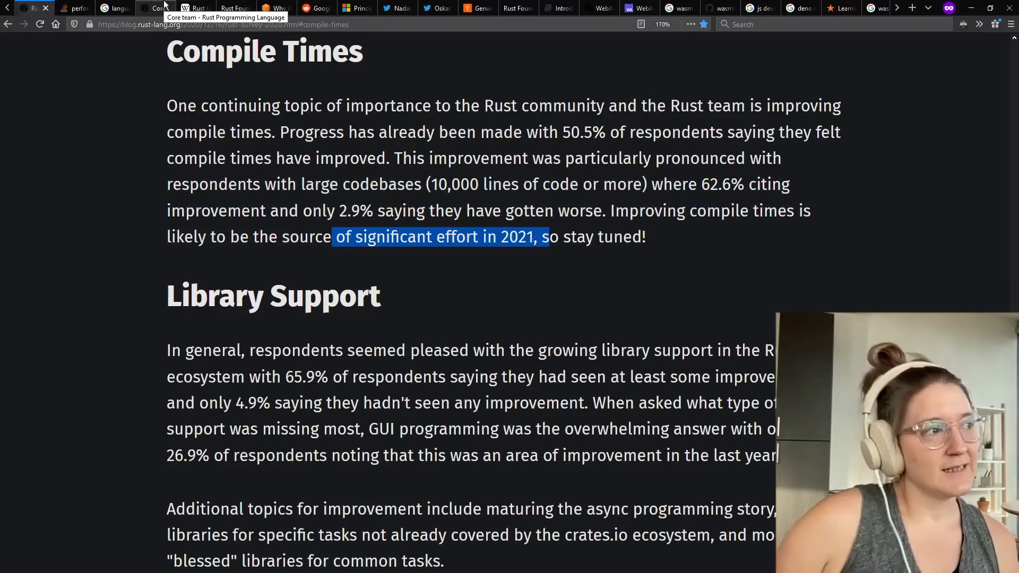
{"action": "left_click", "coordinate": [159, 7]}
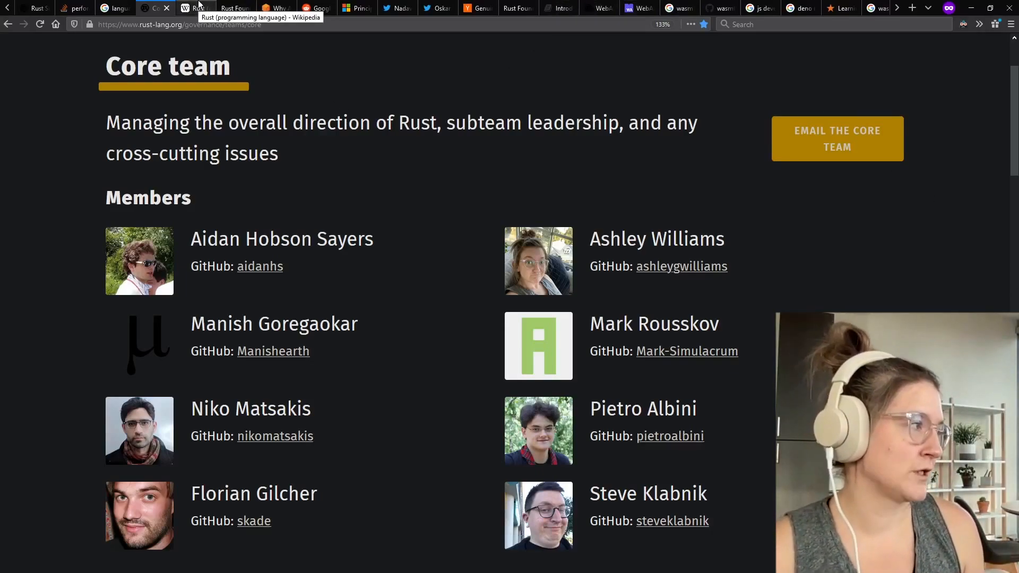
{"action": "left_click", "coordinate": [195, 7]}
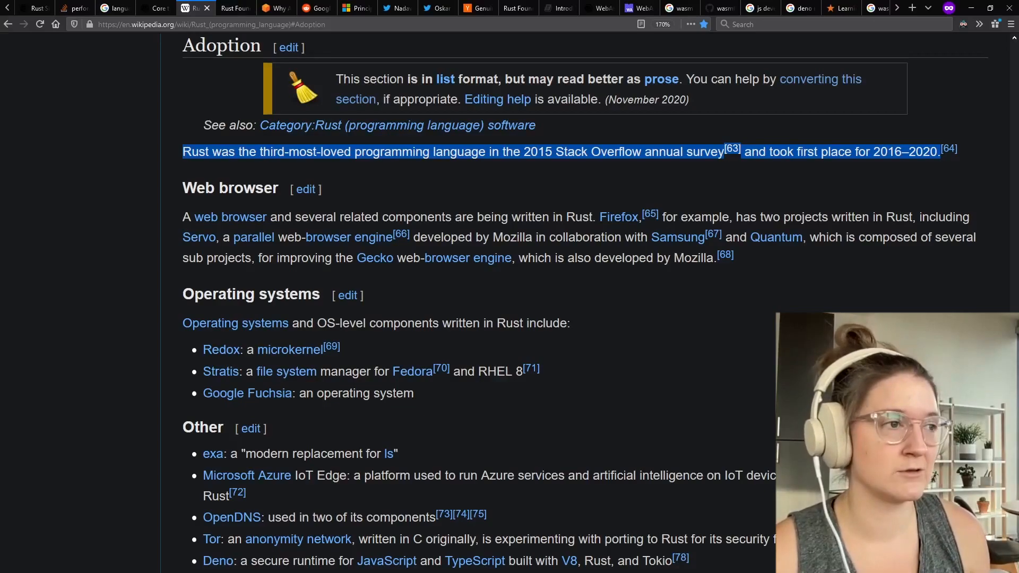
{"action": "left_click", "coordinate": [234, 8]}
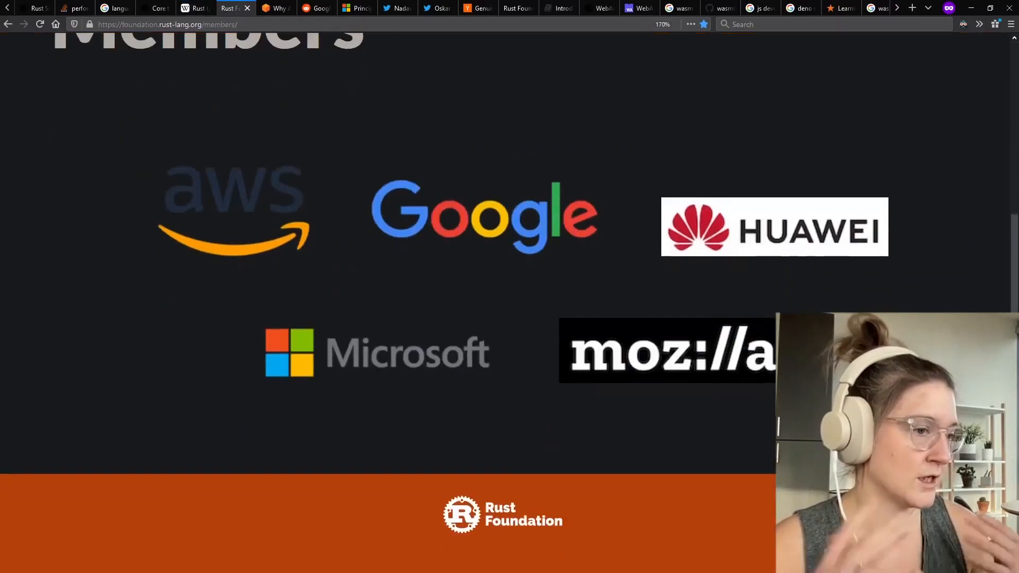
{"action": "left_click", "coordinate": [275, 8]}
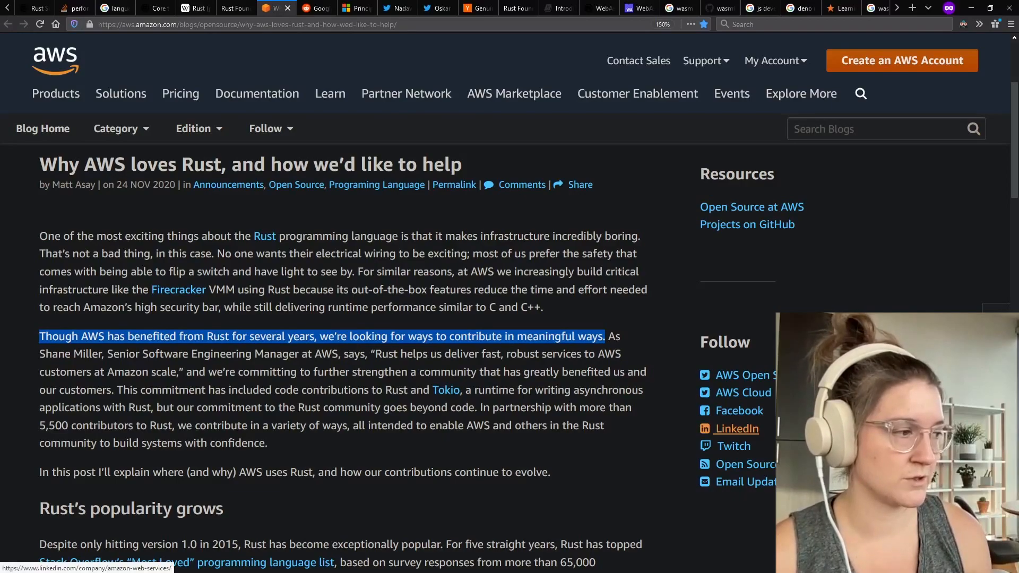
- Show the Reddit Google post, Microsoft Rust job, Facebook tweet and Apple thread, then the next page
{"action": "left_click", "coordinate": [317, 8]}
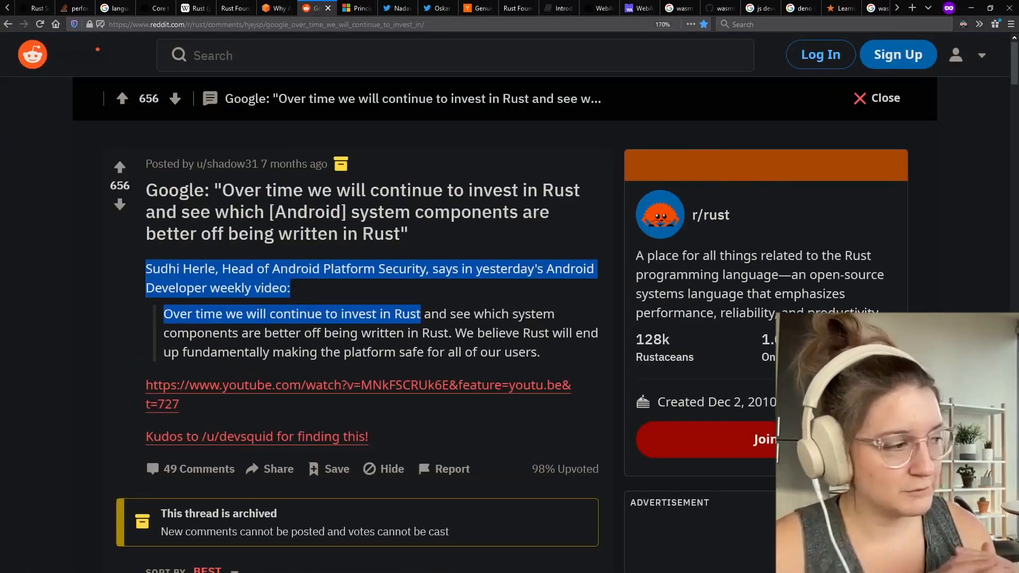
{"action": "left_click", "coordinate": [356, 8]}
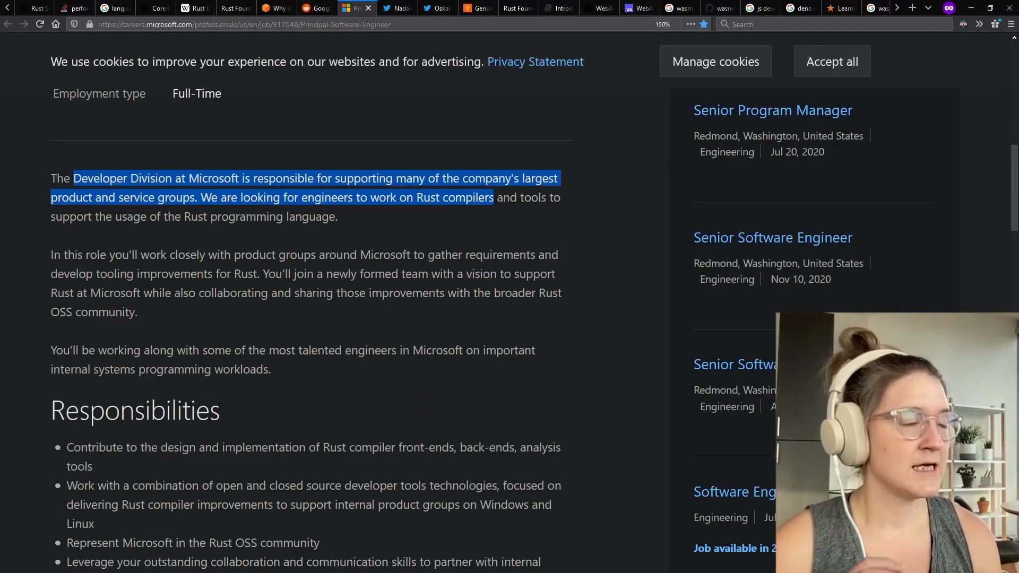
{"action": "left_click", "coordinate": [396, 8]}
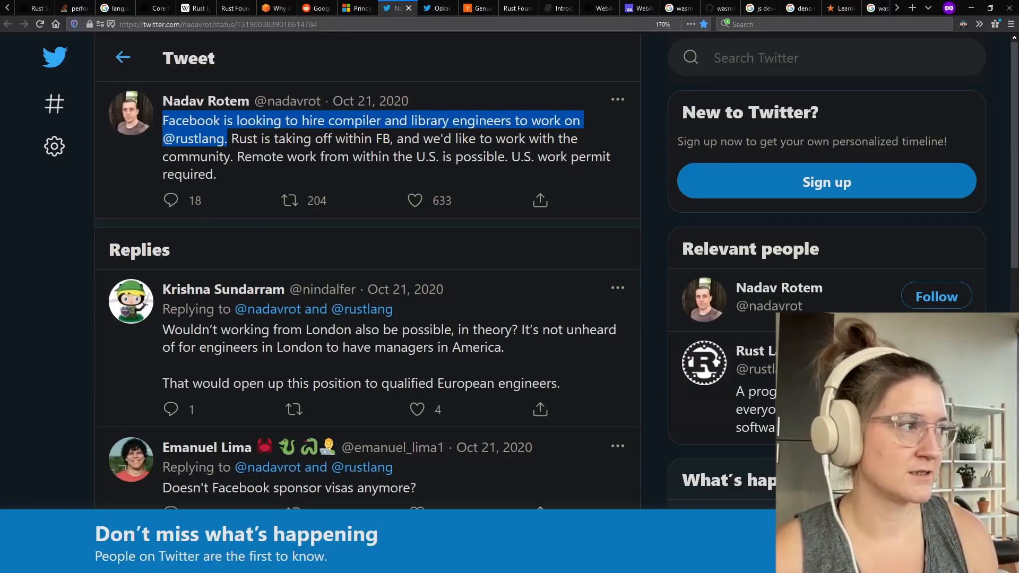
{"action": "left_click", "coordinate": [431, 8]}
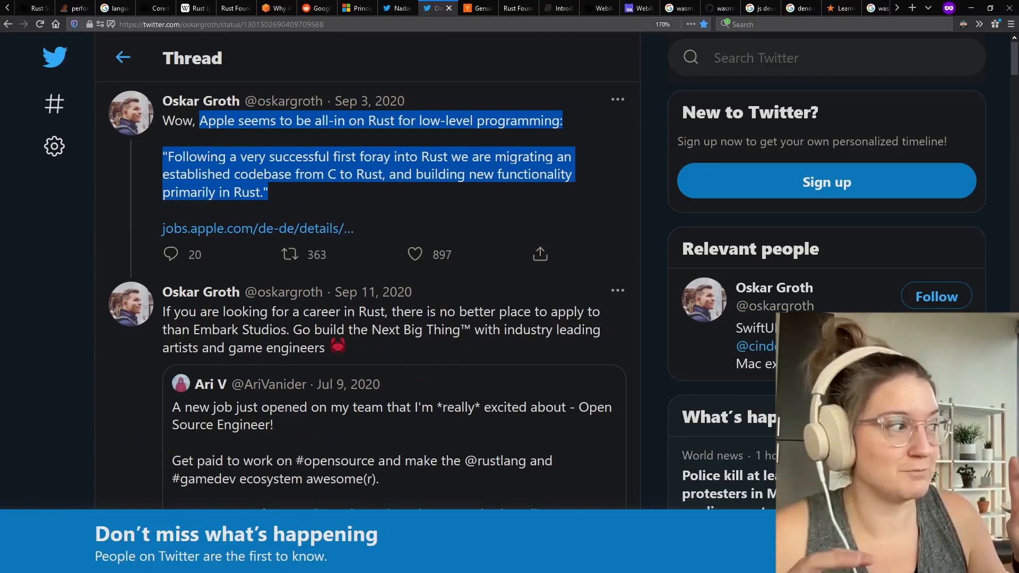
{"action": "left_click", "coordinate": [477, 8]}
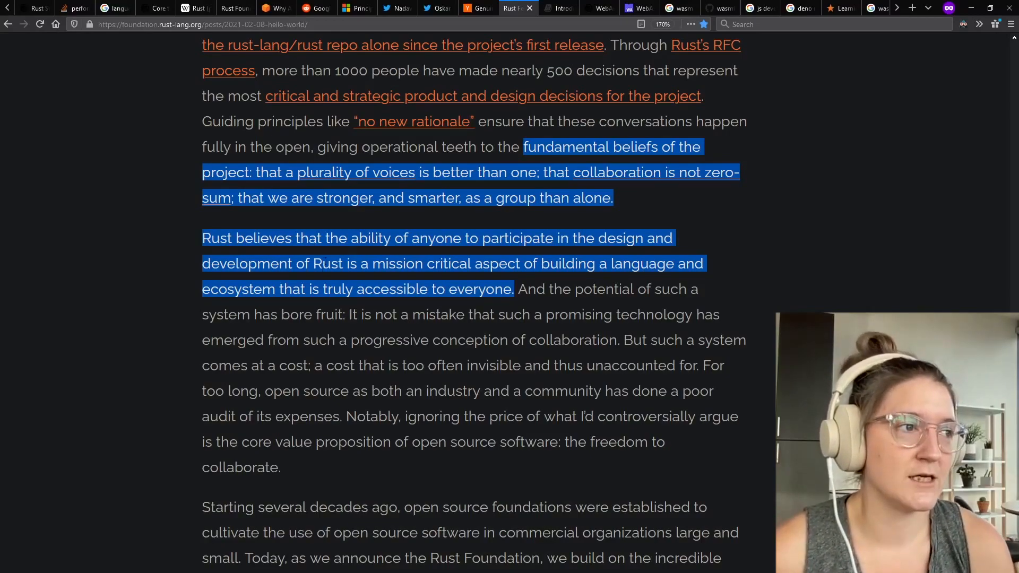
- Highlight the sentence on anyone participating in Rust's design, then show the Rust WebAssembly page
{"action": "left_click_drag", "start_coordinate": [351, 238], "coordinate": [598, 238]}
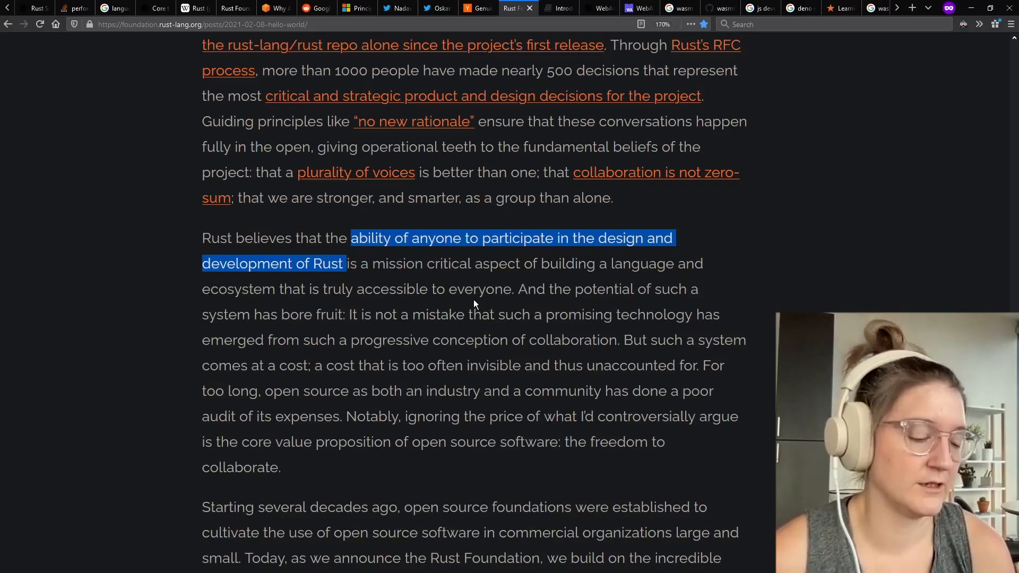
{"action": "mouse_move", "coordinate": [561, 8]}
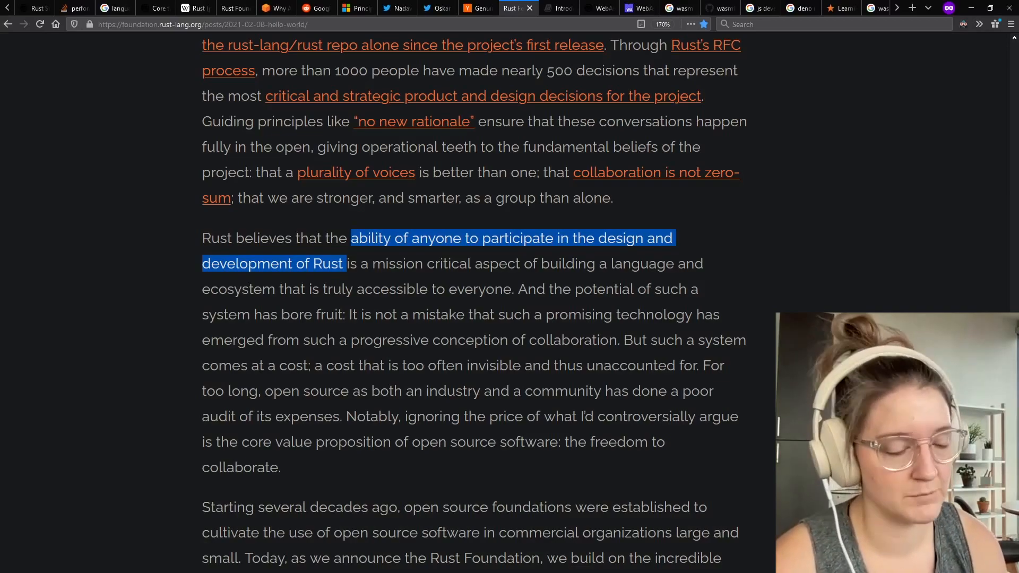
{"action": "left_click", "coordinate": [531, 8]}
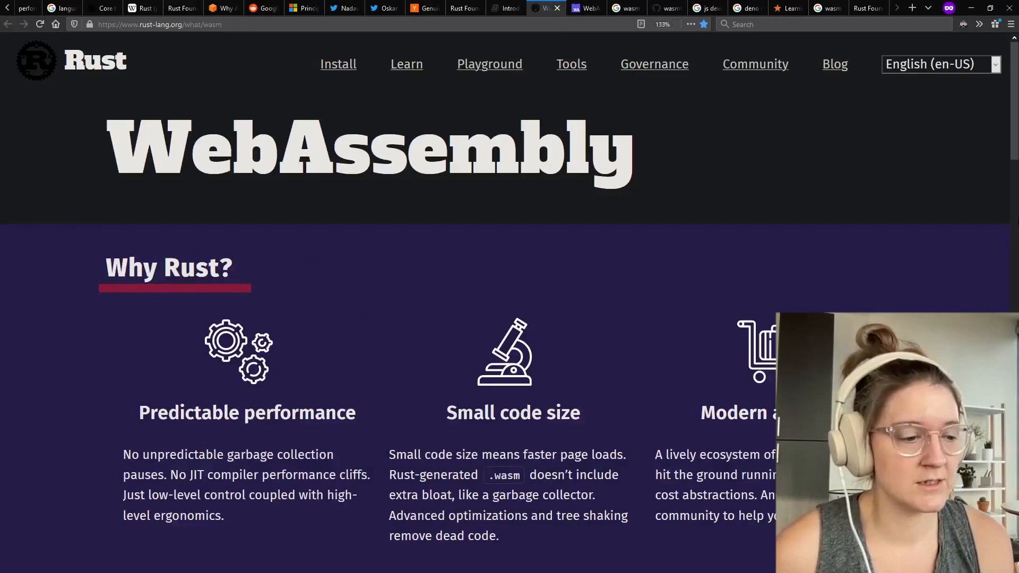
- Scroll through the Rust WebAssembly page's Why Rust? benefits
{"action": "scroll", "scroll_direction": "down", "scroll_amount": 3}
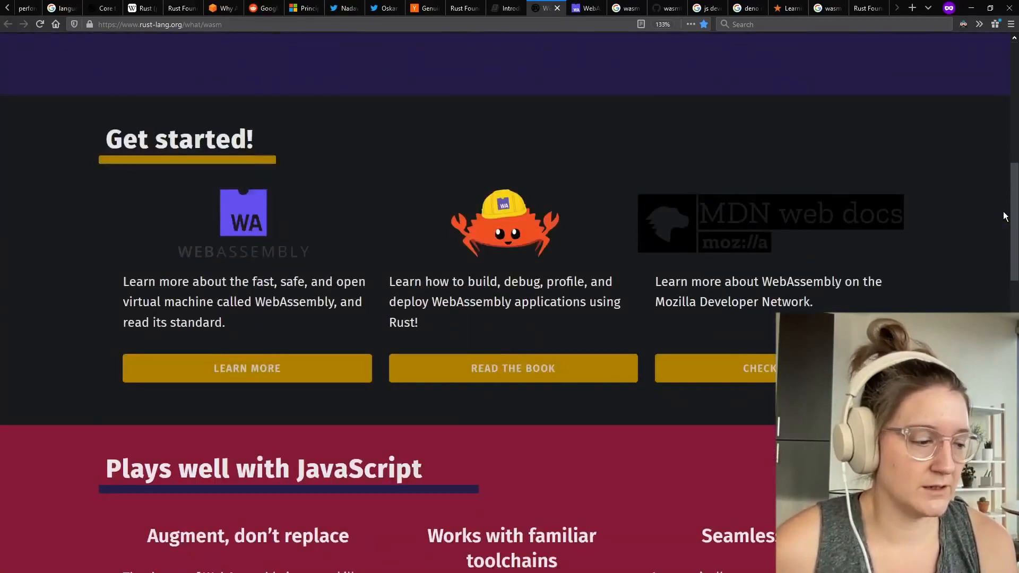
{"action": "scroll", "scroll_direction": "down", "scroll_amount": 3}
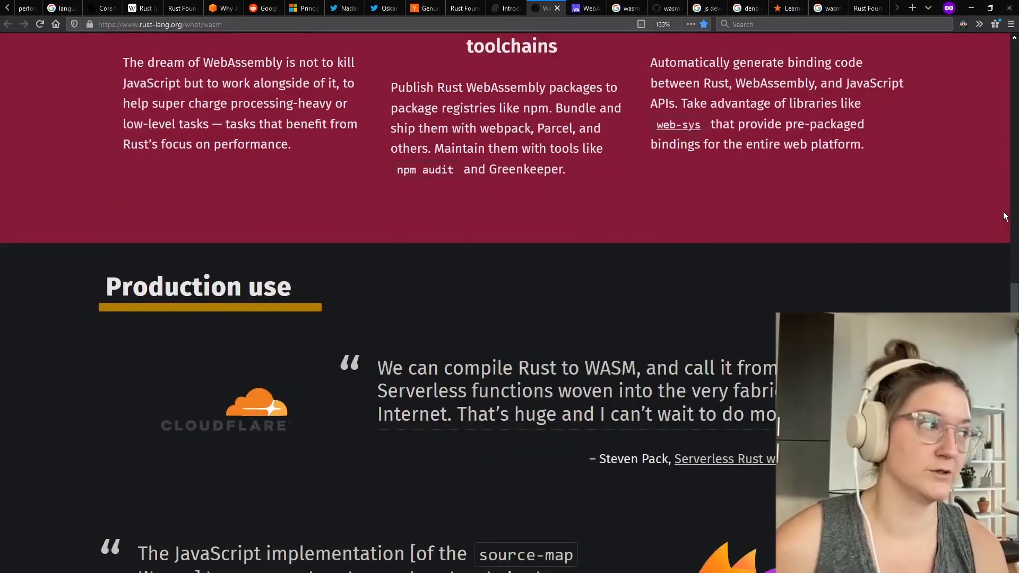
{"action": "scroll", "scroll_direction": "down", "scroll_amount": 3}
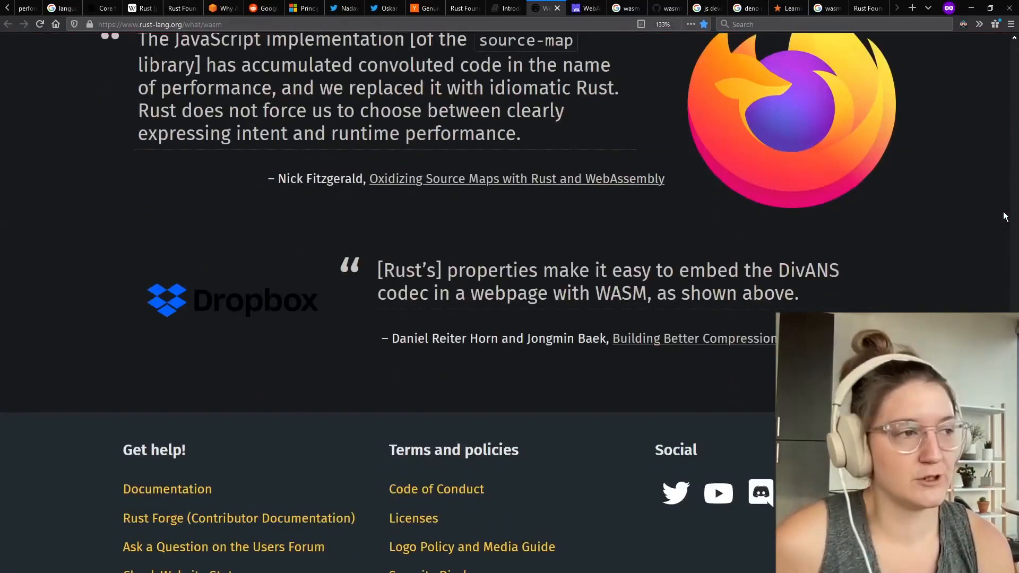
{"action": "scroll", "scroll_direction": "up", "scroll_amount": 3}
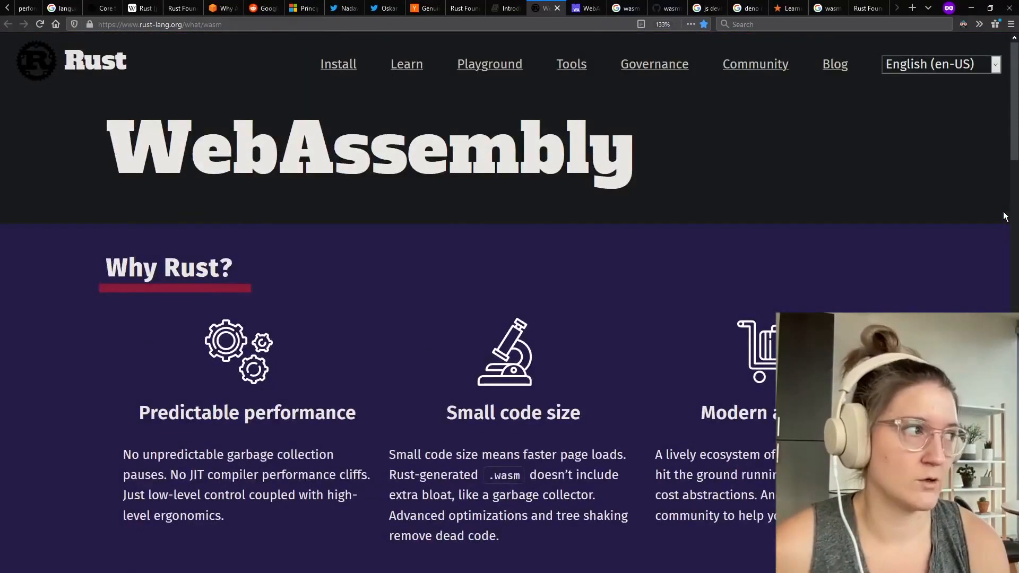
- View the WASI introduction, then searches on JS developers moving to Rust wasm and Deno wasm
{"action": "left_click", "coordinate": [626, 8]}
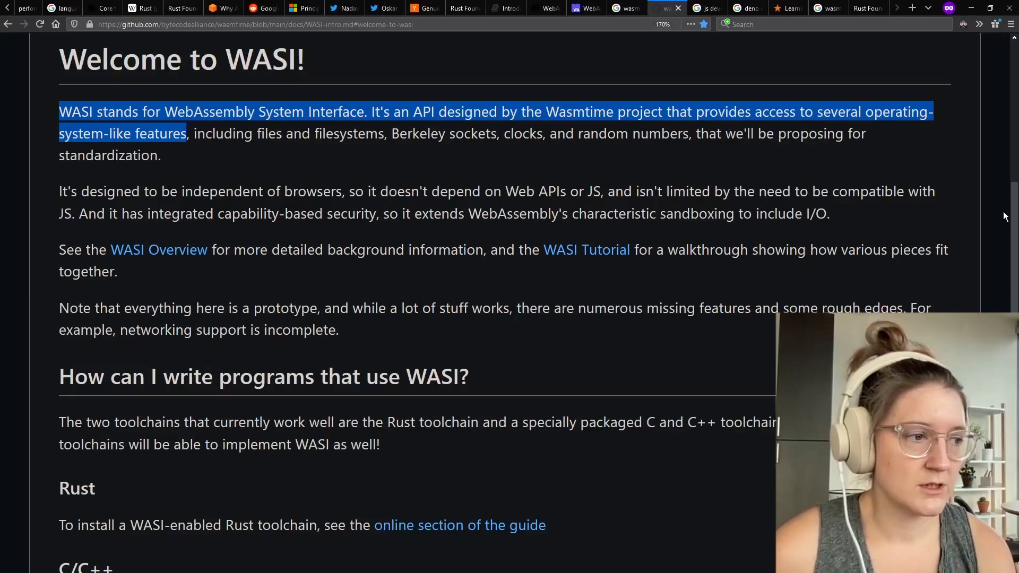
{"action": "left_click", "coordinate": [702, 8]}
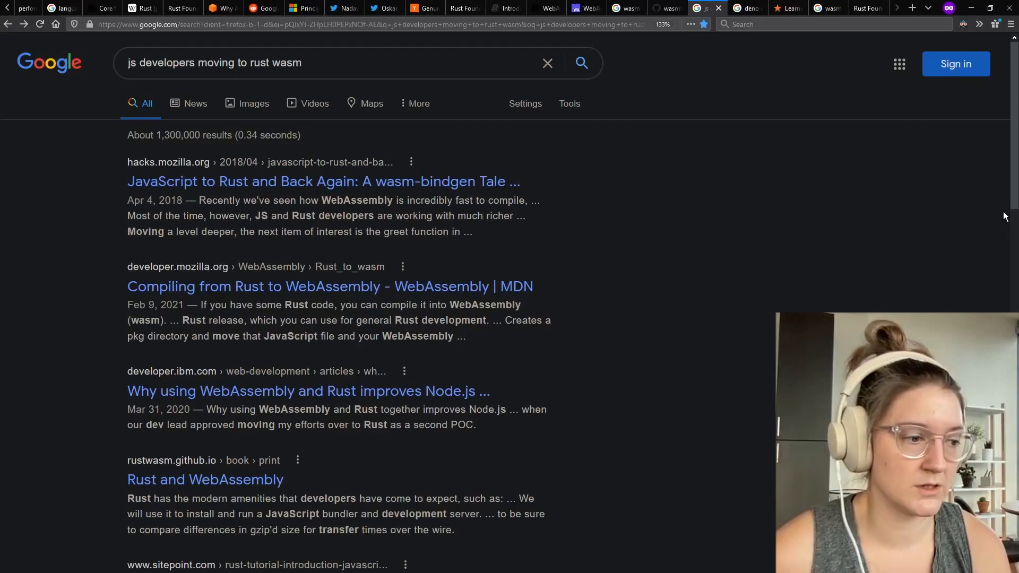
{"action": "scroll", "scroll_direction": "down", "scroll_amount": 3}
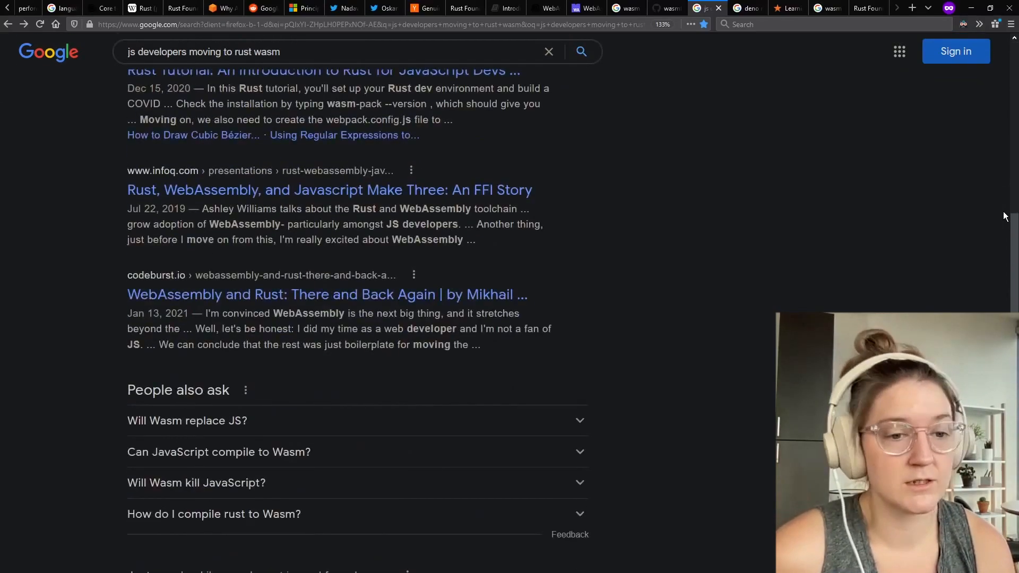
{"action": "left_click", "coordinate": [745, 8]}
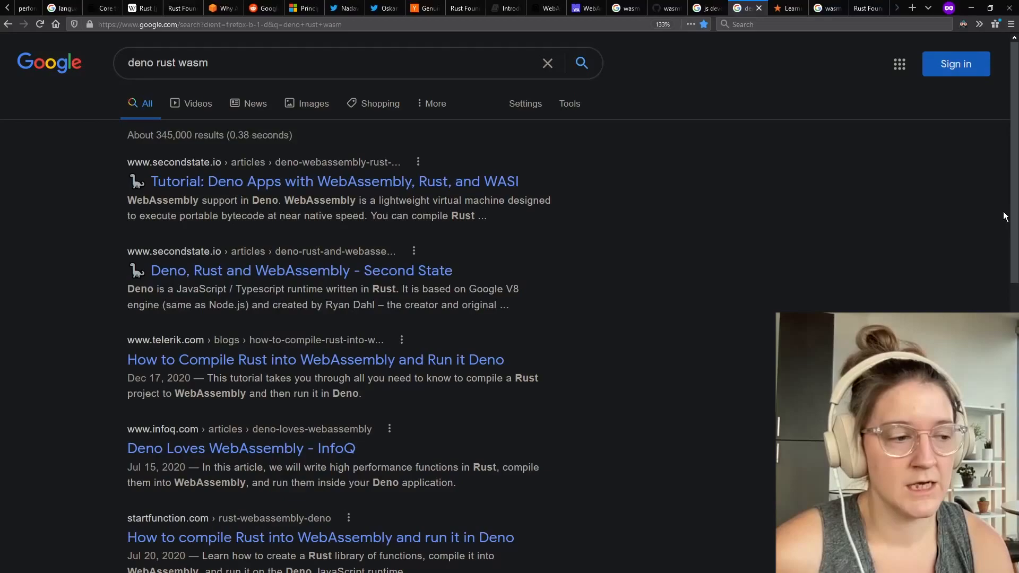
{"action": "scroll", "scroll_direction": "down", "scroll_amount": 3}
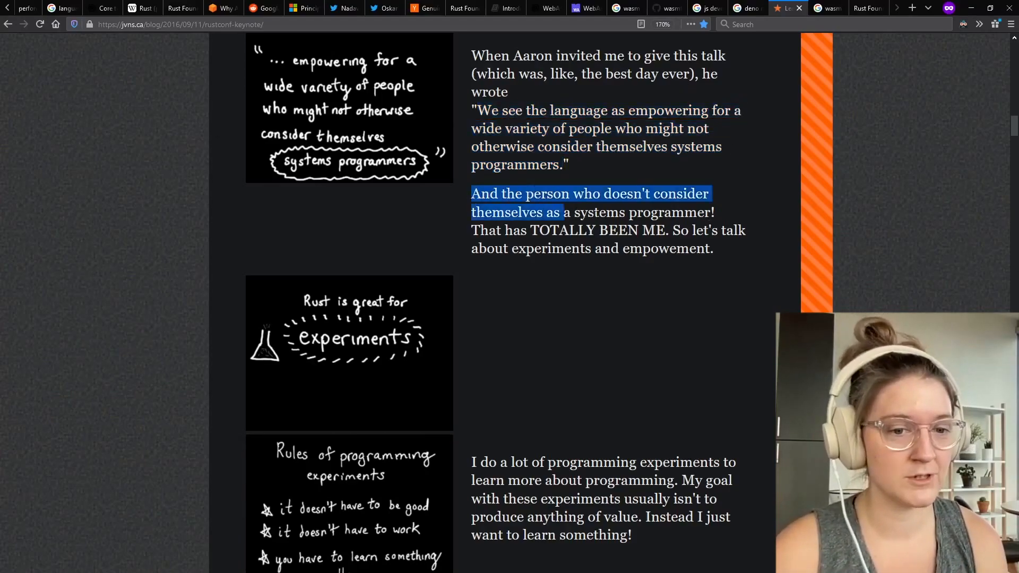
- Highlight the 'So let's talk about experiments' passage, then show 'wasm edge compute serverless' results
{"action": "left_click", "coordinate": [733, 250]}
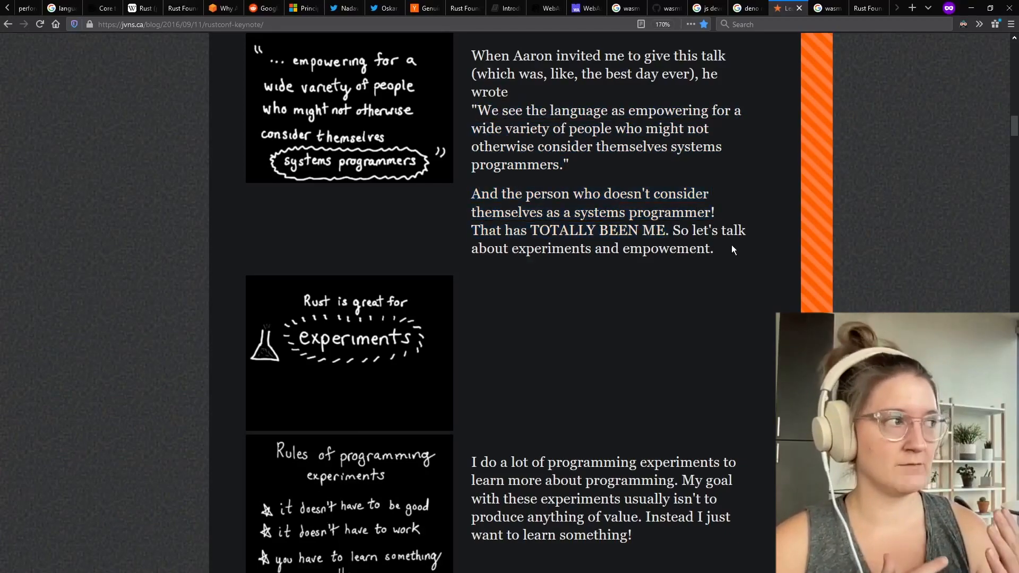
{"action": "left_click_drag", "start_coordinate": [672, 230], "coordinate": [712, 249]}
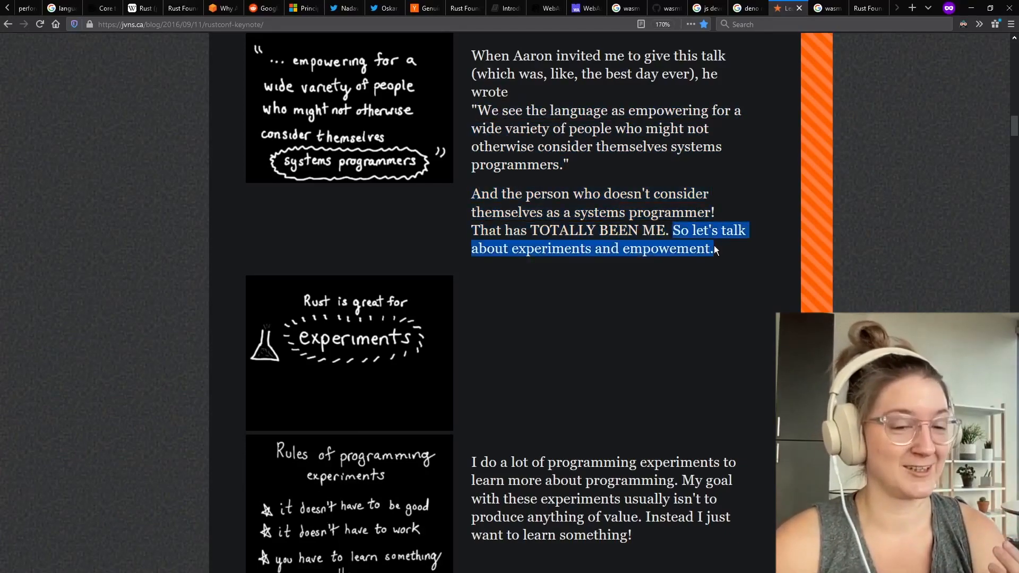
{"action": "left_click", "coordinate": [958, 216]}
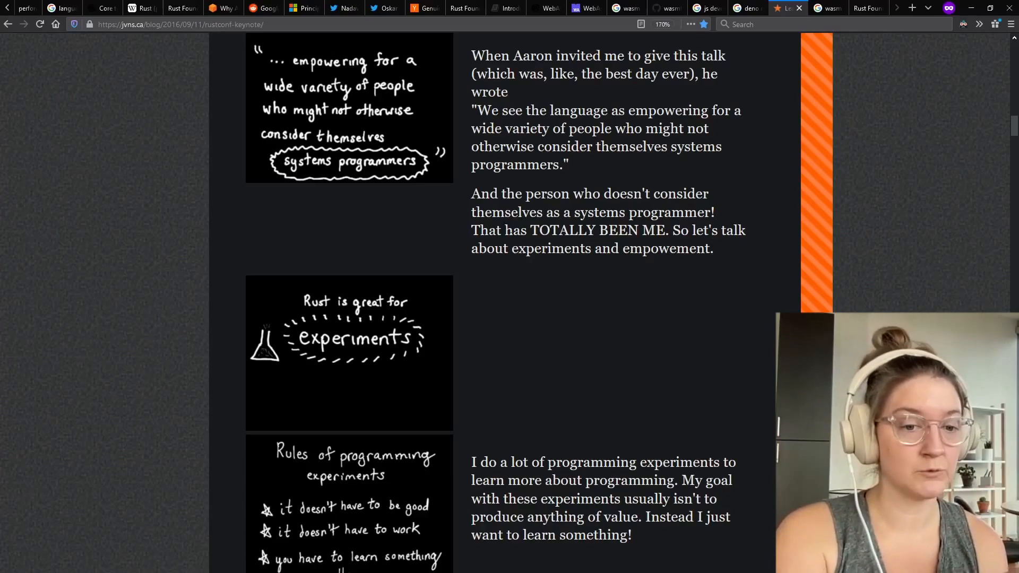
{"action": "left_click_drag", "start_coordinate": [472, 194], "coordinate": [713, 248]}
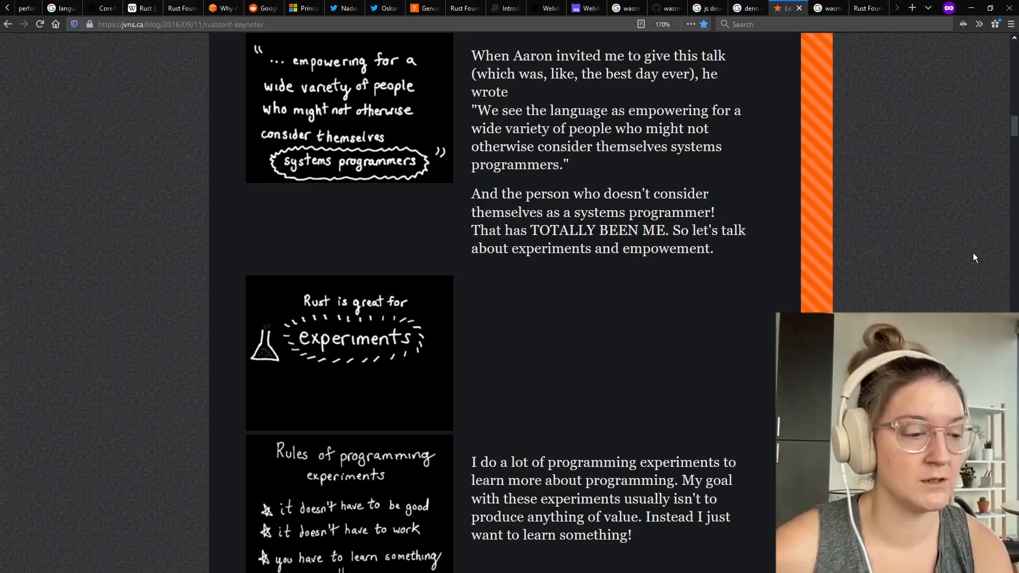
{"action": "left_click", "coordinate": [826, 8]}
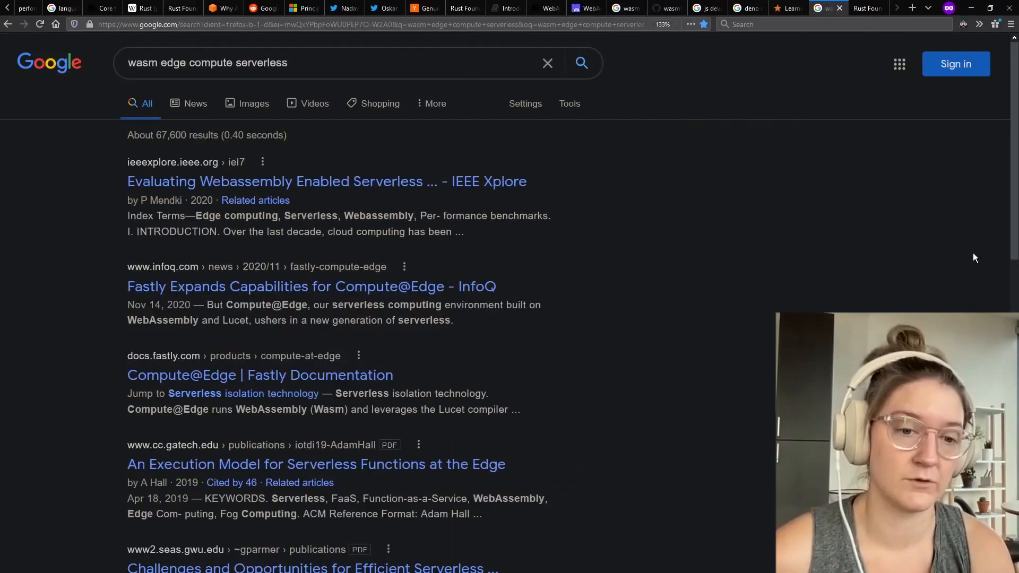
- Highlight the Rust Foundation homepage's 'unique focus on supporting the set of maintainers' passage
{"action": "scroll", "scroll_direction": "down", "scroll_amount": 3}
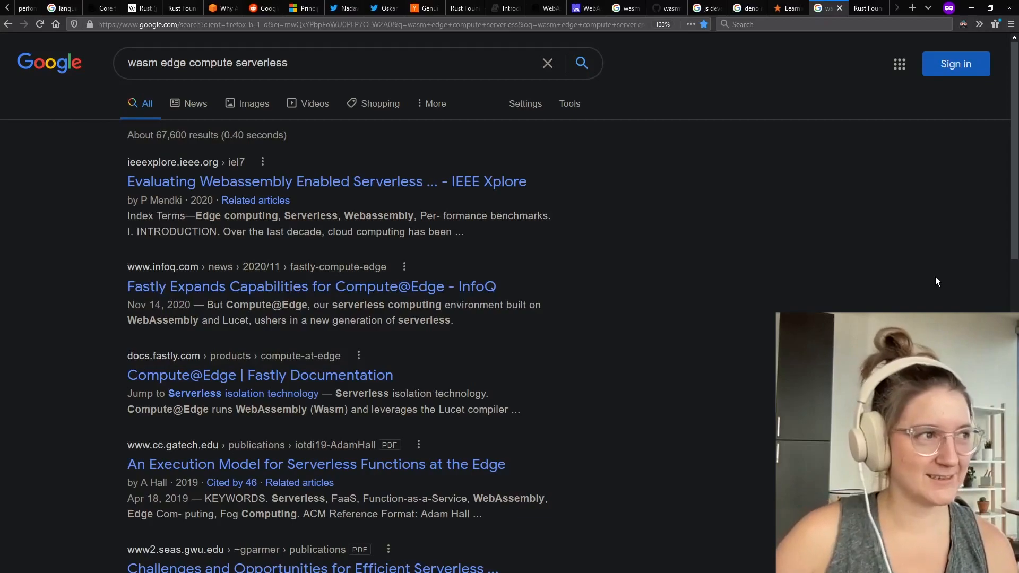
{"action": "left_click", "coordinate": [867, 8]}
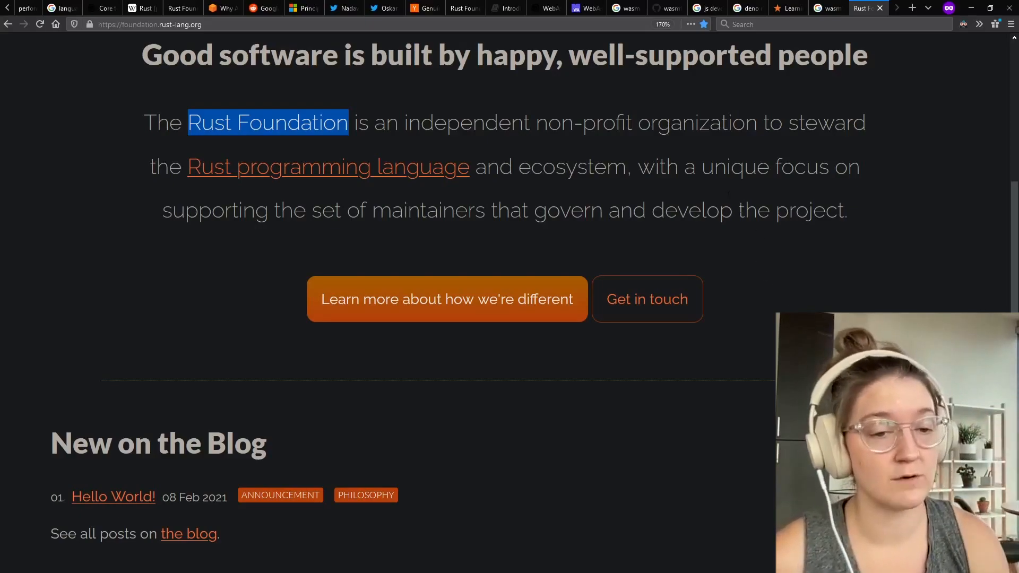
{"action": "left_click_drag", "start_coordinate": [703, 166], "coordinate": [845, 210]}
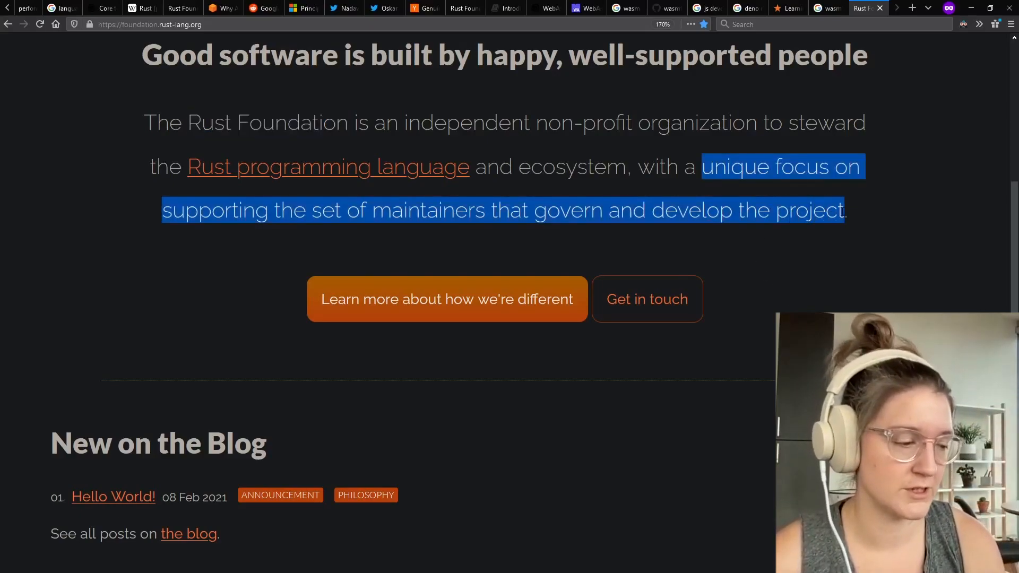